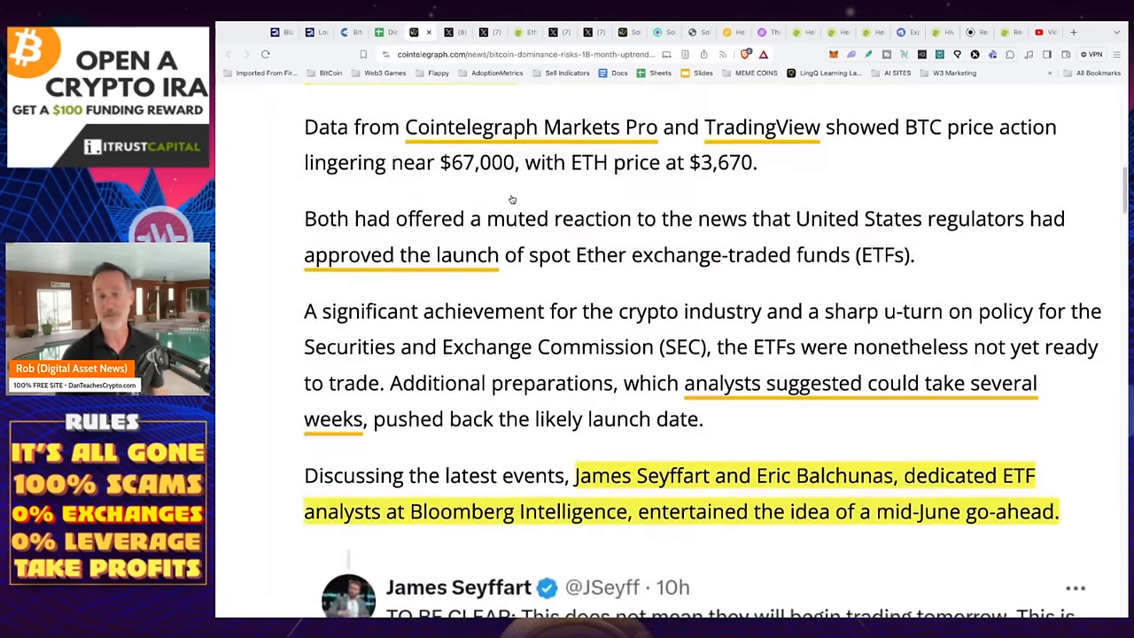
Scroll through the feed, then switch to the X thread on ETH and the 19b-4 approvals.
scroll("down", 3)
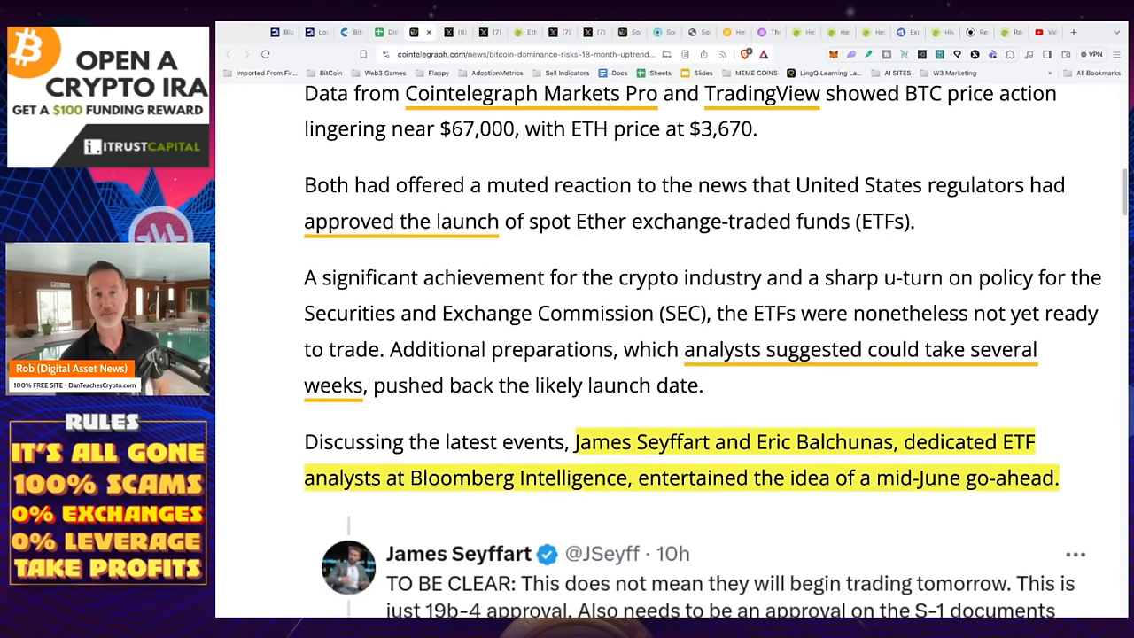
scroll("down", 3)
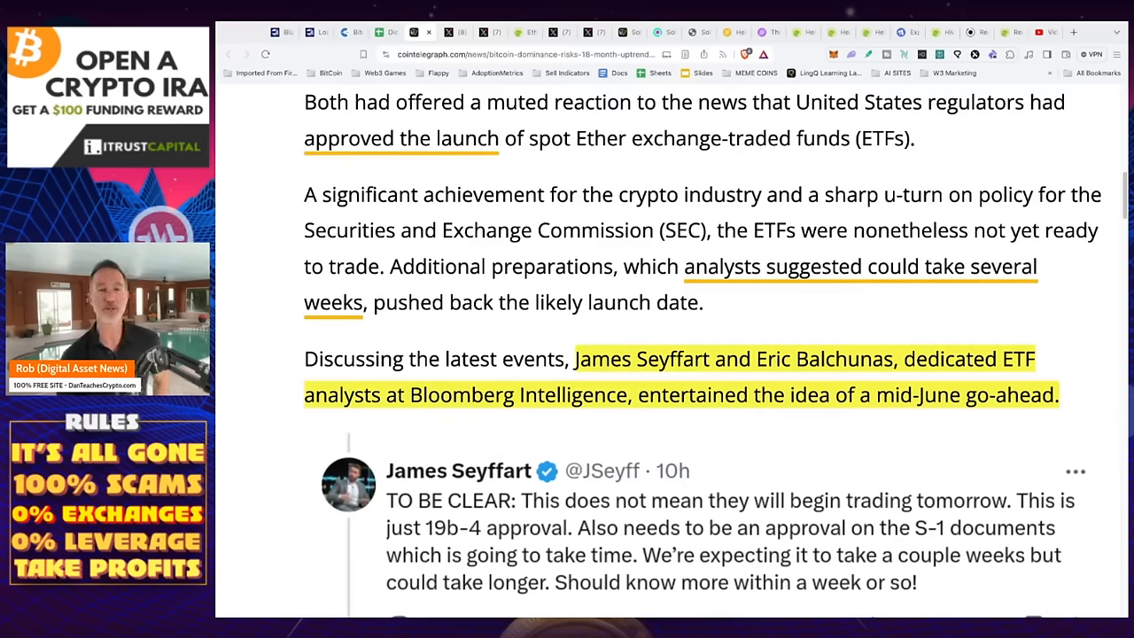
scroll("down", 3)
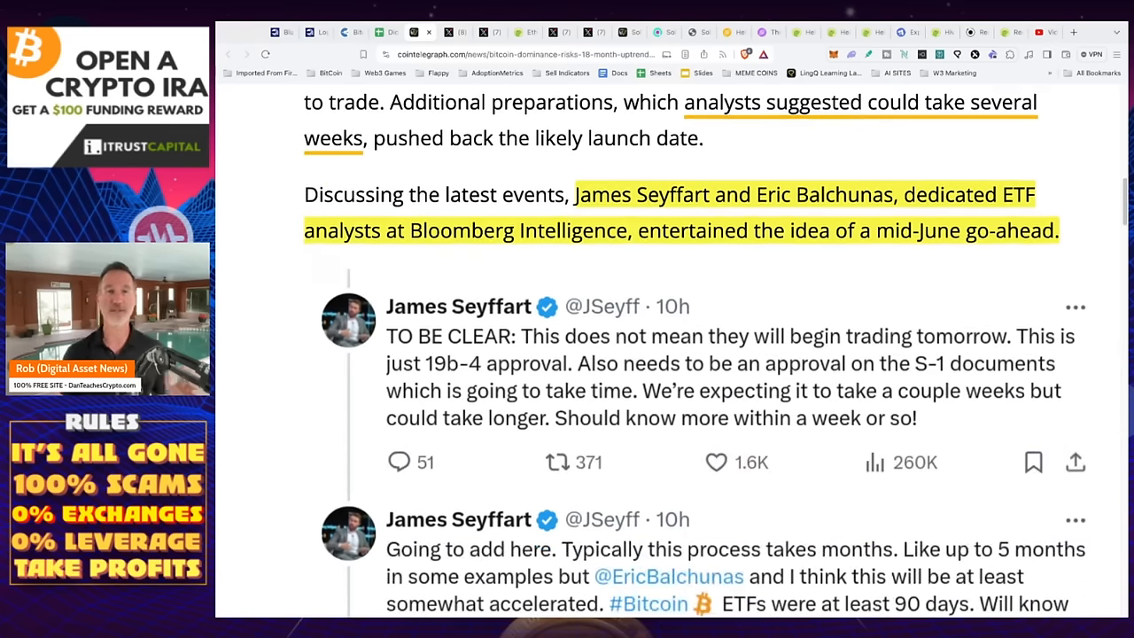
scroll("down", 3)
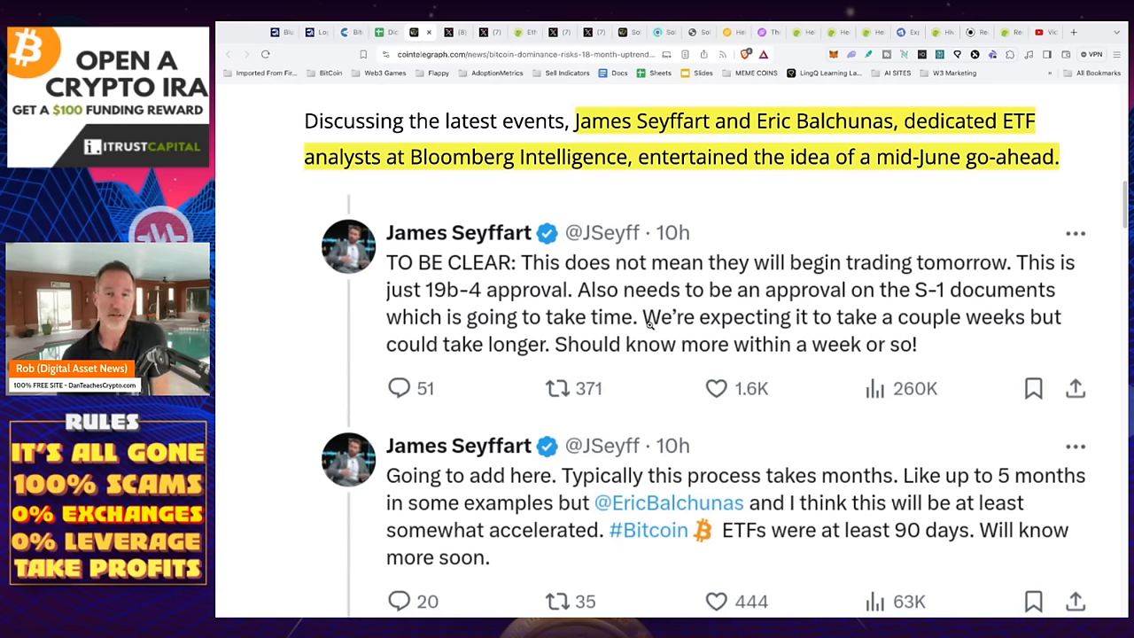
scroll("down", 3)
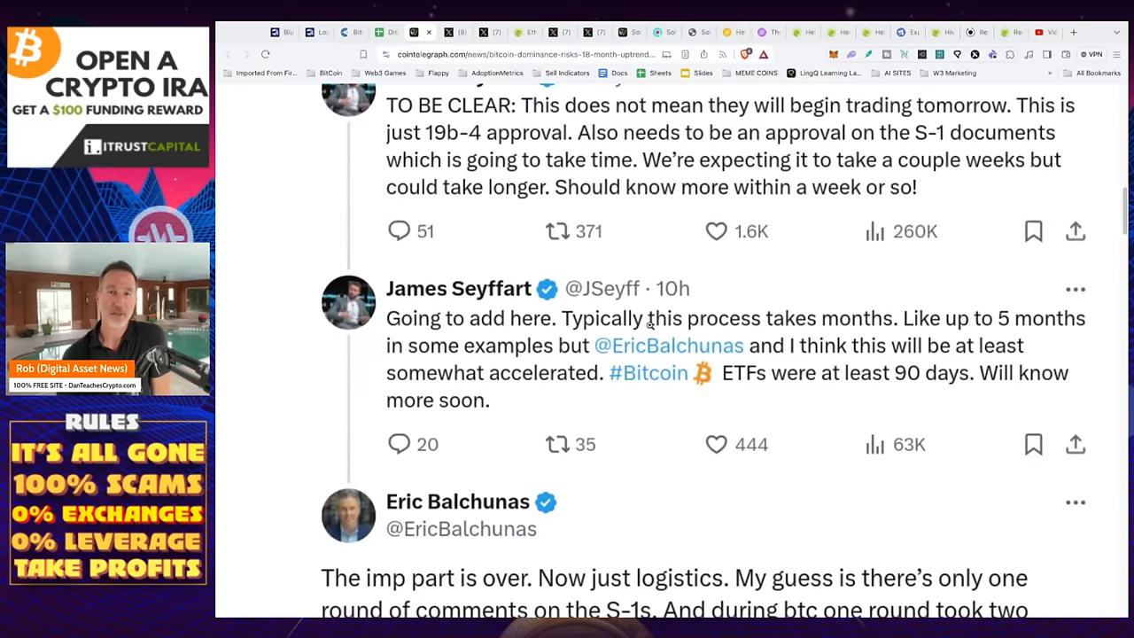
mouse_move(649, 326)
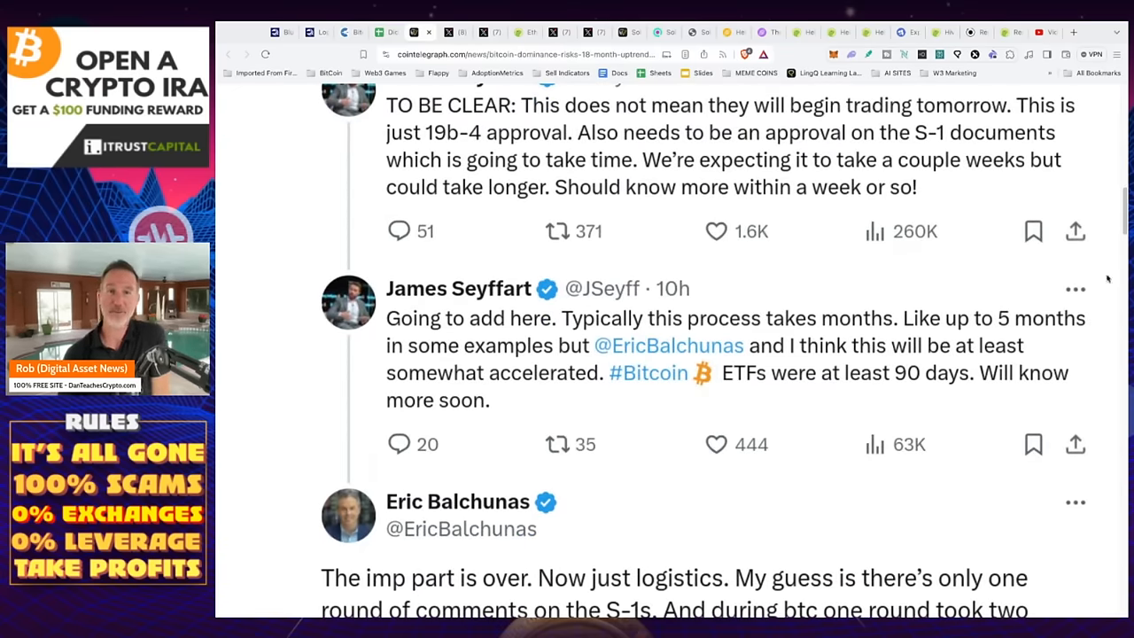
scroll("down", 3)
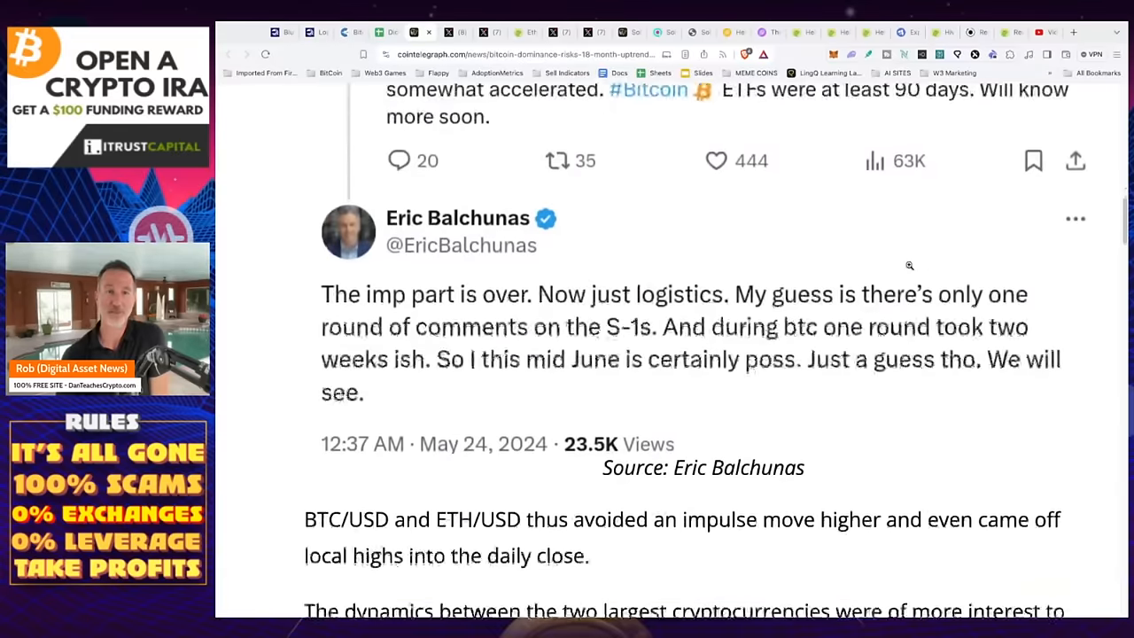
scroll("down", 3)
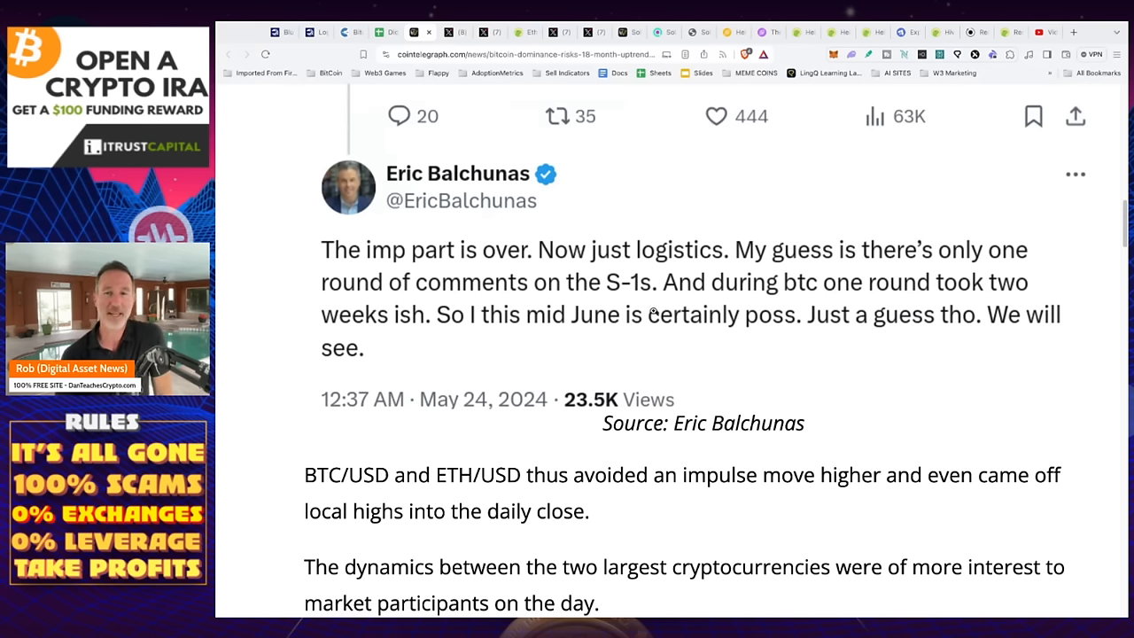
mouse_move(709, 209)
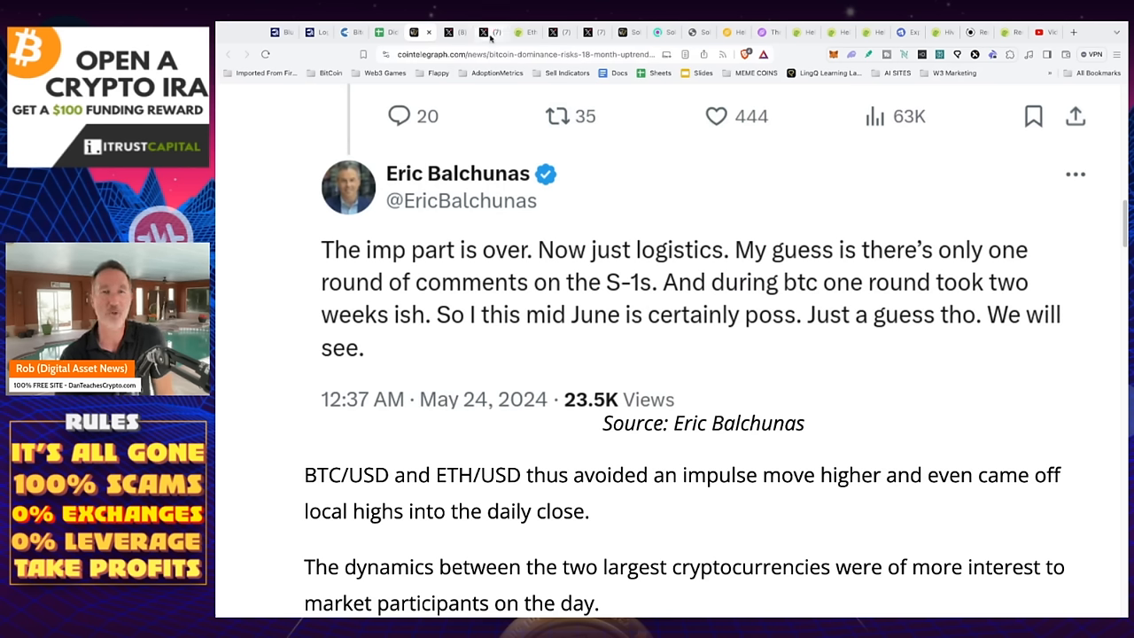
left_click(485, 32)
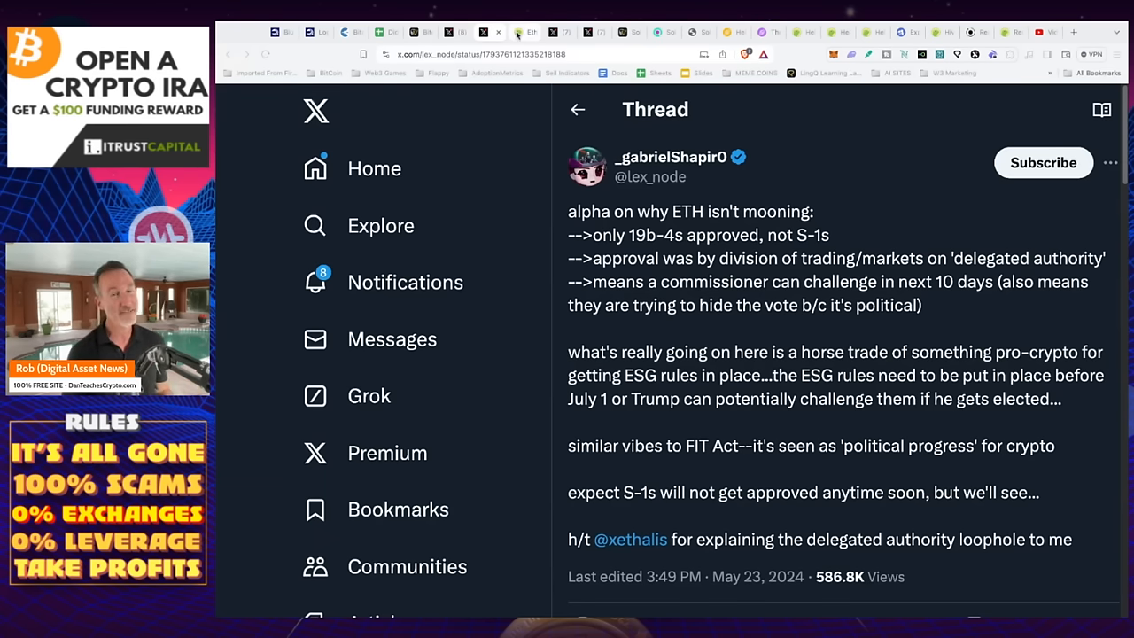
Bring up Ethereum's CoinGecko page and scroll to its one-month price chart near $3,745.
left_click(529, 32)
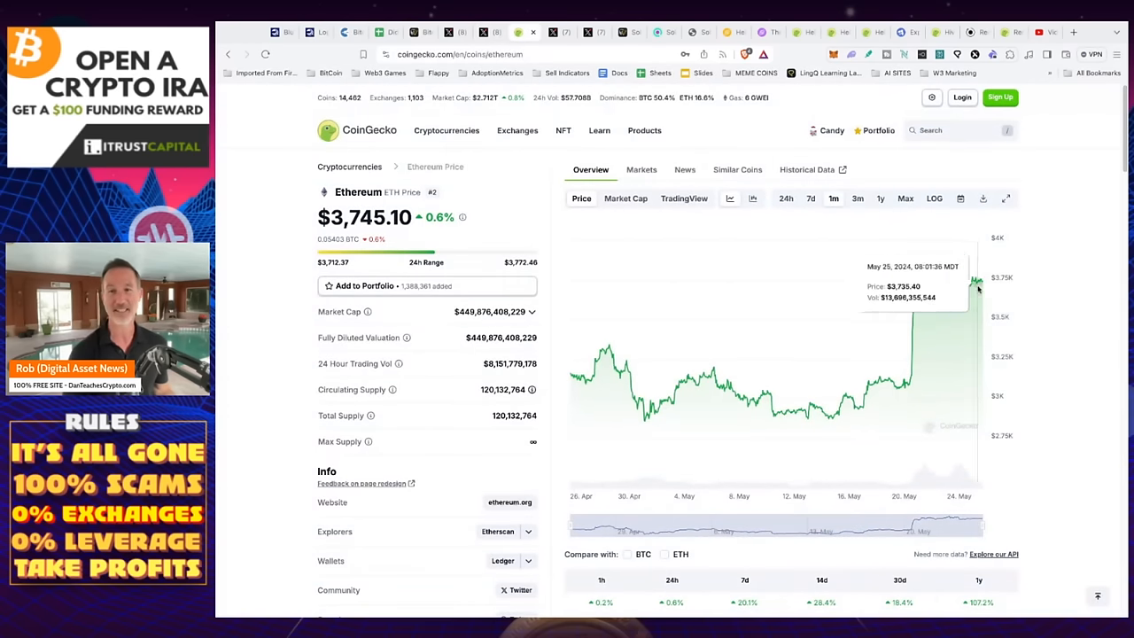
scroll("down", 3)
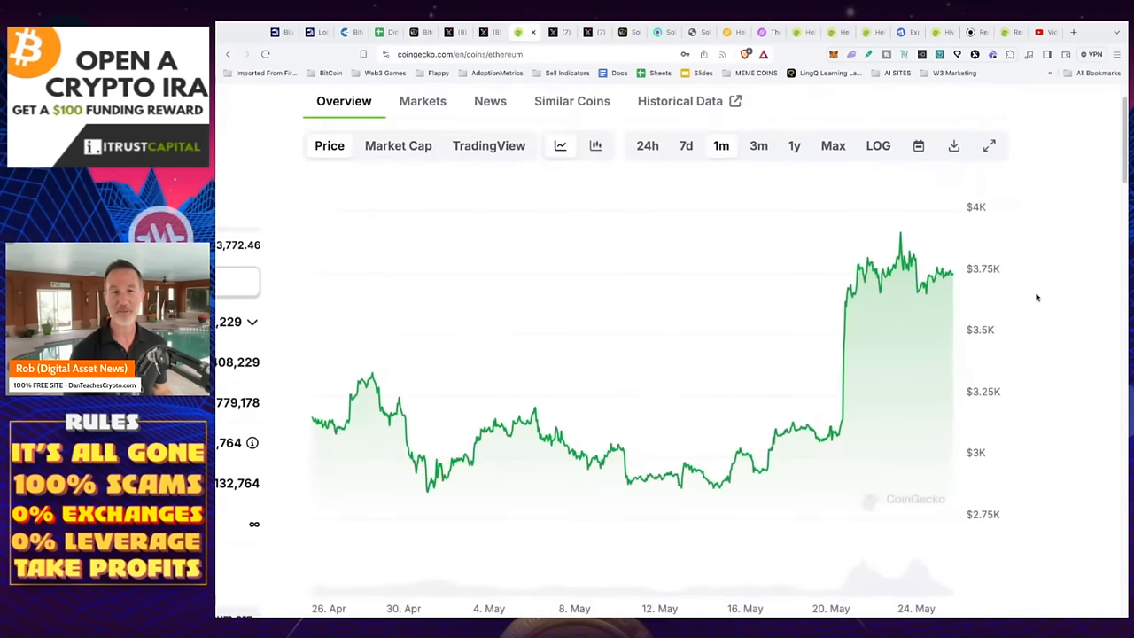
scroll("down", 3)
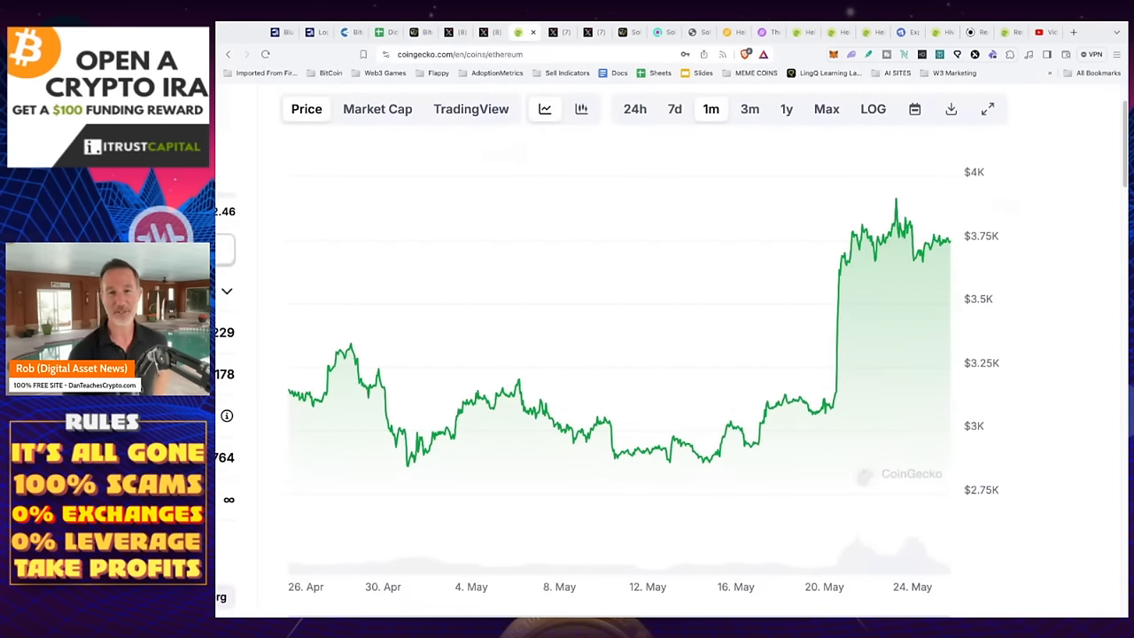
mouse_move(708, 457)
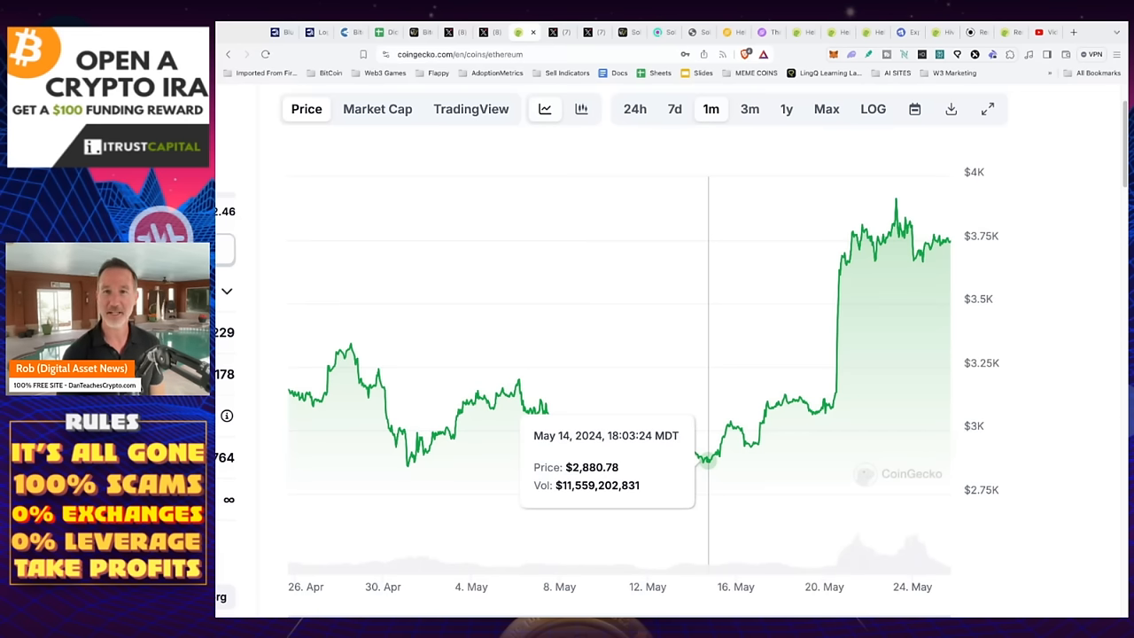
mouse_move(895, 198)
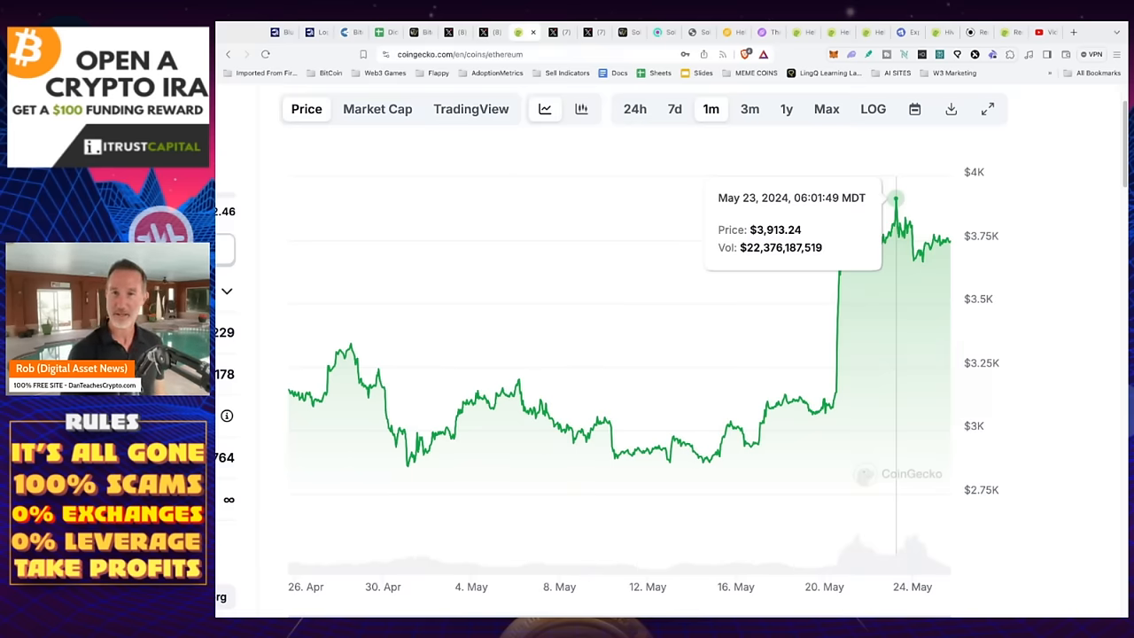
mouse_move(900, 199)
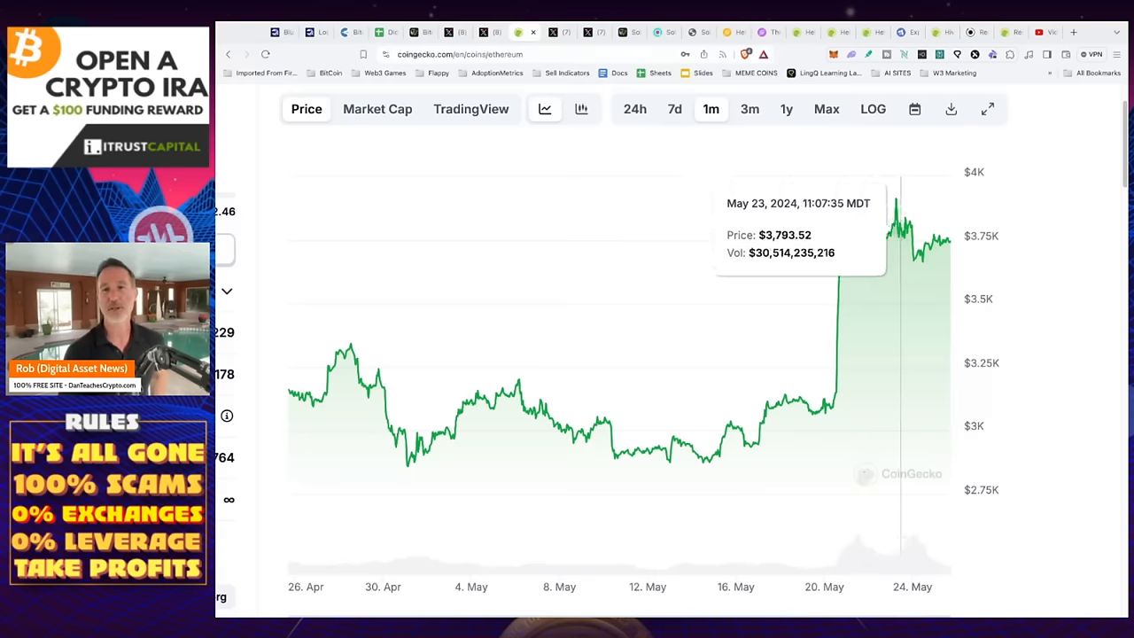
mouse_move(936, 232)
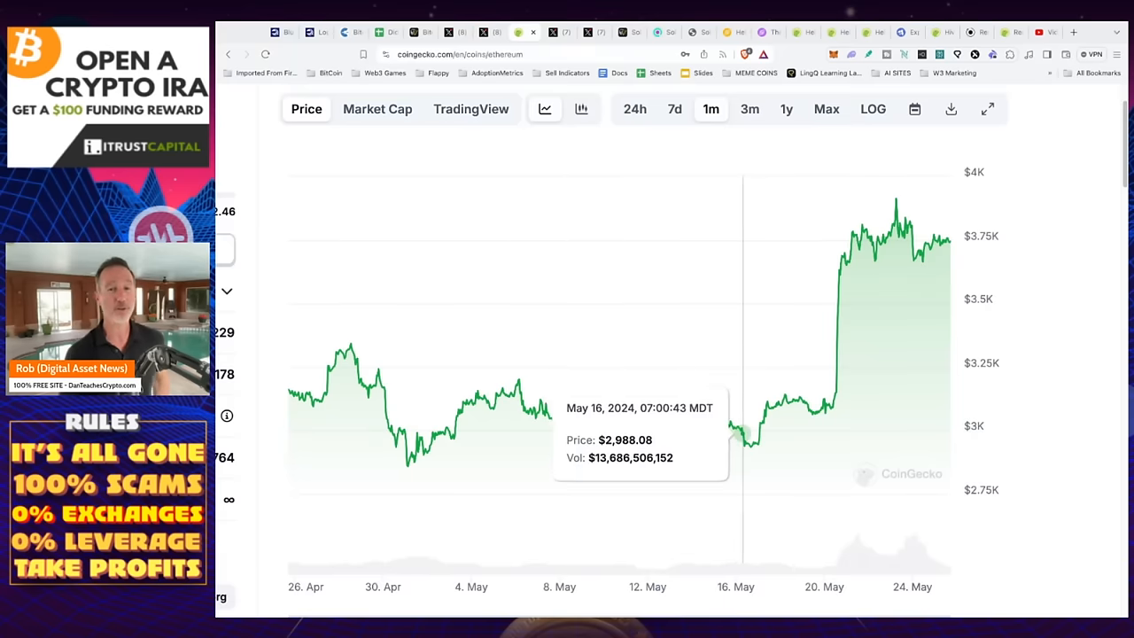
mouse_move(748, 443)
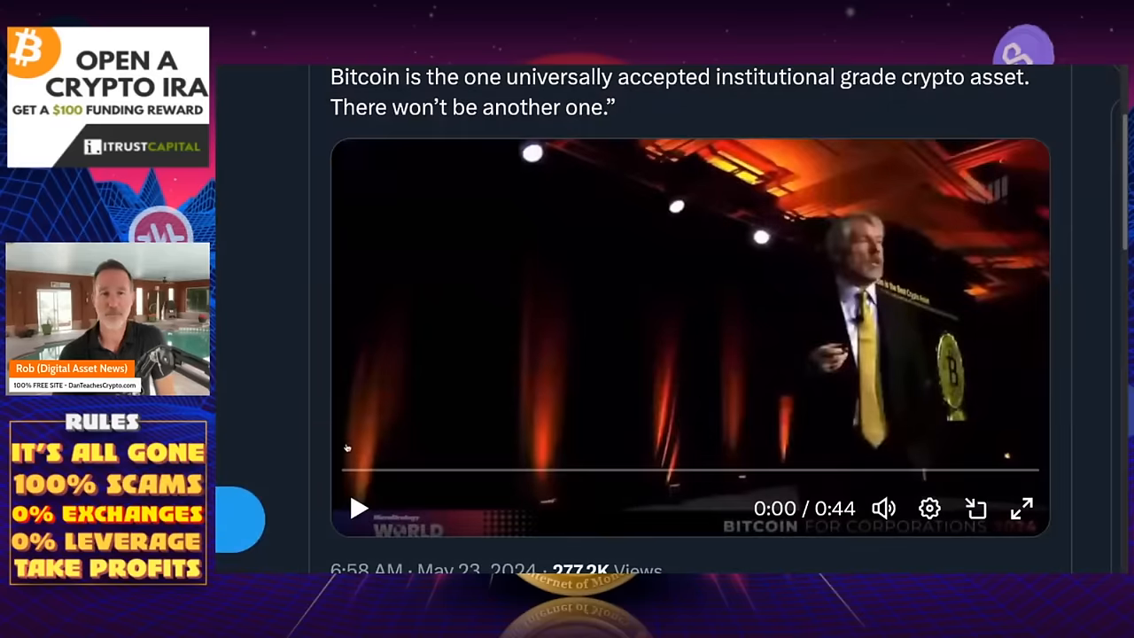
Play the embedded Bitcoin for Corporations 2024 clip in the institutional-grade Bitcoin post.
left_click(358, 507)
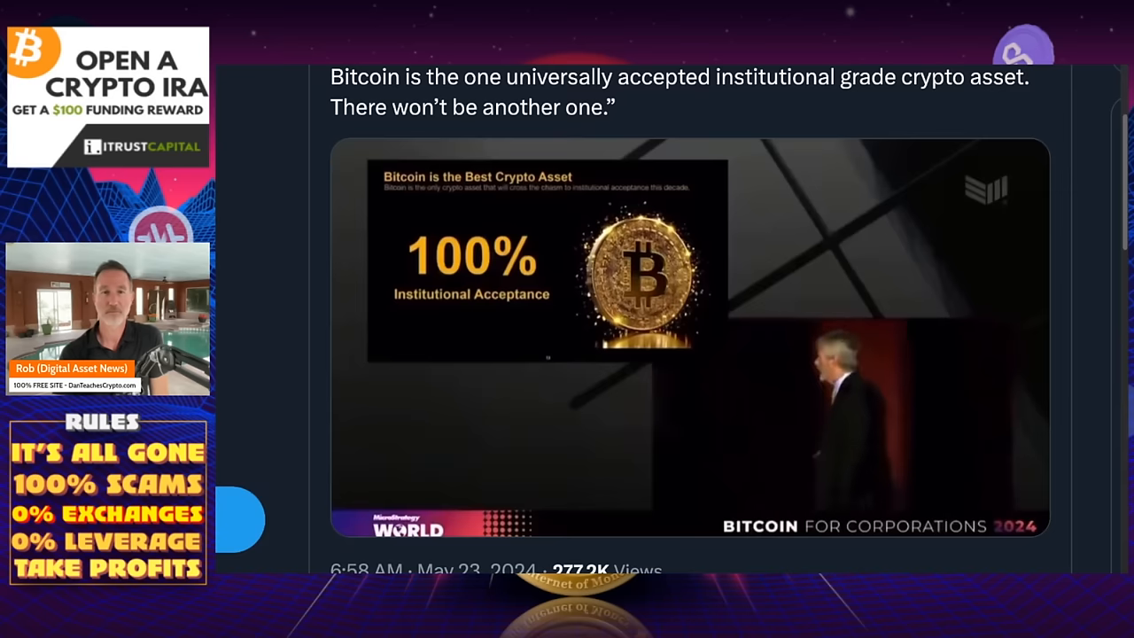
mouse_move(249, 393)
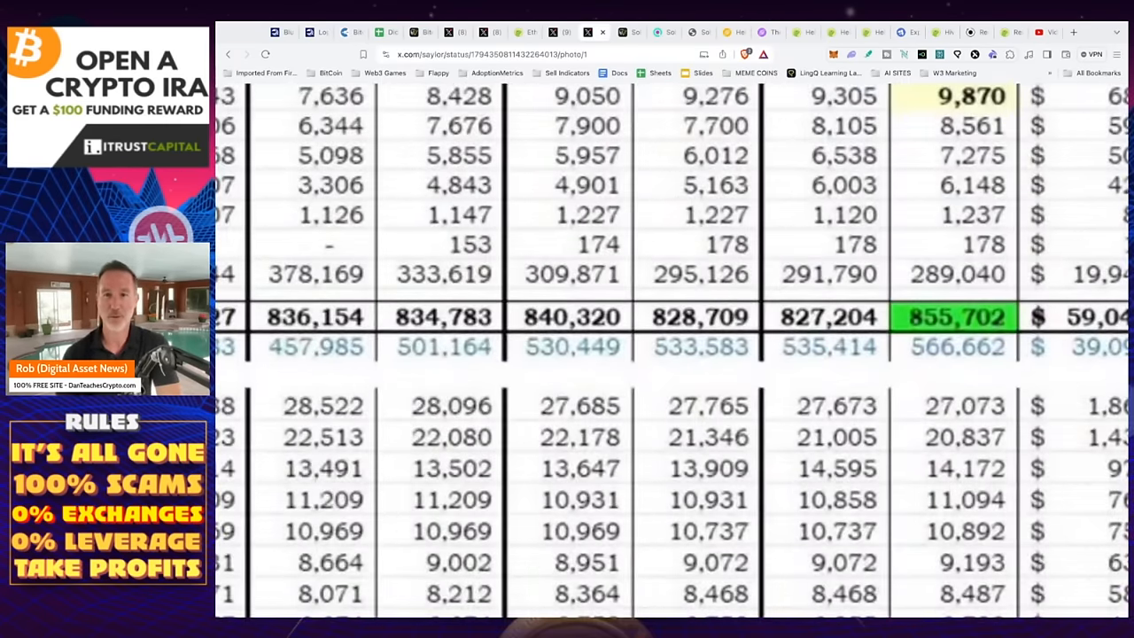
Scroll around the Bitcoin ETF holdings table image to the Total U.S. ETFs row.
scroll("up", 3)
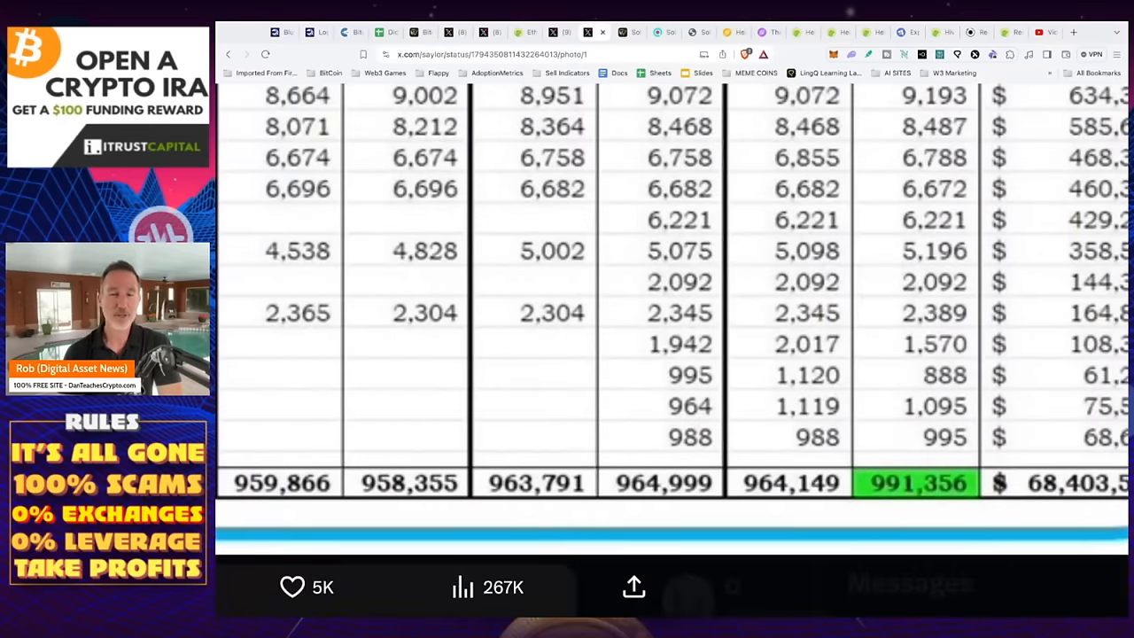
scroll("up", 3)
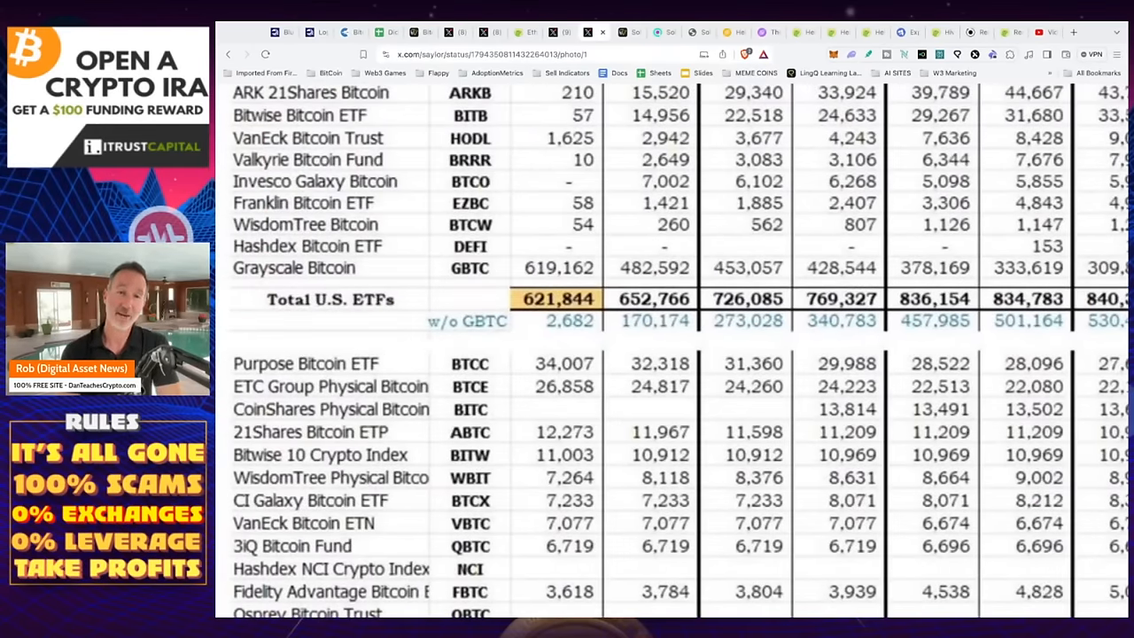
scroll("right", 3)
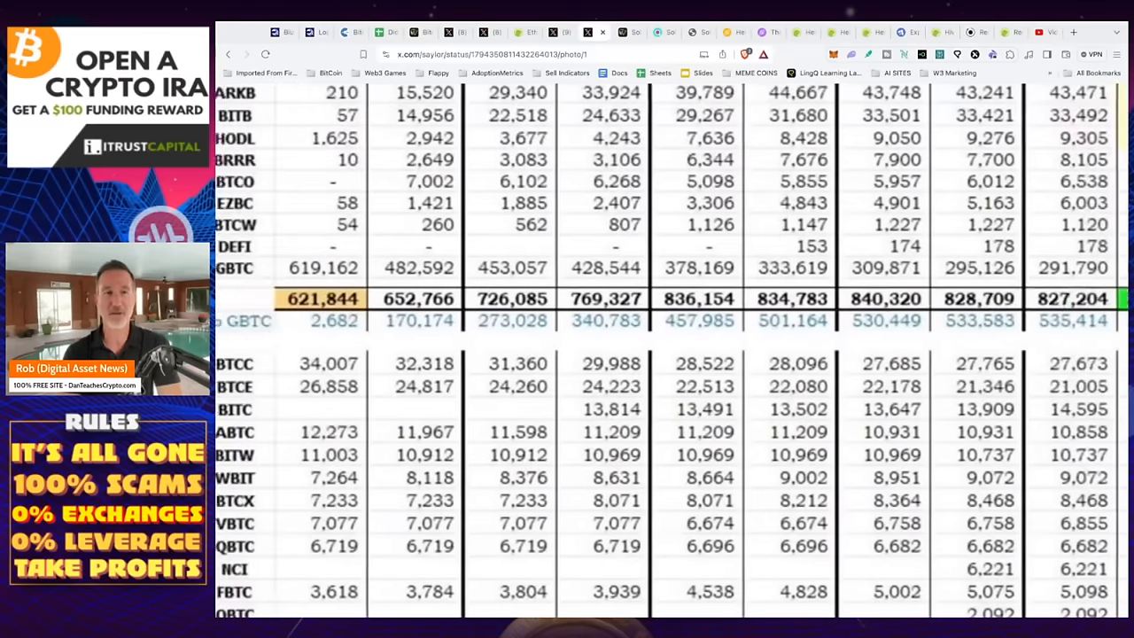
scroll("left", 3)
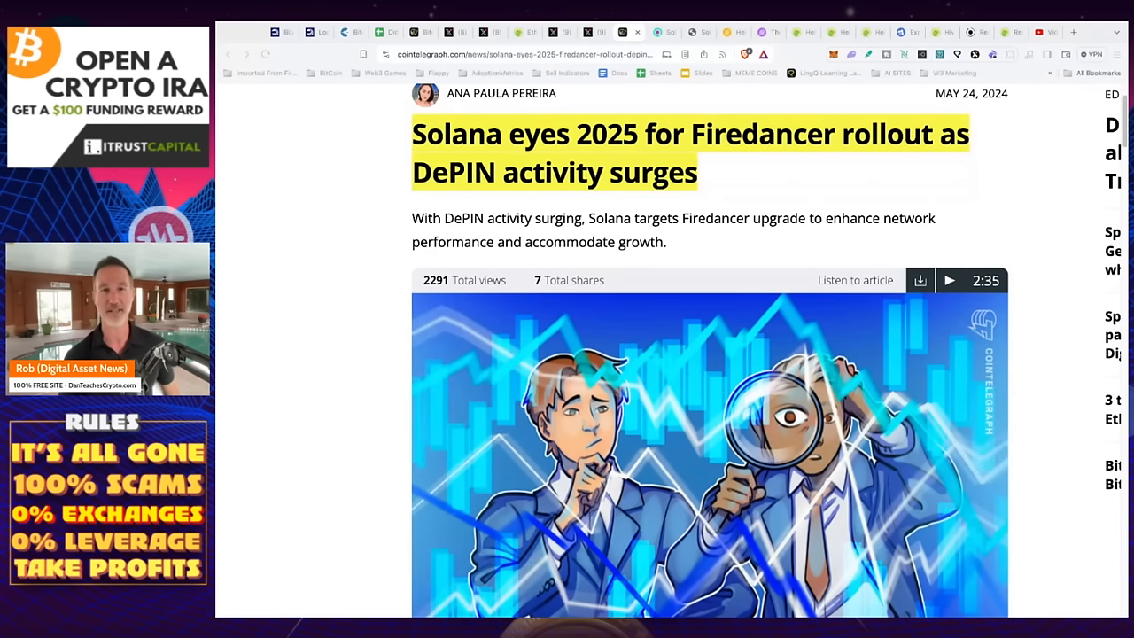
mouse_move(381, 220)
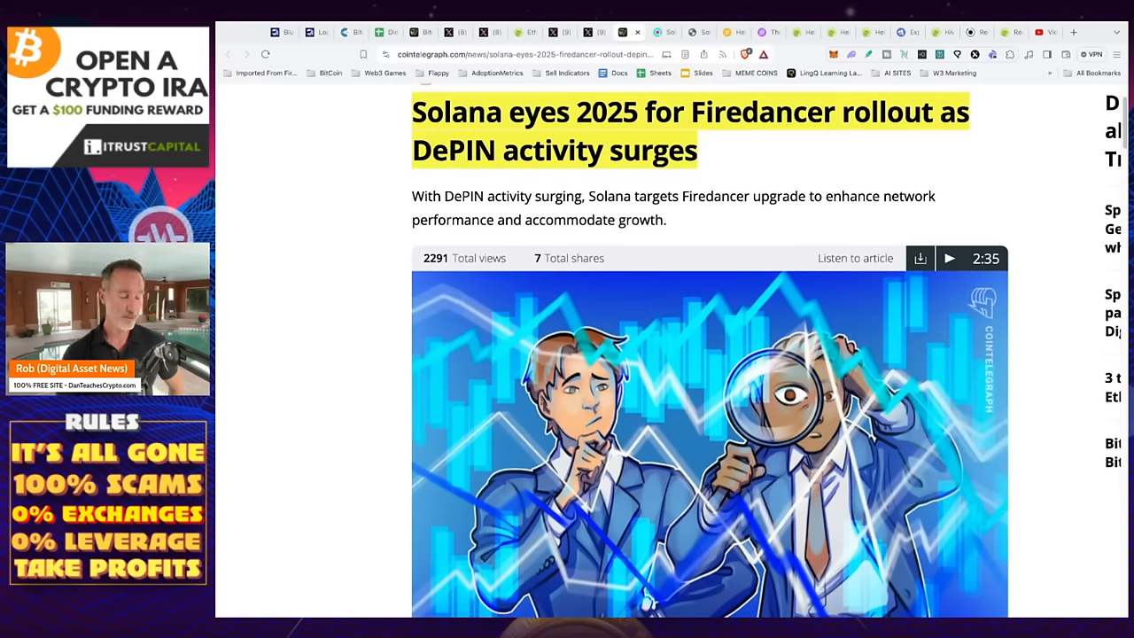
Scroll past the Firedancer article's header image into its body text on the 2025 release.
scroll("down", 3)
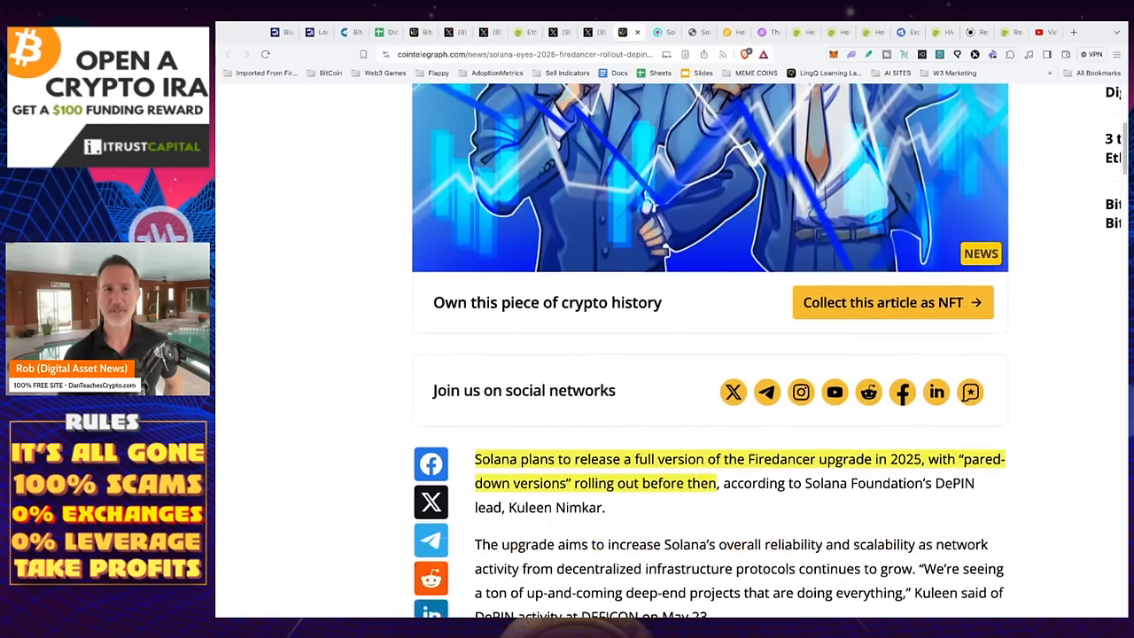
scroll("down", 3)
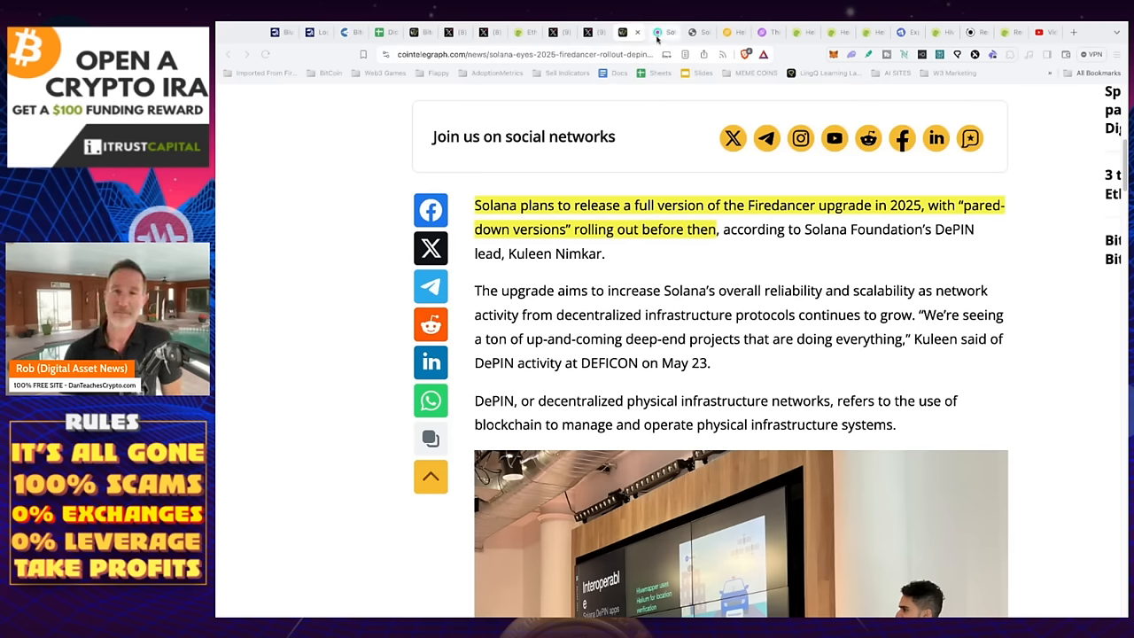
Switch to Solscan's analytics, scroll to the 7-day TPS chart and bring up its range choices.
left_click(660, 32)
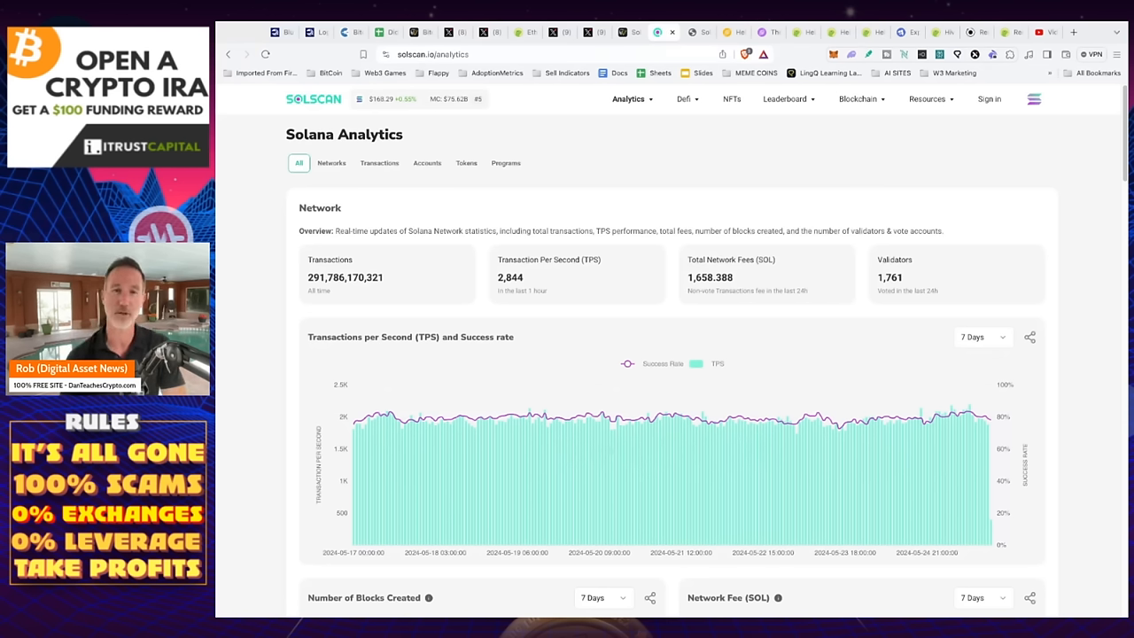
mouse_move(603, 380)
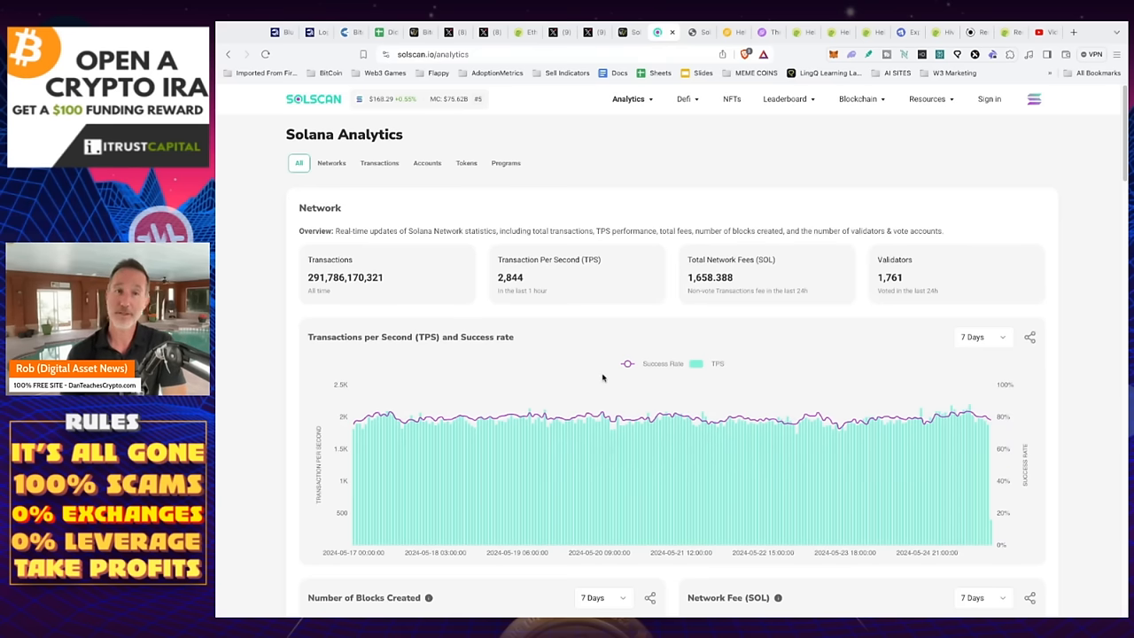
mouse_move(1069, 287)
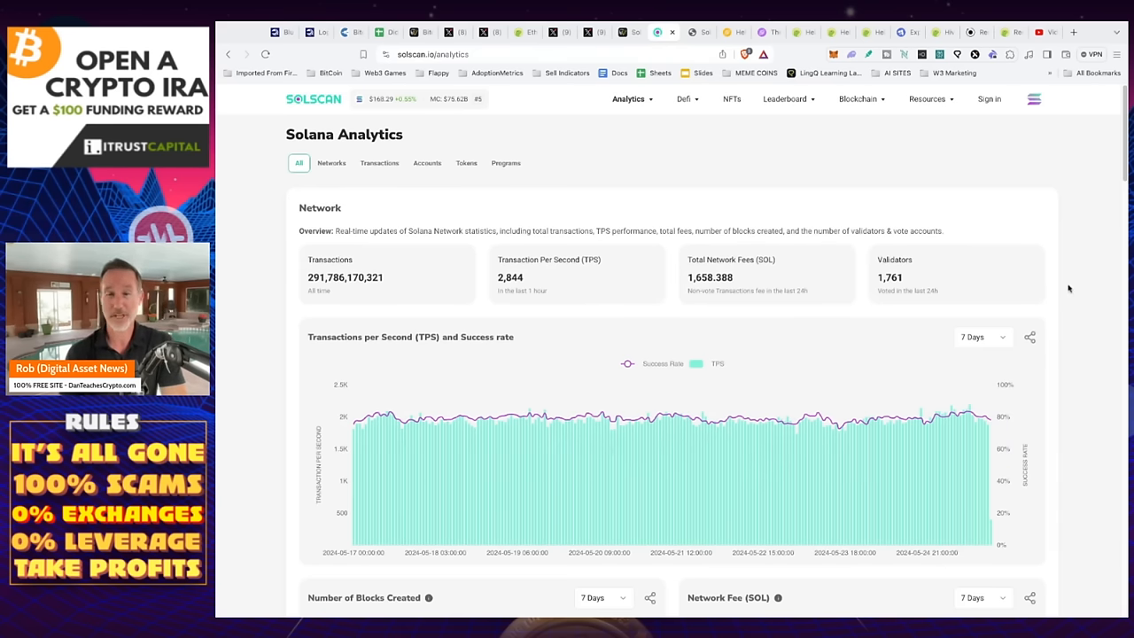
scroll("down", 3)
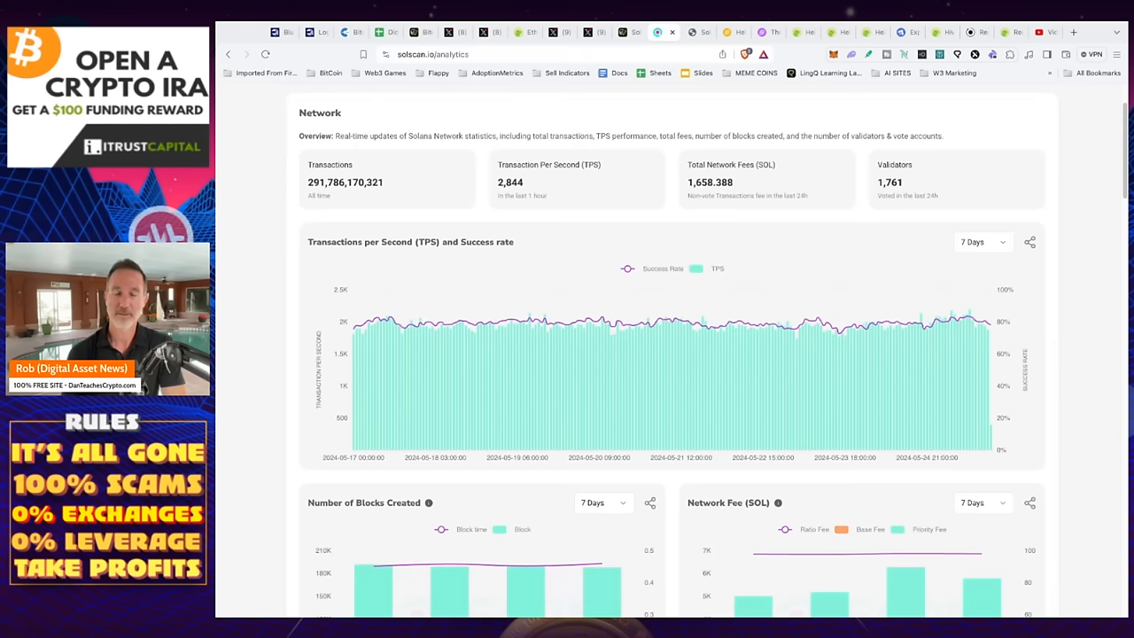
mouse_move(975, 379)
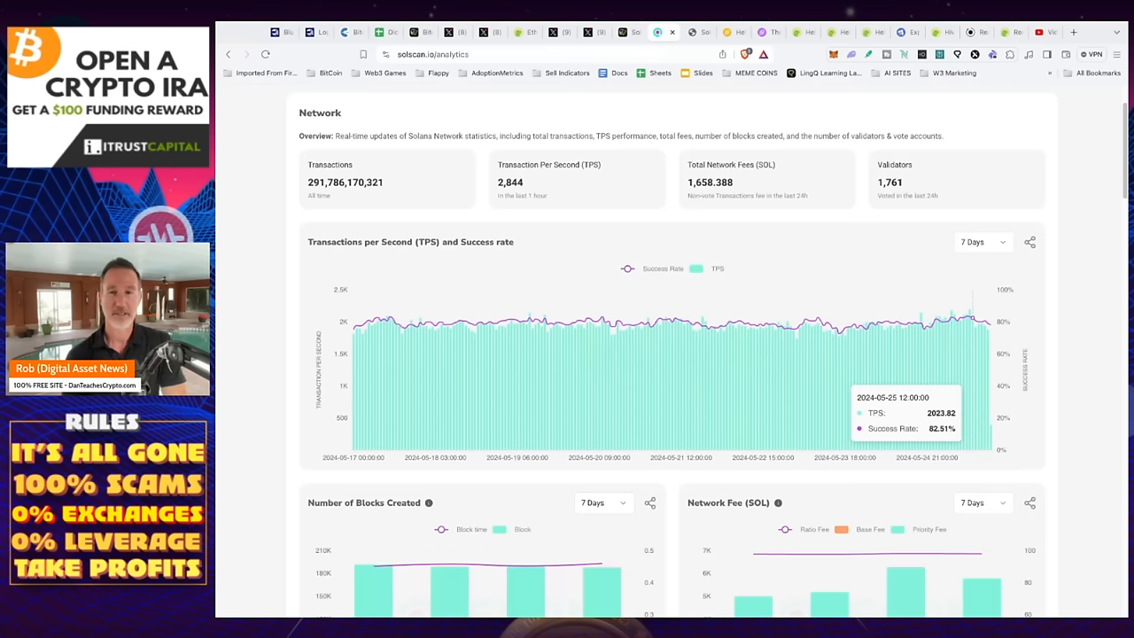
mouse_move(982, 379)
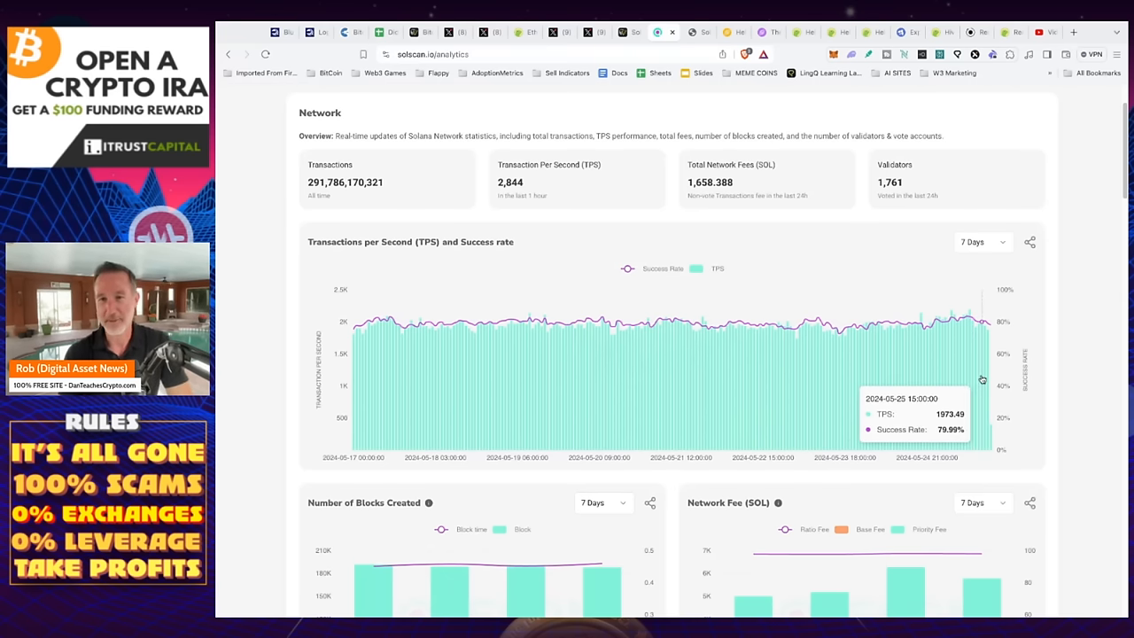
mouse_move(946, 383)
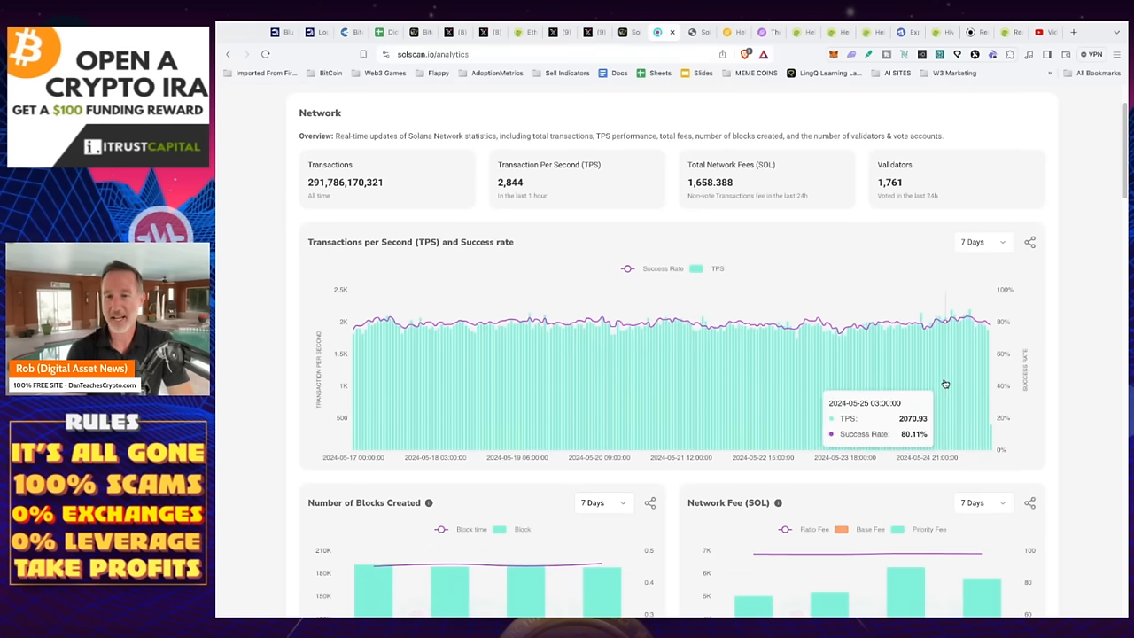
mouse_move(925, 392)
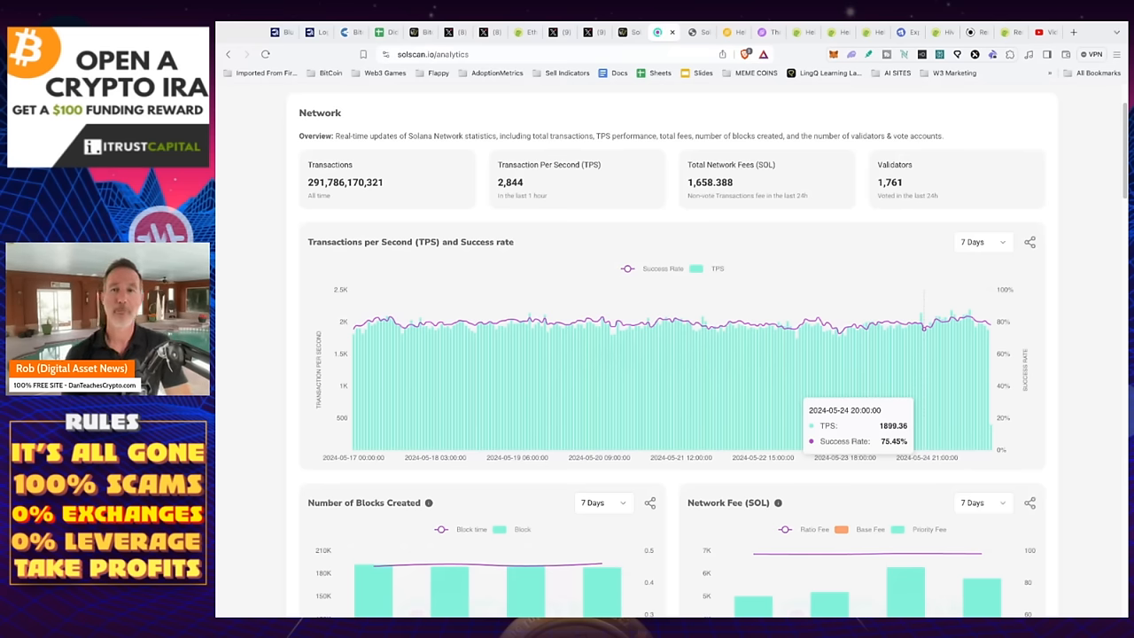
mouse_move(911, 391)
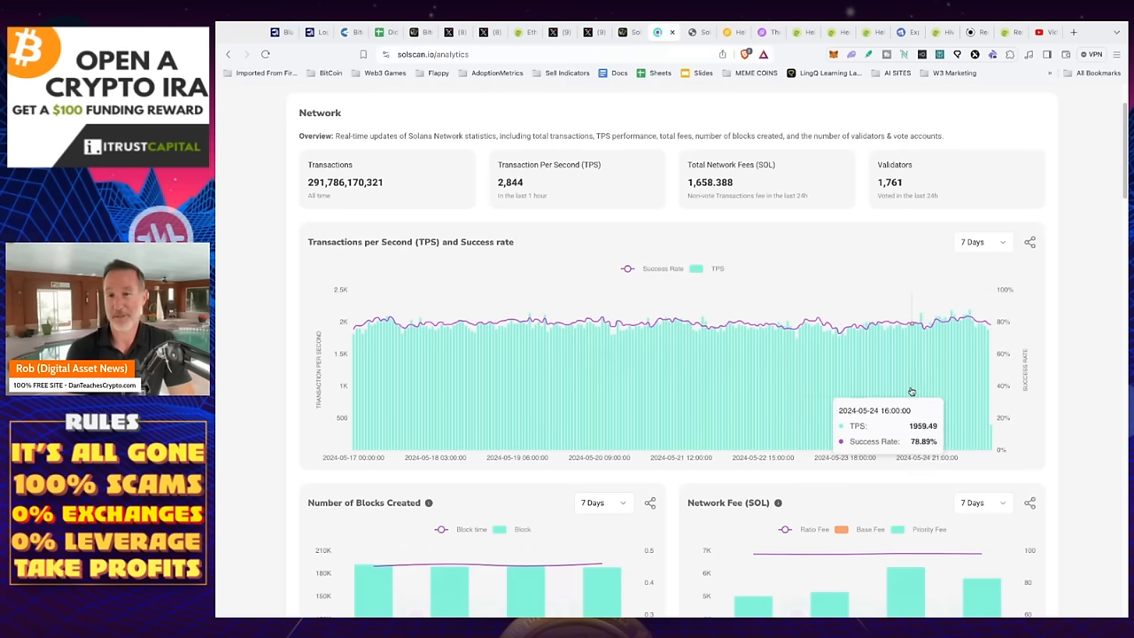
mouse_move(840, 404)
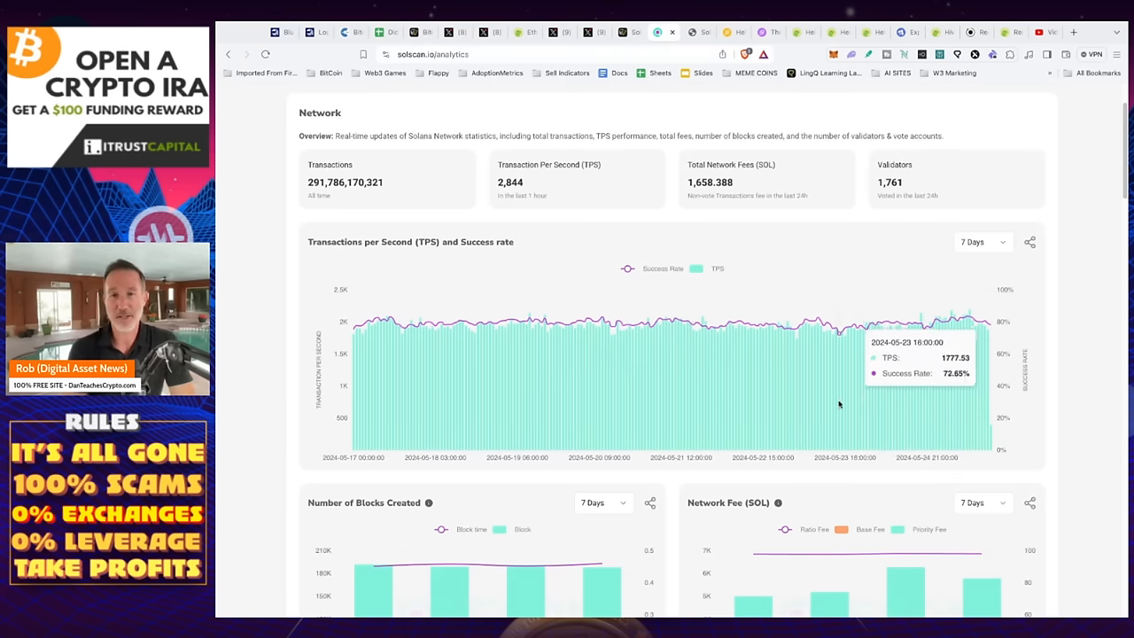
mouse_move(840, 408)
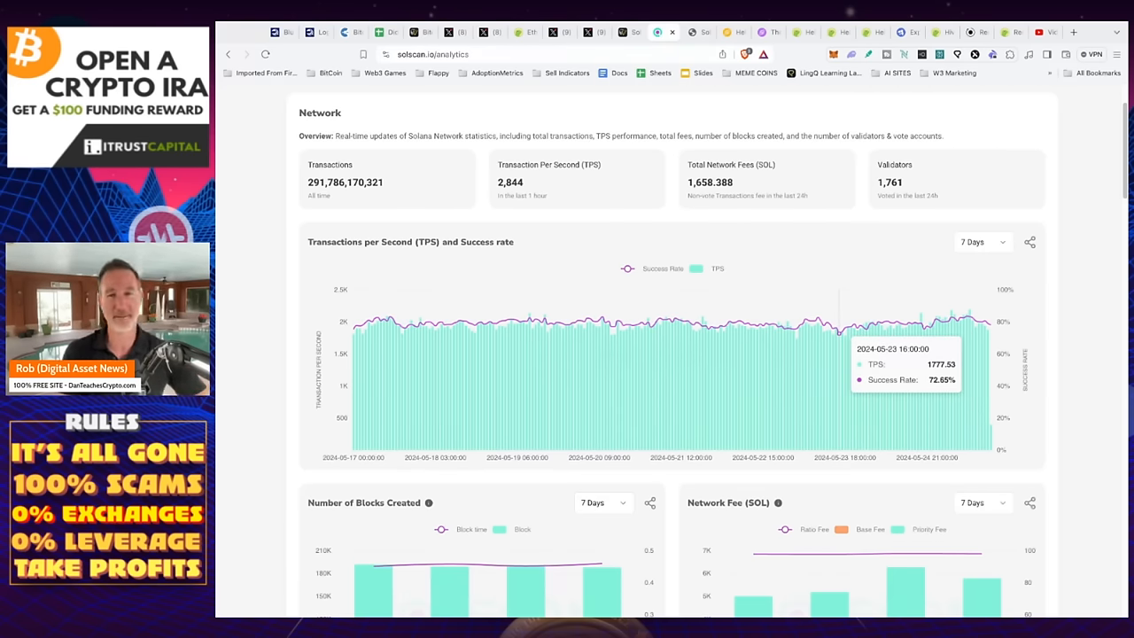
mouse_move(824, 412)
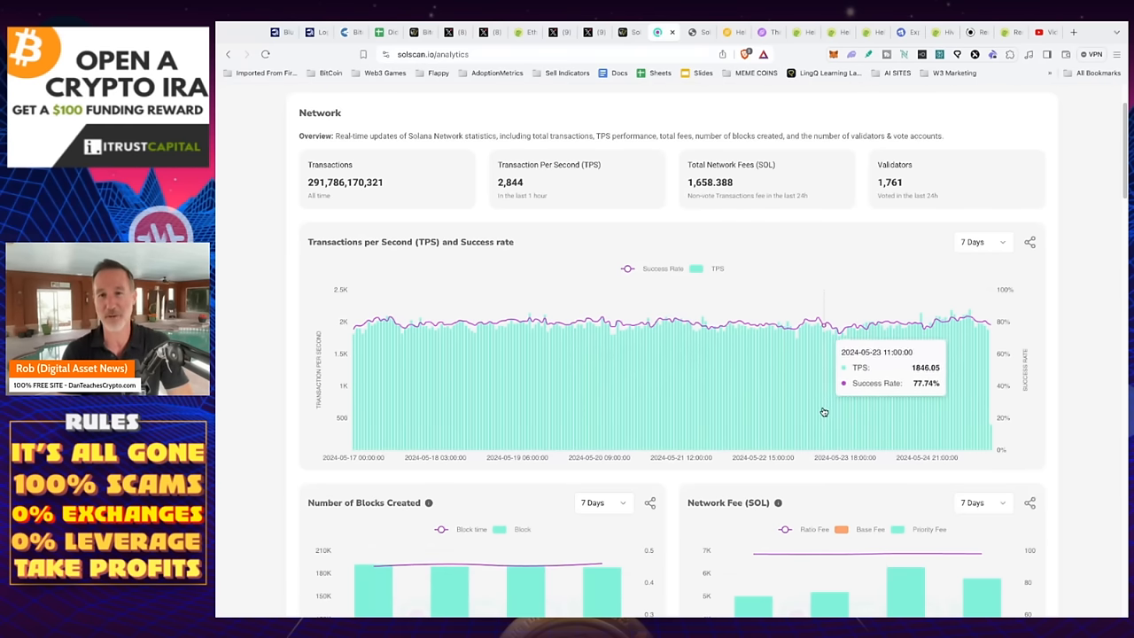
mouse_move(819, 409)
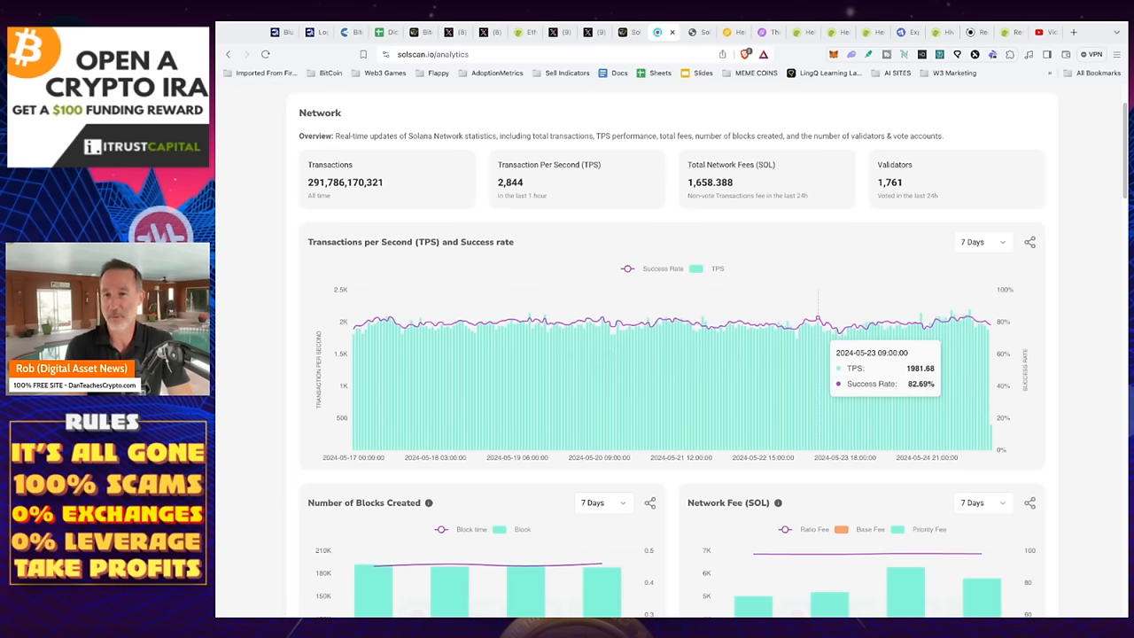
left_click(982, 241)
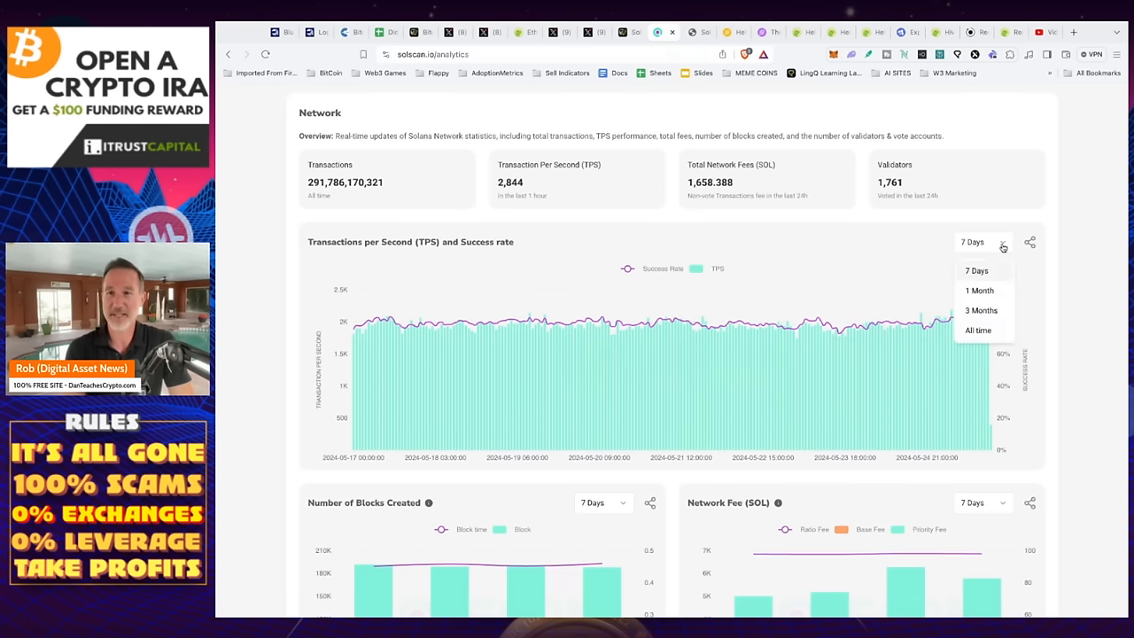
Widen the TPS chart to one month, then three months, reopening the range choices.
left_click(978, 290)
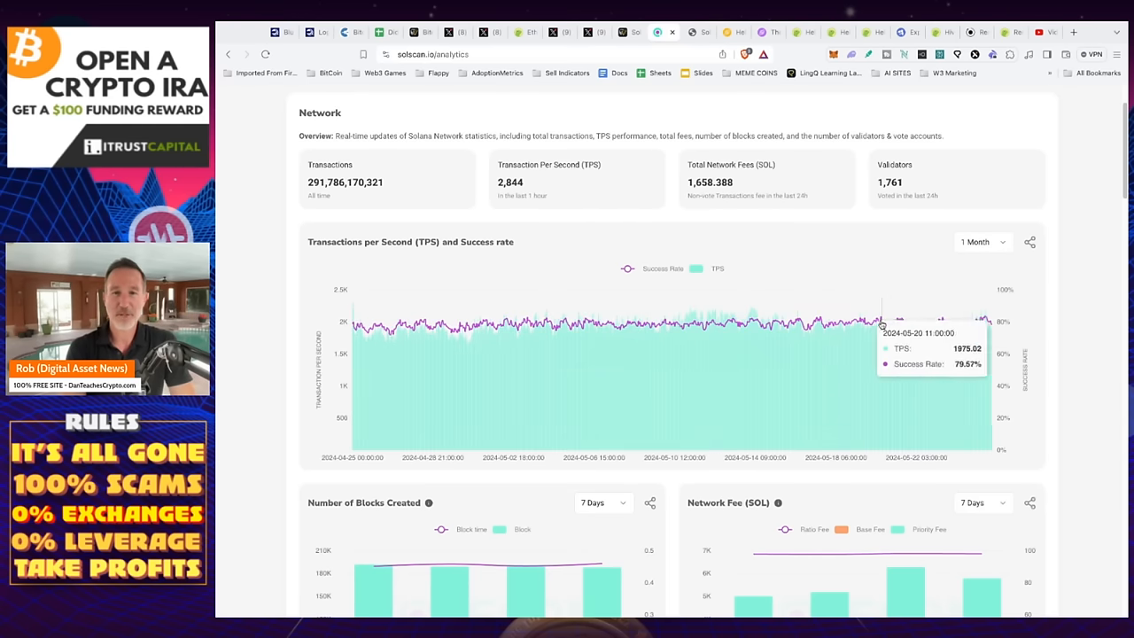
mouse_move(732, 355)
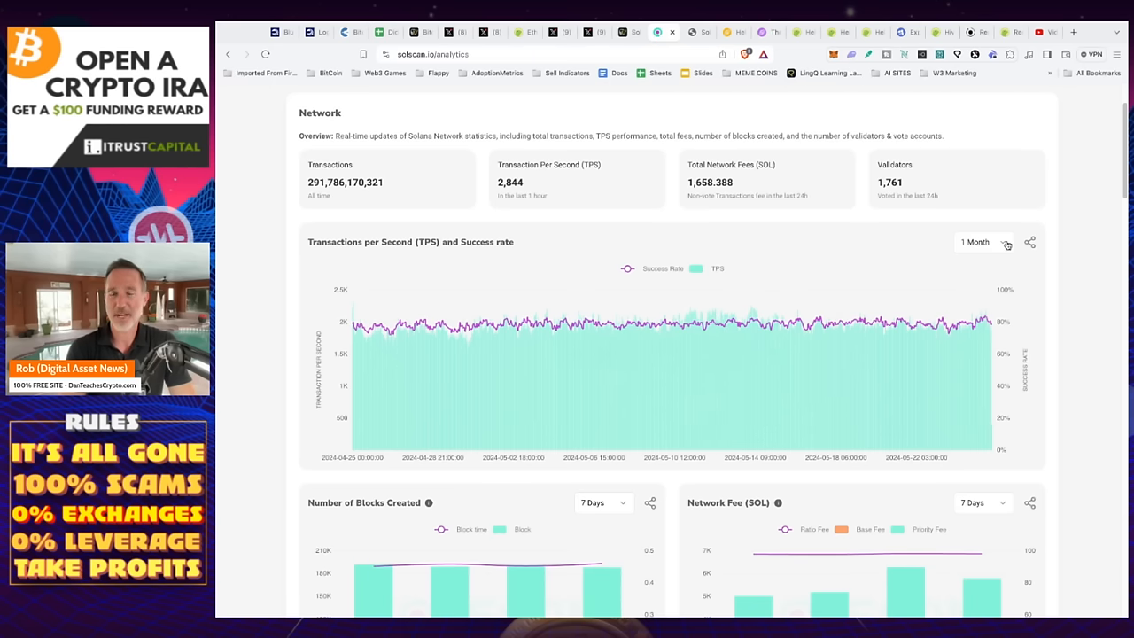
left_click(984, 241)
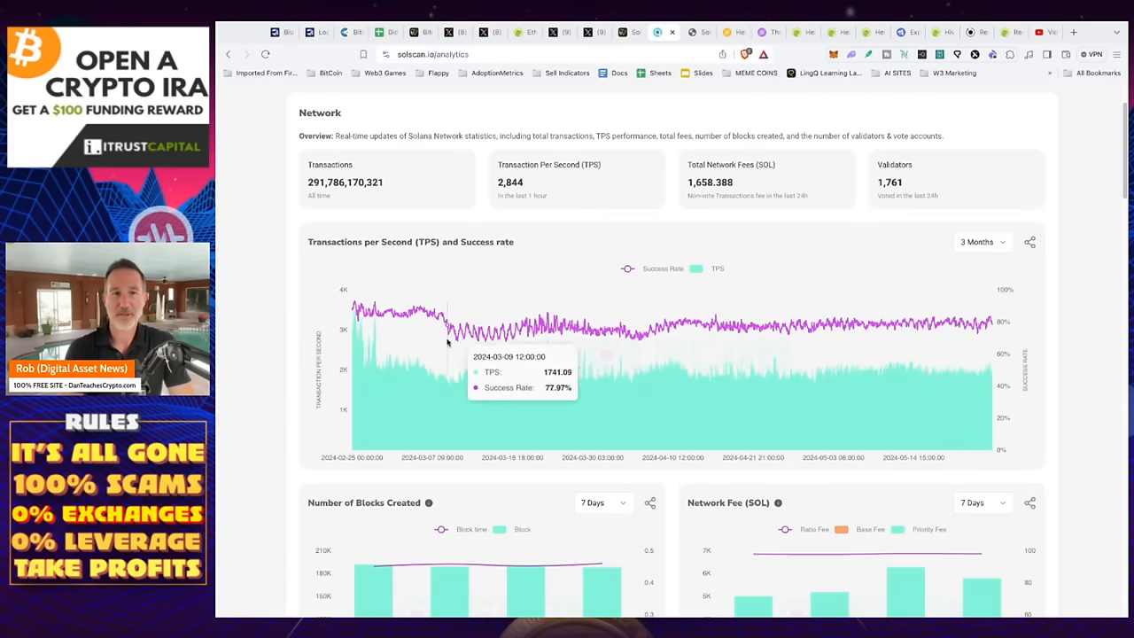
mouse_move(428, 335)
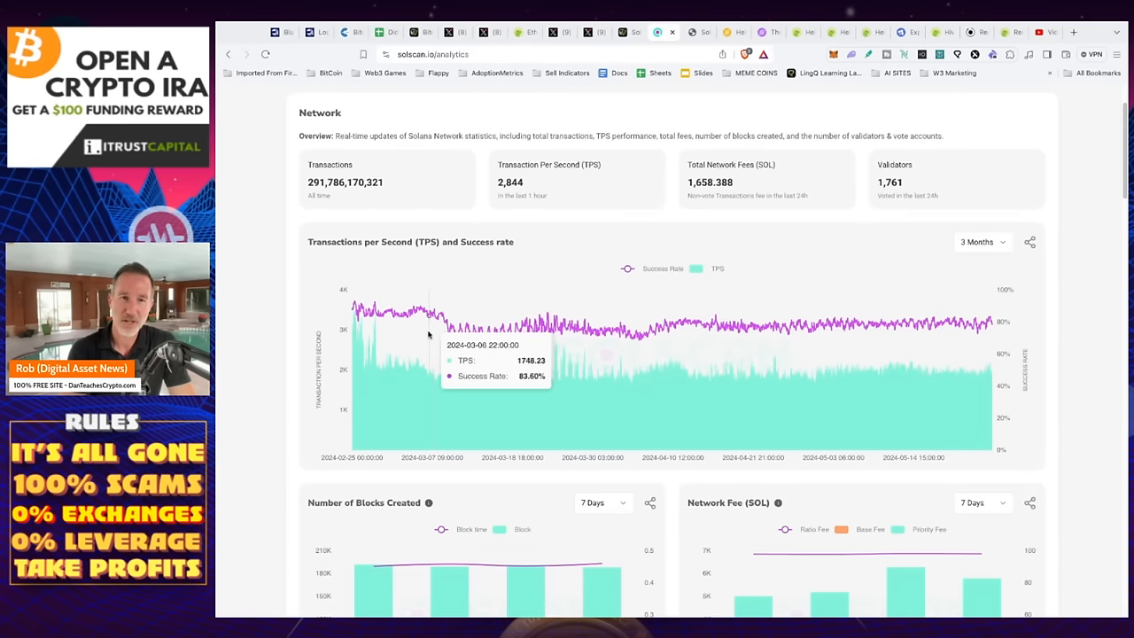
mouse_move(414, 334)
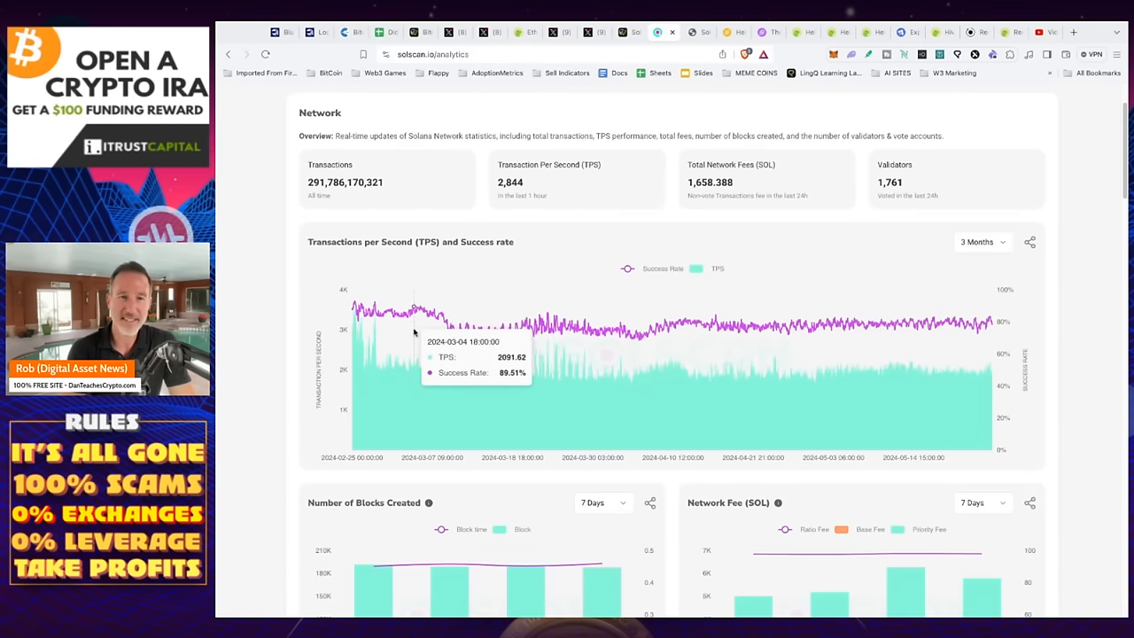
mouse_move(372, 330)
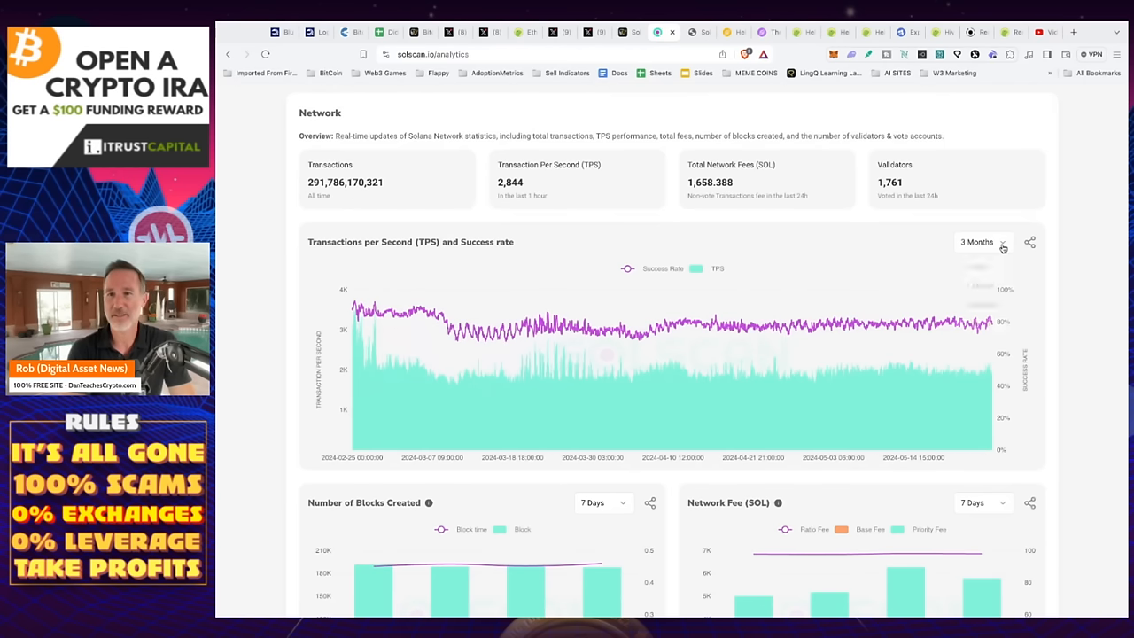
left_click(976, 241)
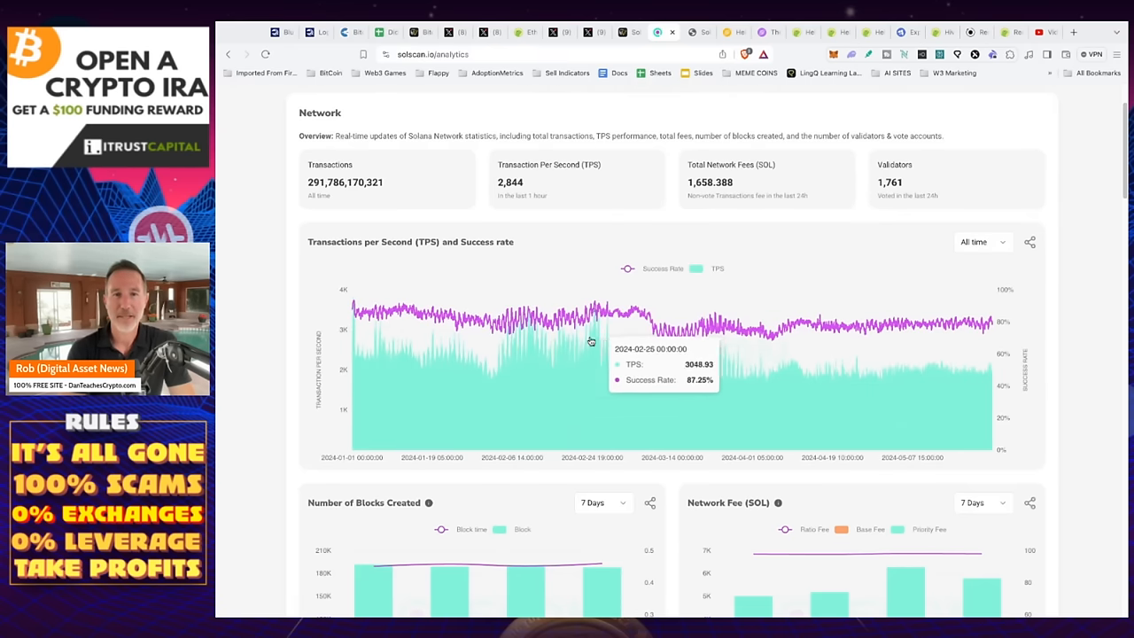
mouse_move(485, 335)
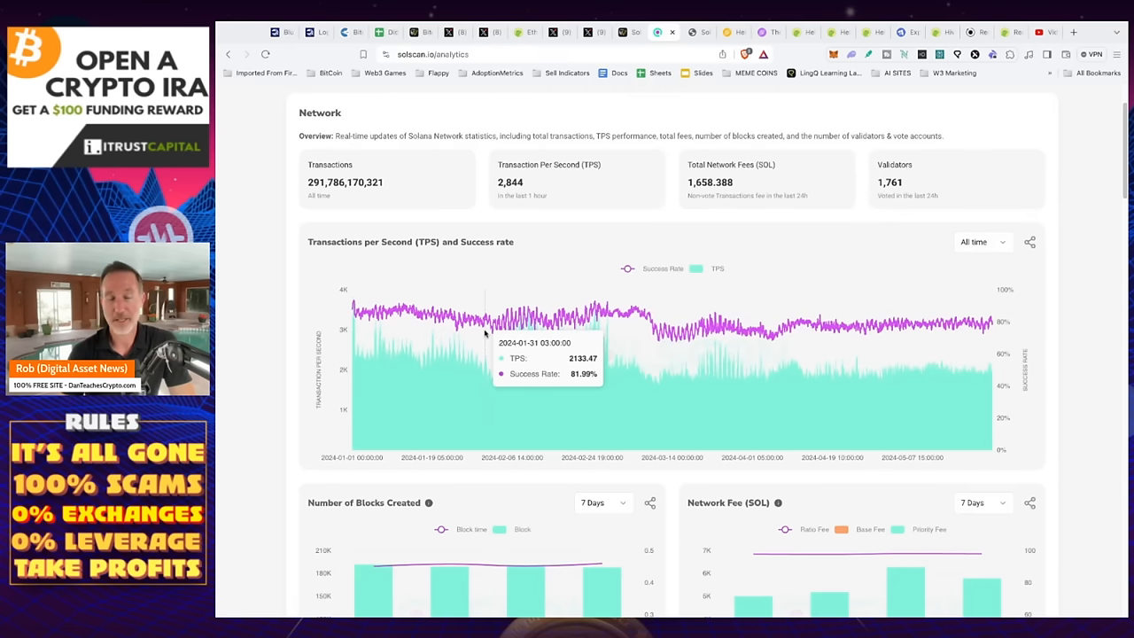
mouse_move(571, 326)
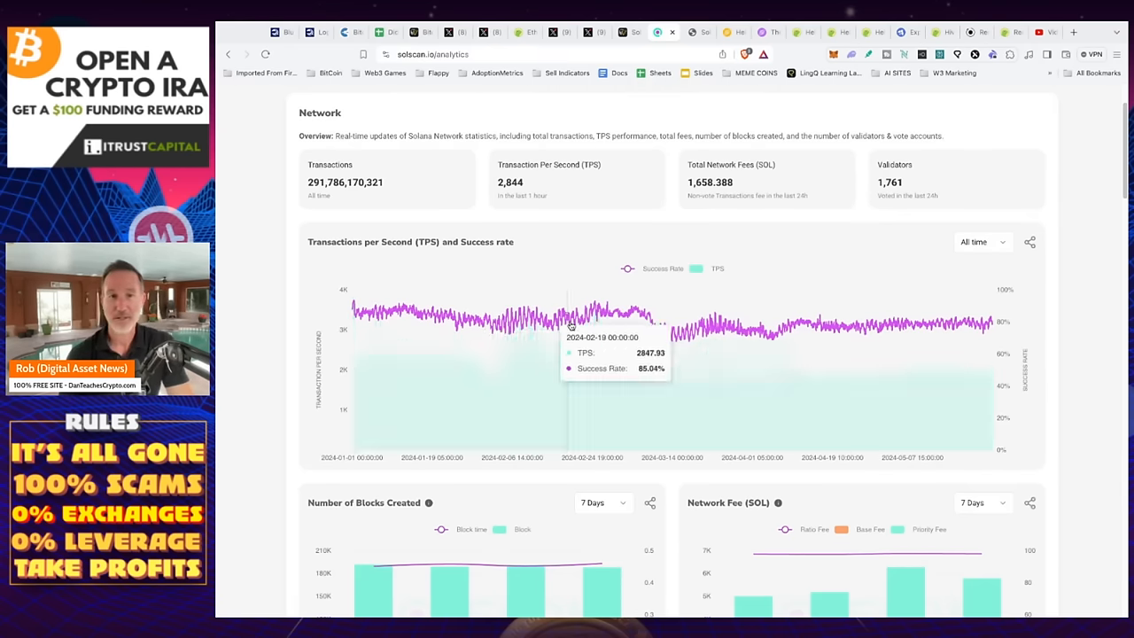
mouse_move(647, 319)
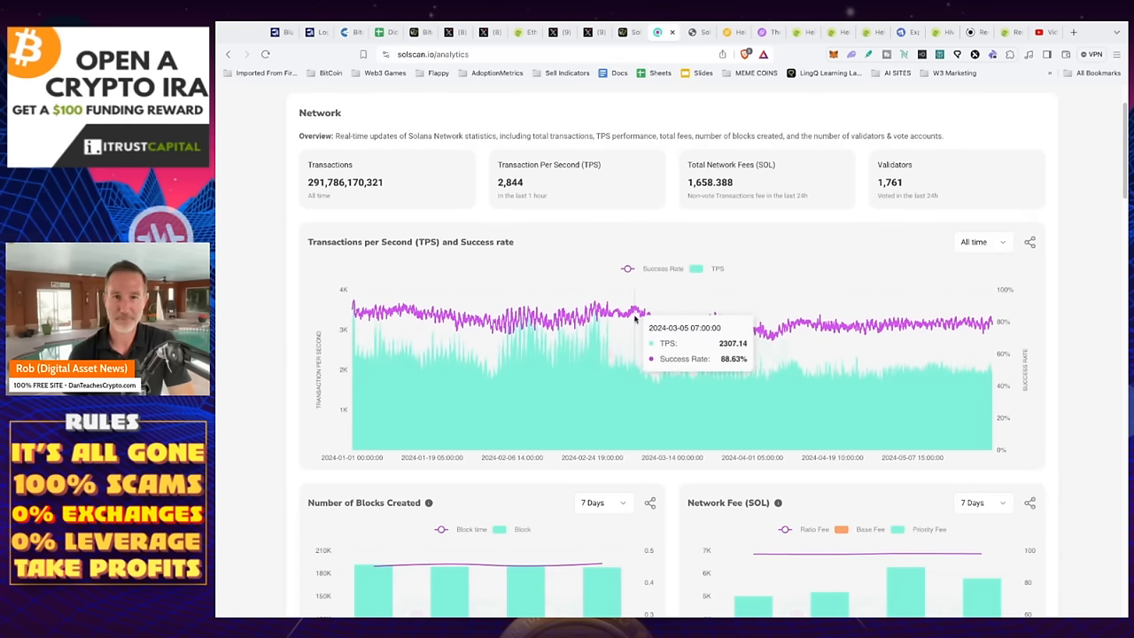
mouse_move(624, 319)
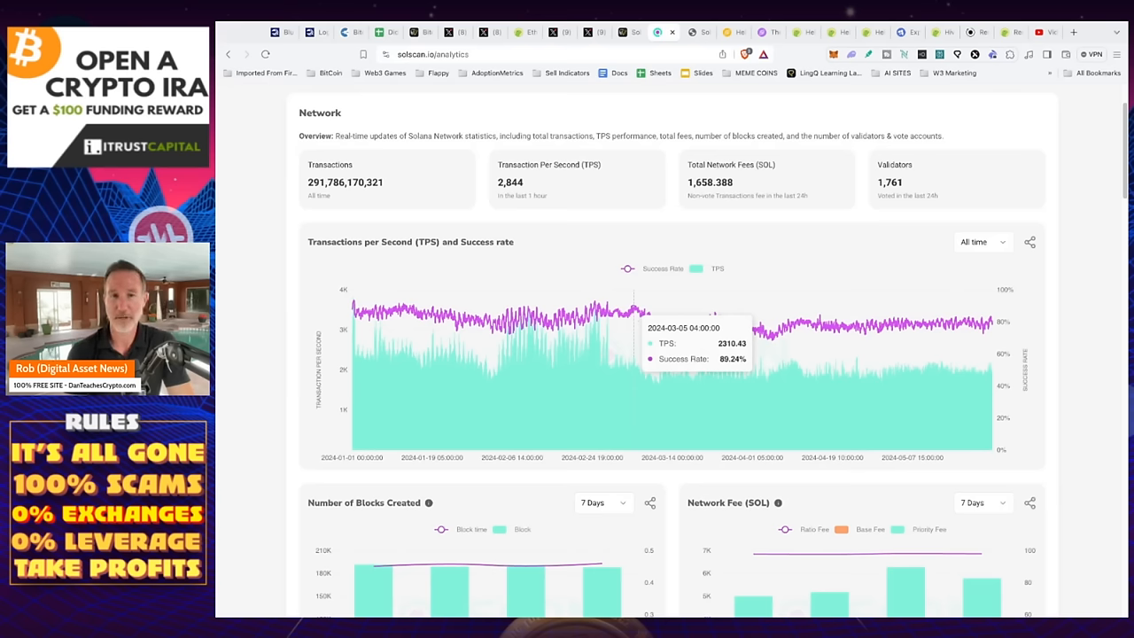
mouse_move(670, 328)
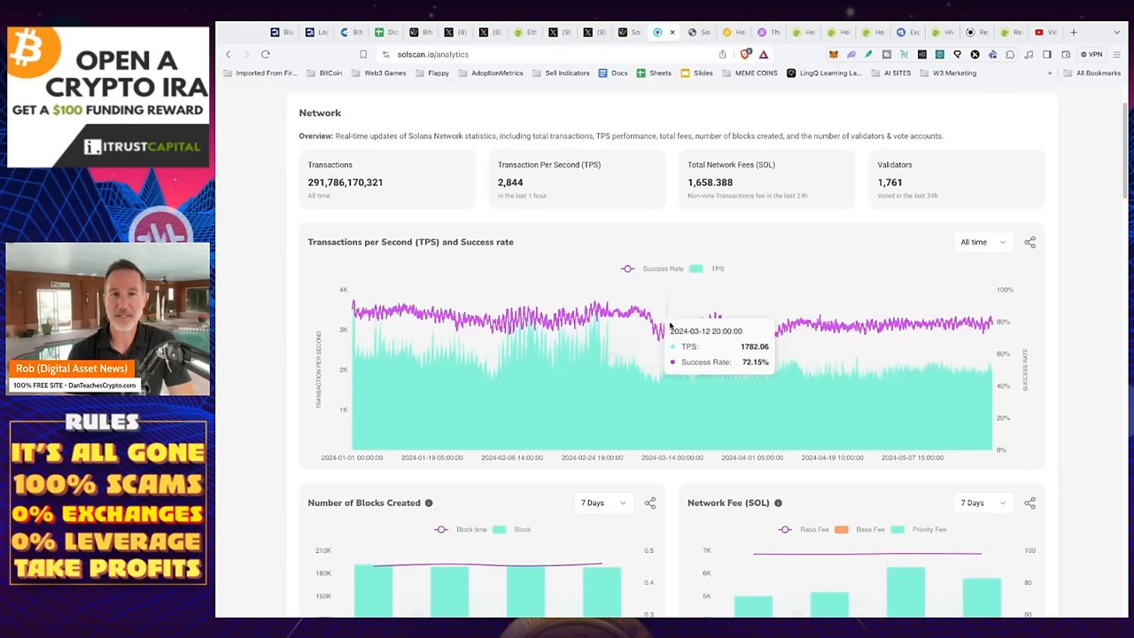
mouse_move(659, 337)
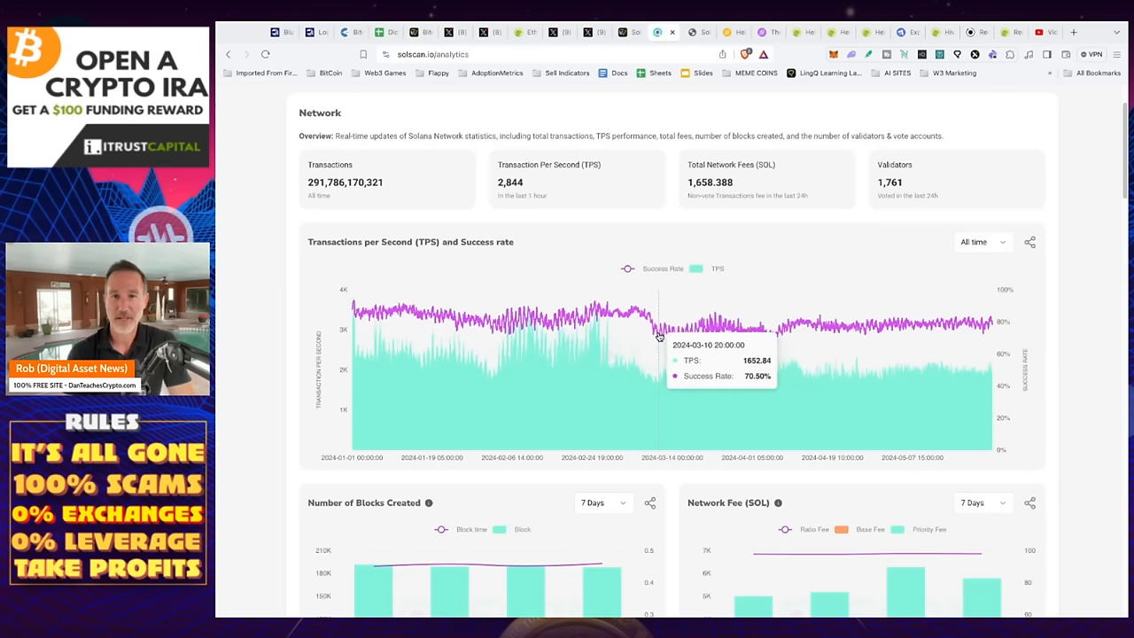
mouse_move(735, 340)
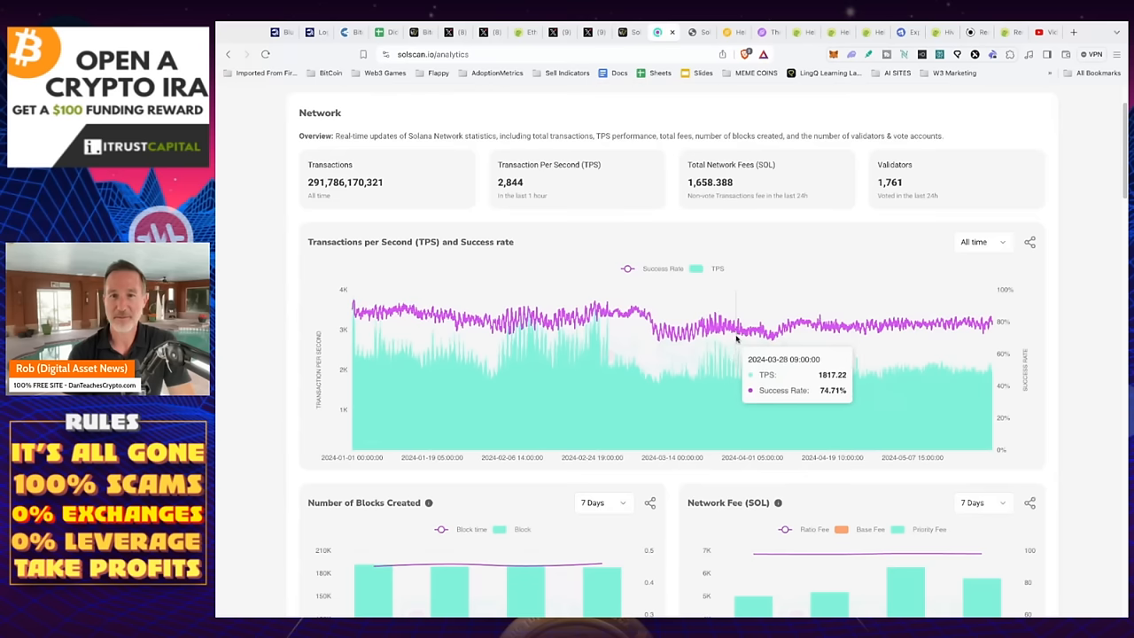
mouse_move(890, 346)
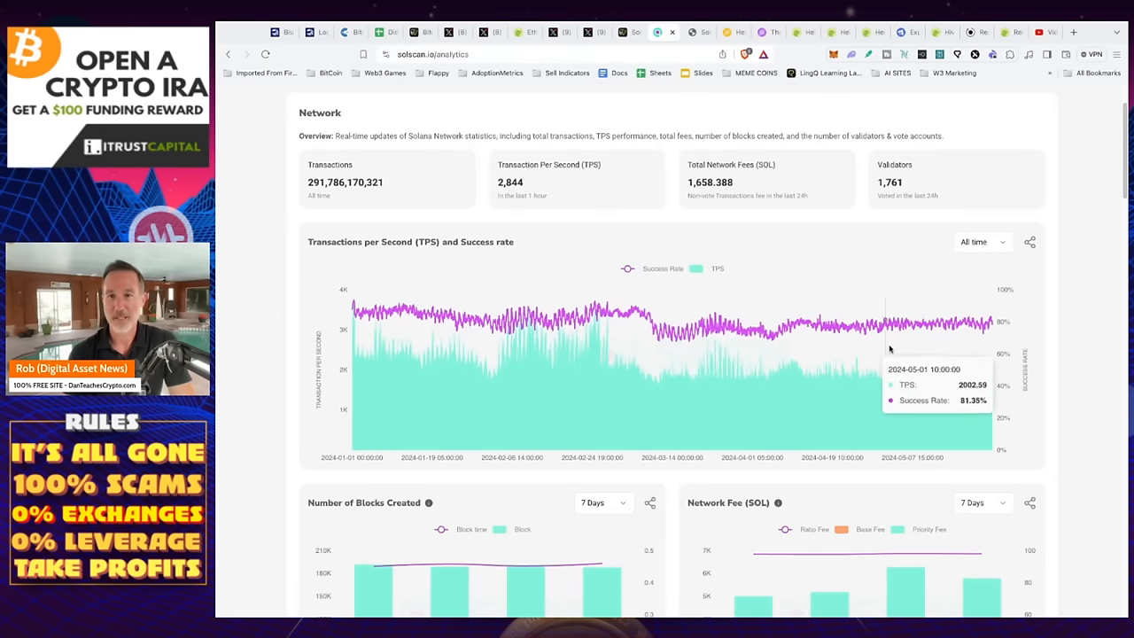
mouse_move(904, 345)
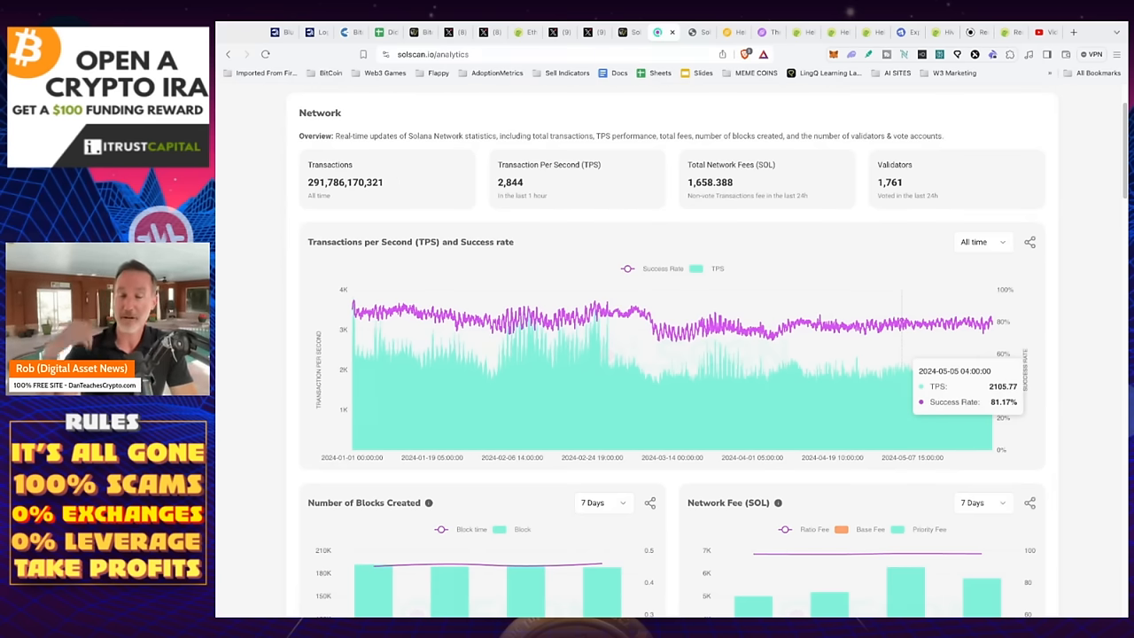
mouse_move(955, 347)
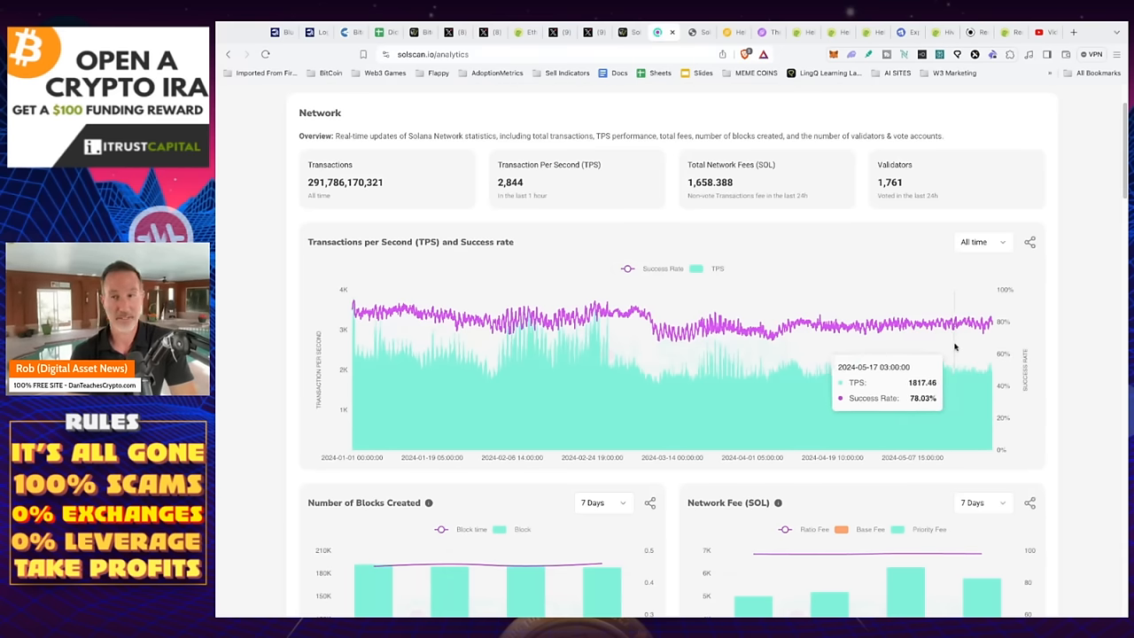
Scroll to Solscan's Transactions section comparing vote and non-vote transactions.
scroll("down", 3)
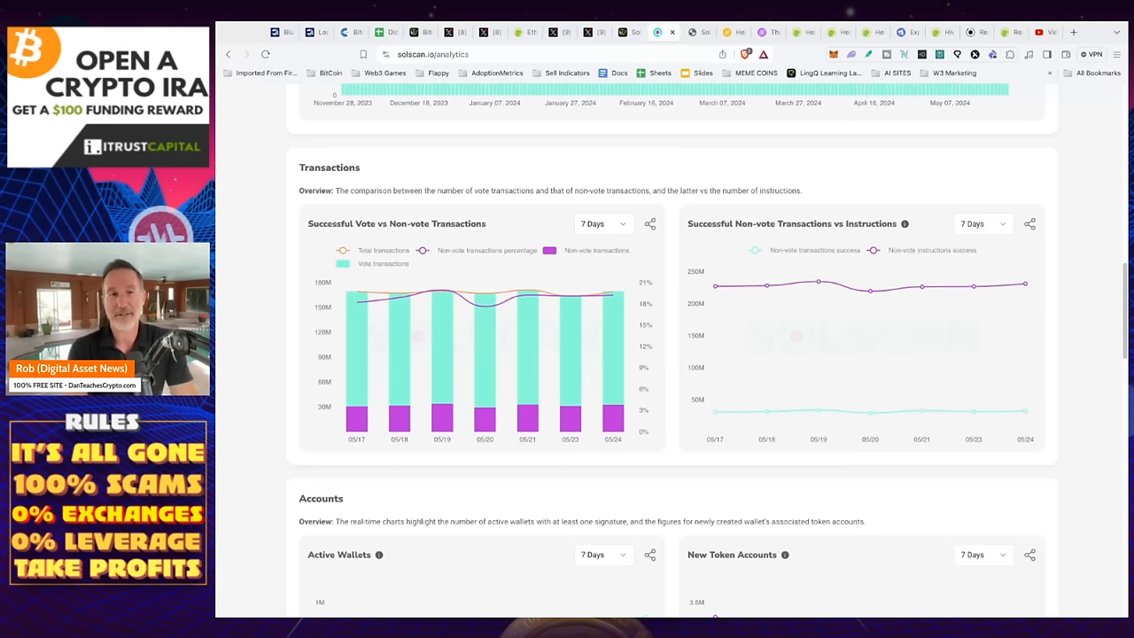
mouse_move(356, 354)
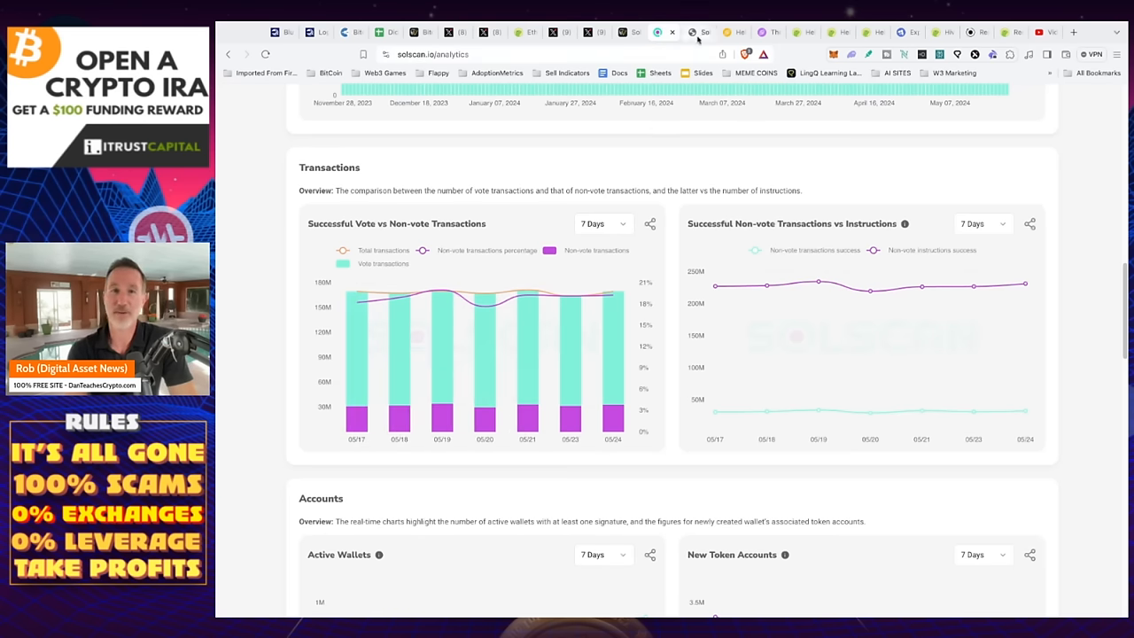
Switch to the saved notes explaining Solana vote versus non-vote transactions.
left_click(701, 32)
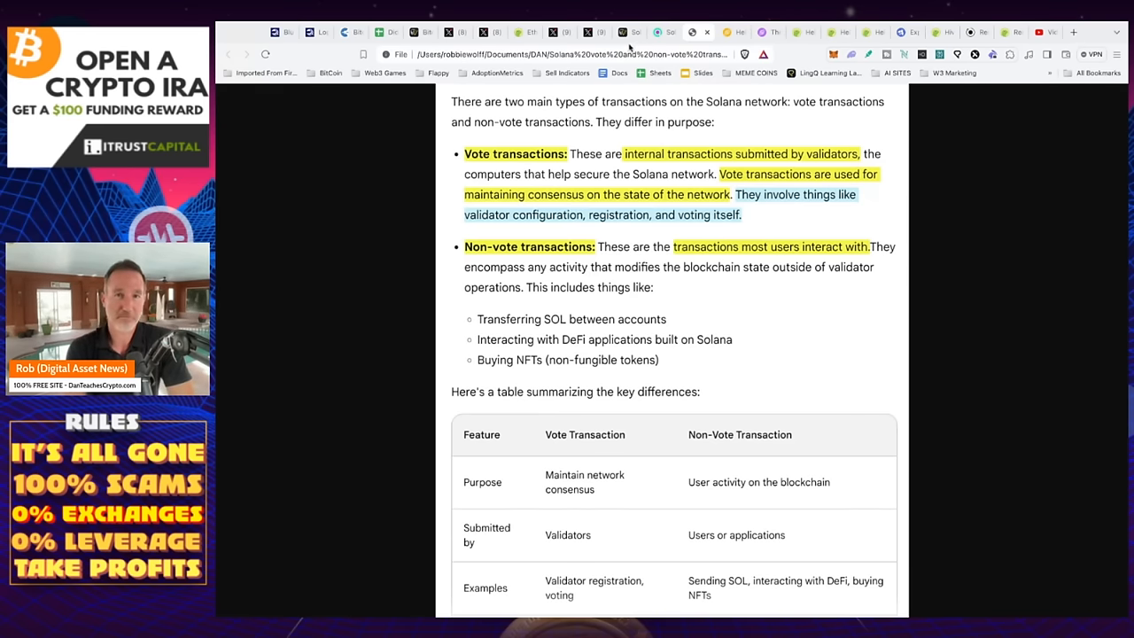
Return to the Cointelegraph Firedancer article and scroll into its DePIN growth section.
left_click(624, 32)
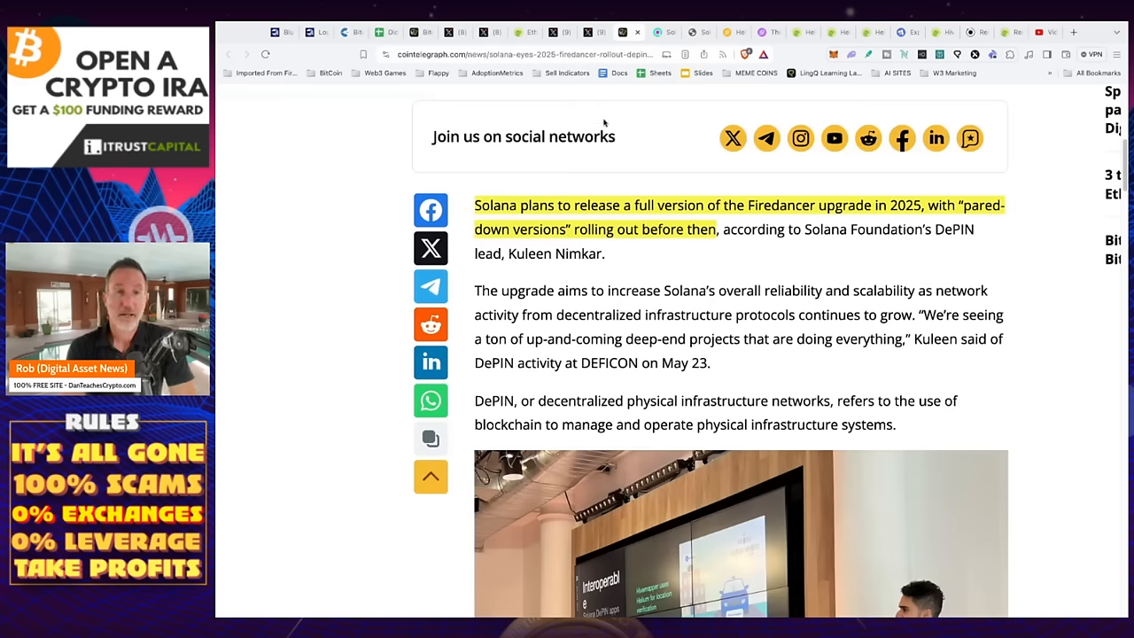
scroll("down", 3)
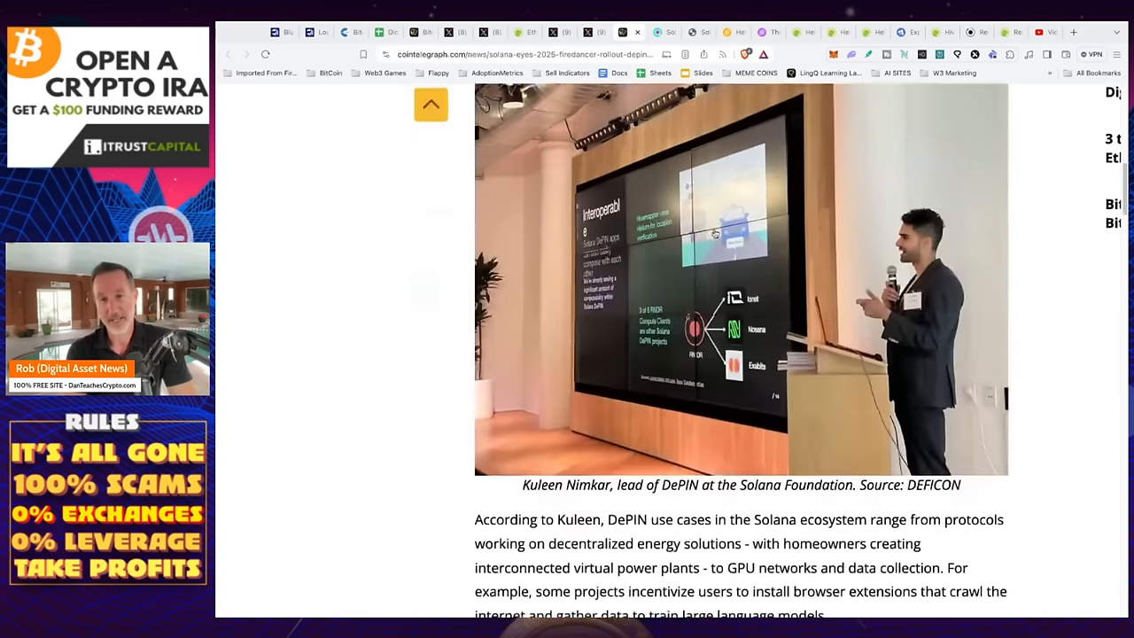
scroll("down", 3)
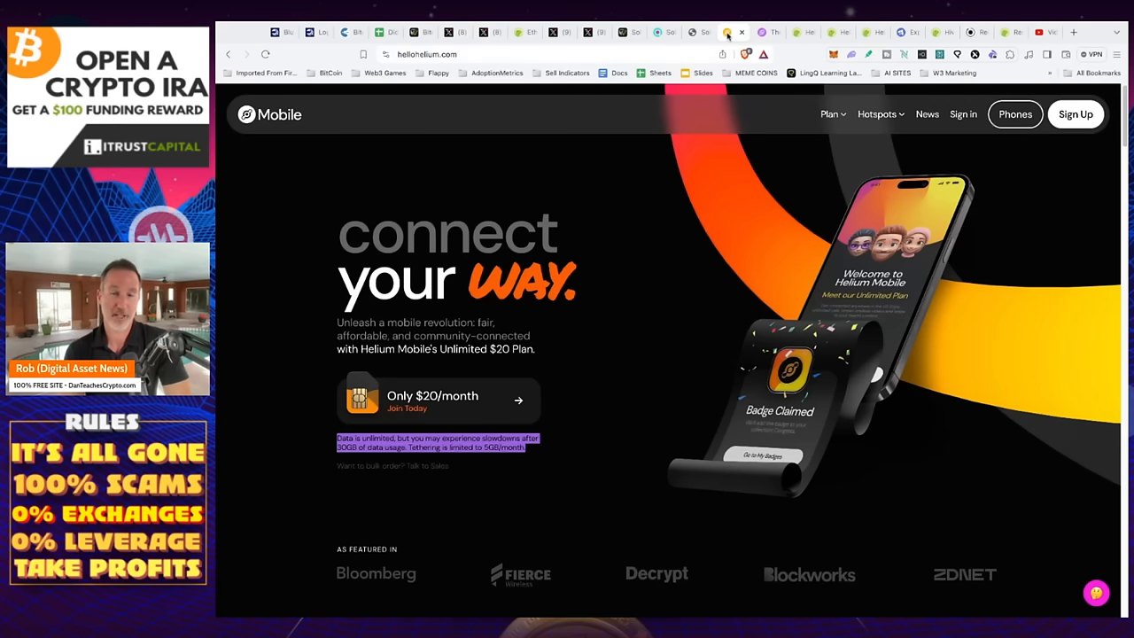
scroll("down", 3)
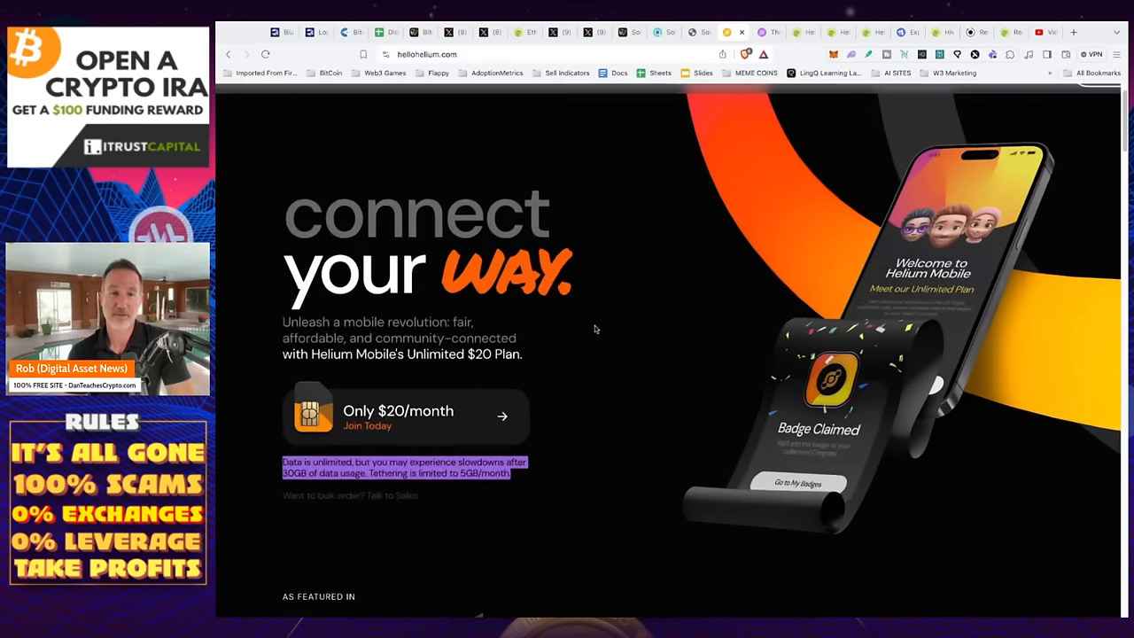
scroll("down", 3)
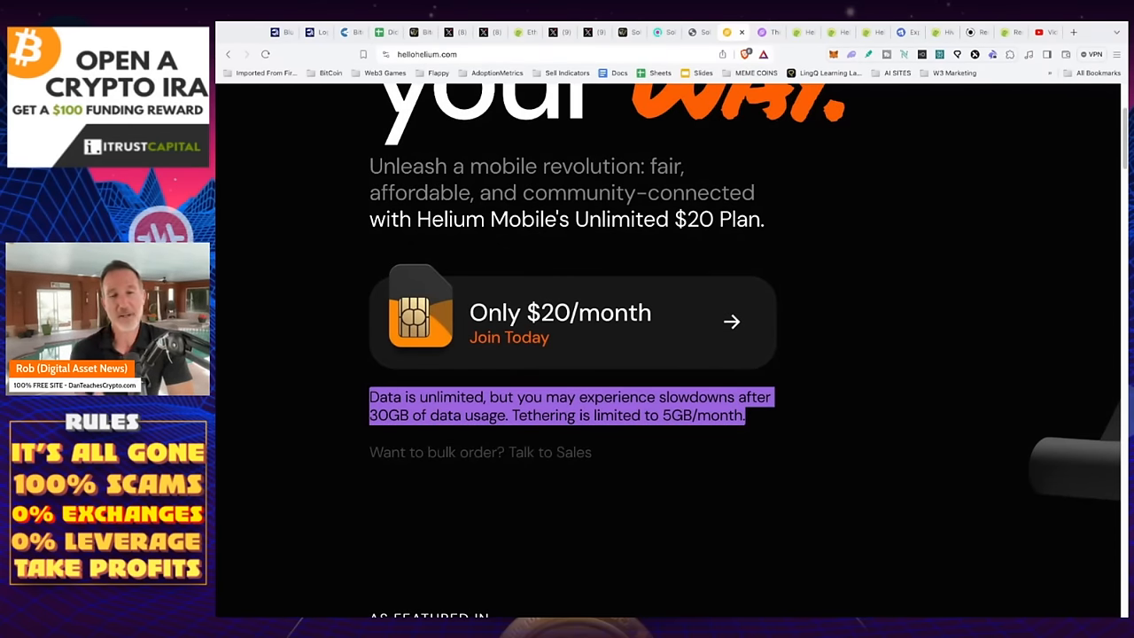
mouse_move(535, 365)
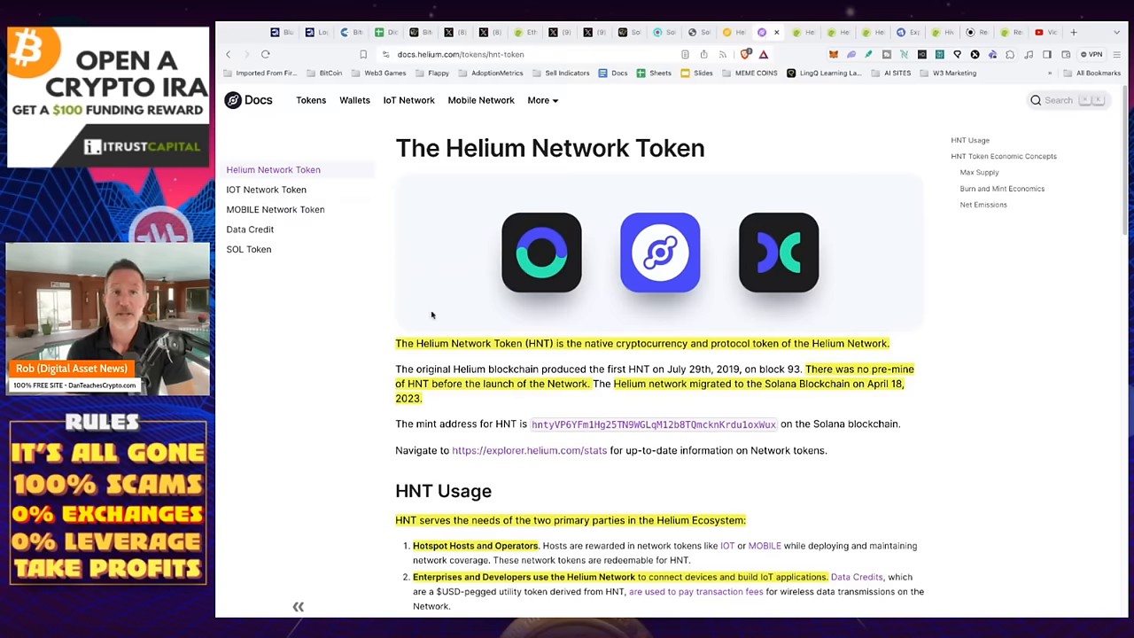
mouse_move(638, 347)
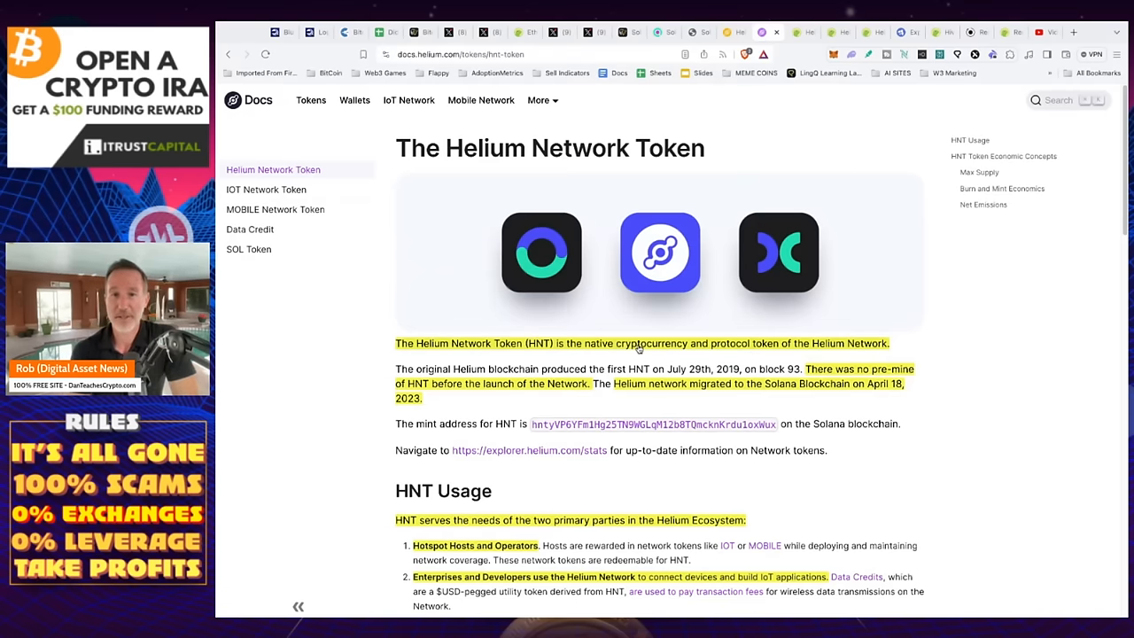
mouse_move(882, 365)
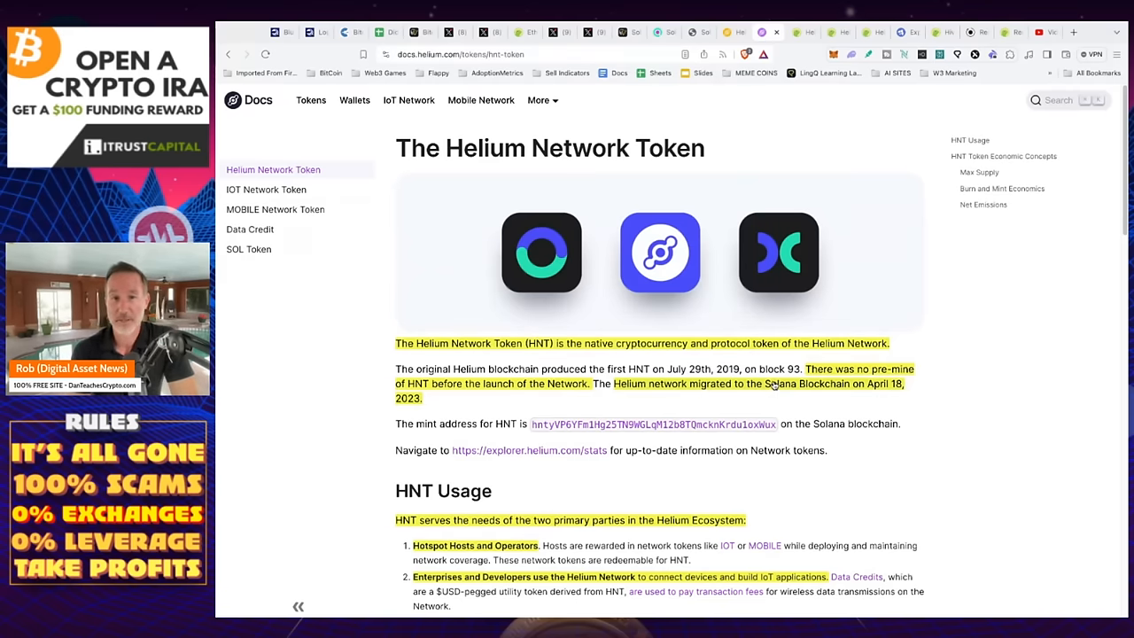
Read through the HNT usage and token economics sections, then move to CoinGecko's Helium price chart.
scroll("down", 3)
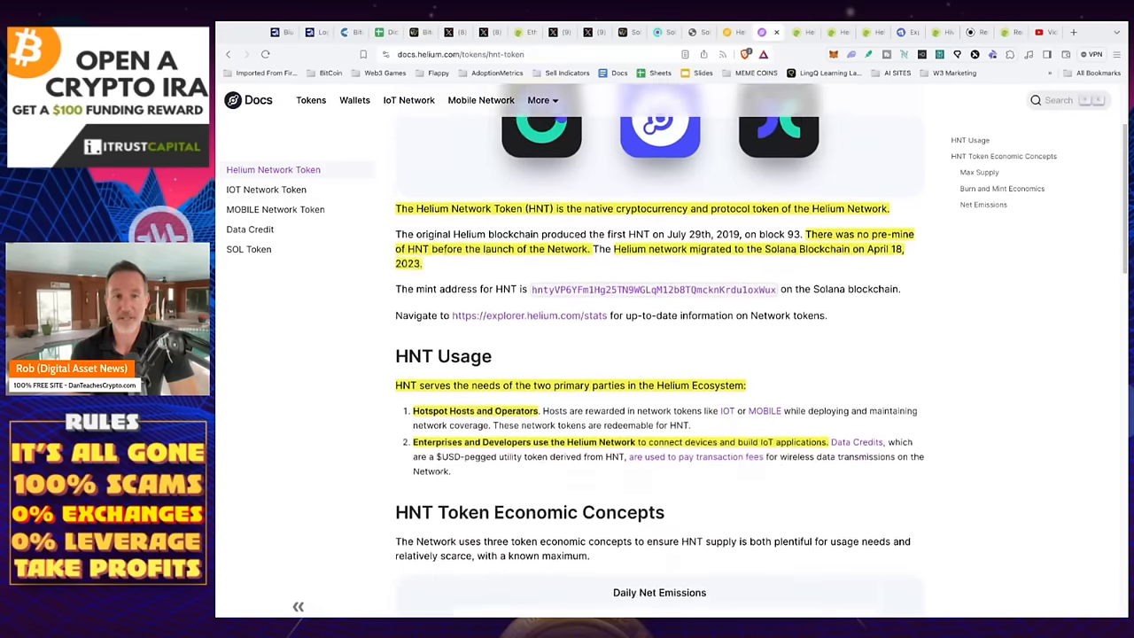
scroll("down", 3)
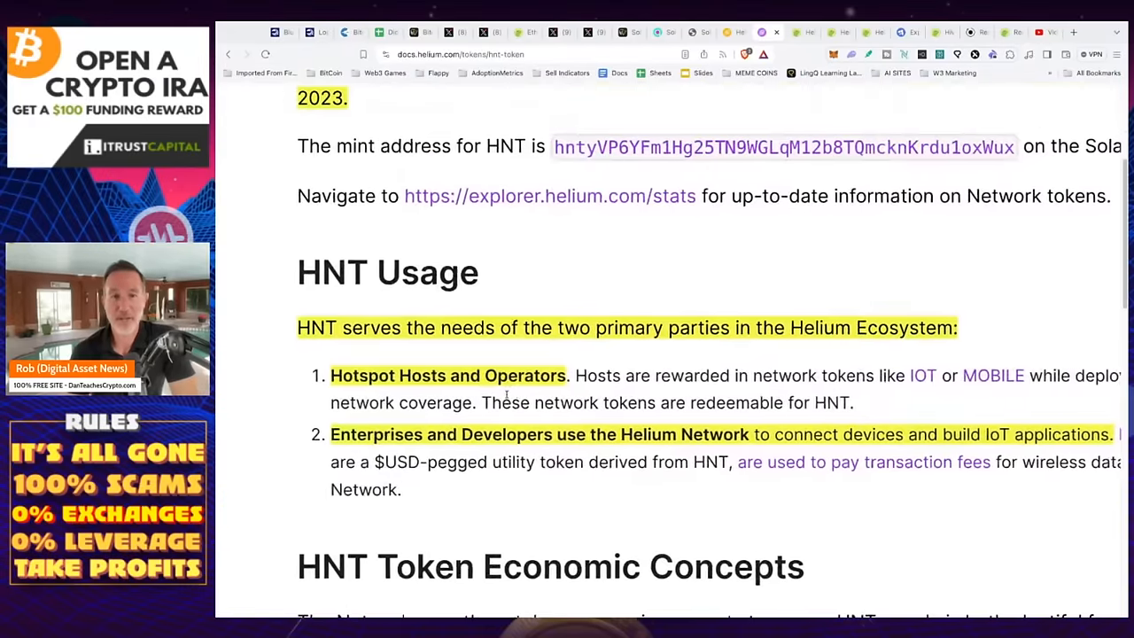
scroll("right", 3)
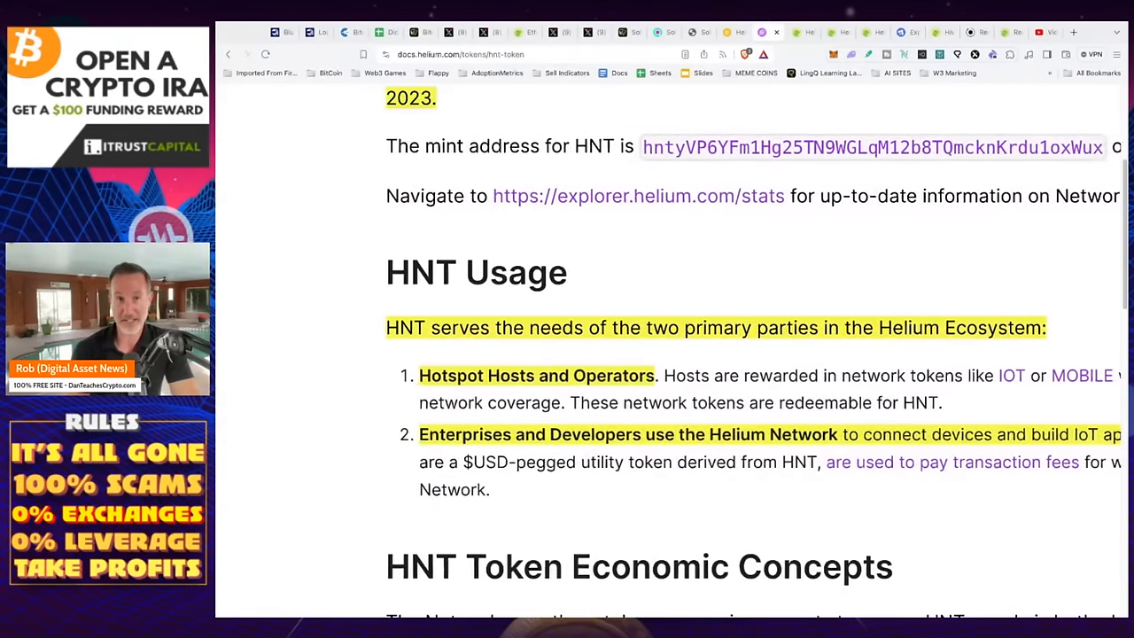
scroll("up", 3)
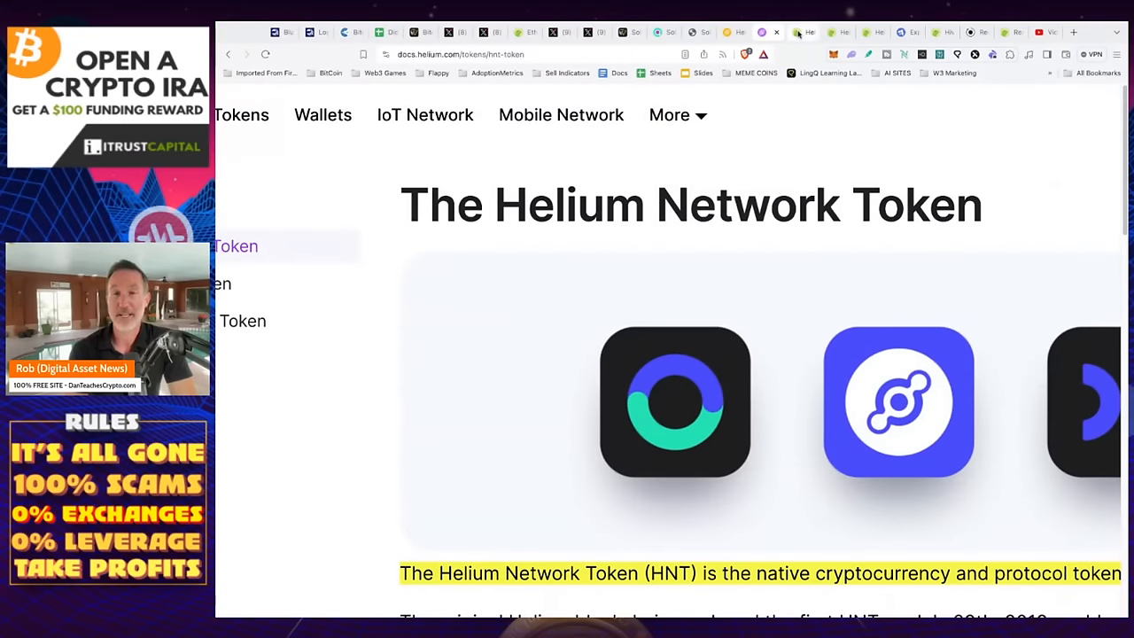
left_click(808, 32)
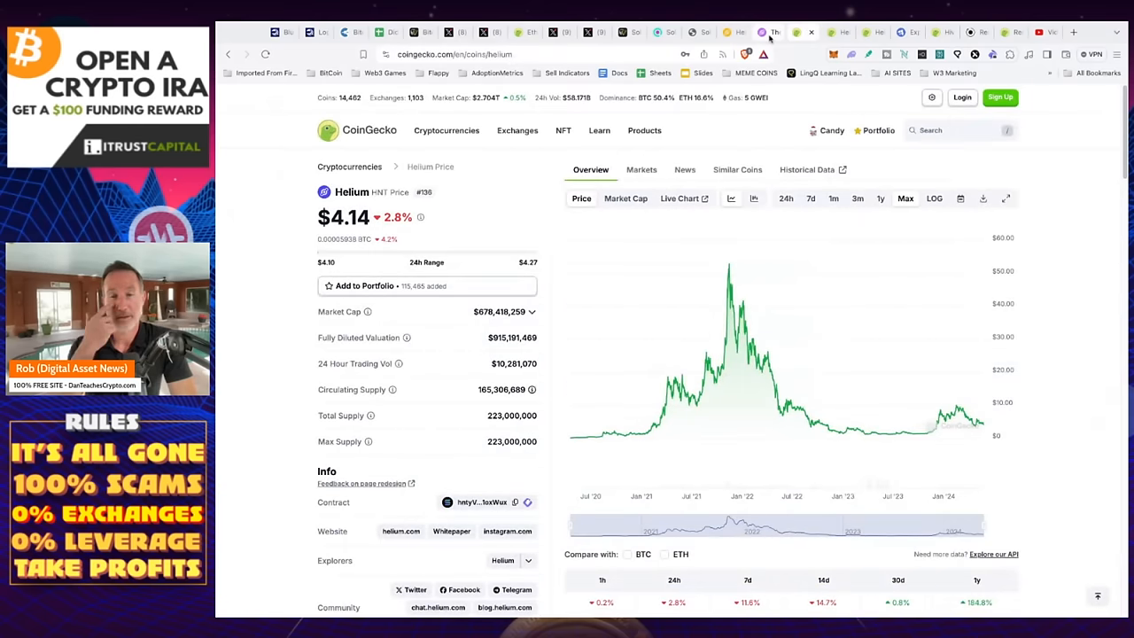
mouse_move(600, 443)
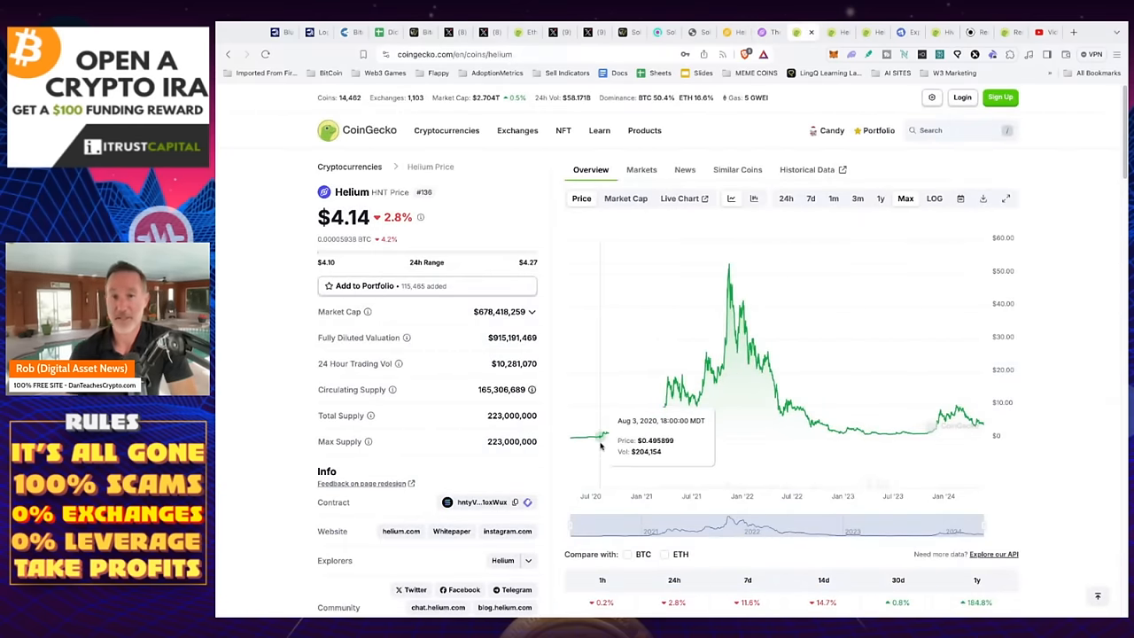
mouse_move(730, 292)
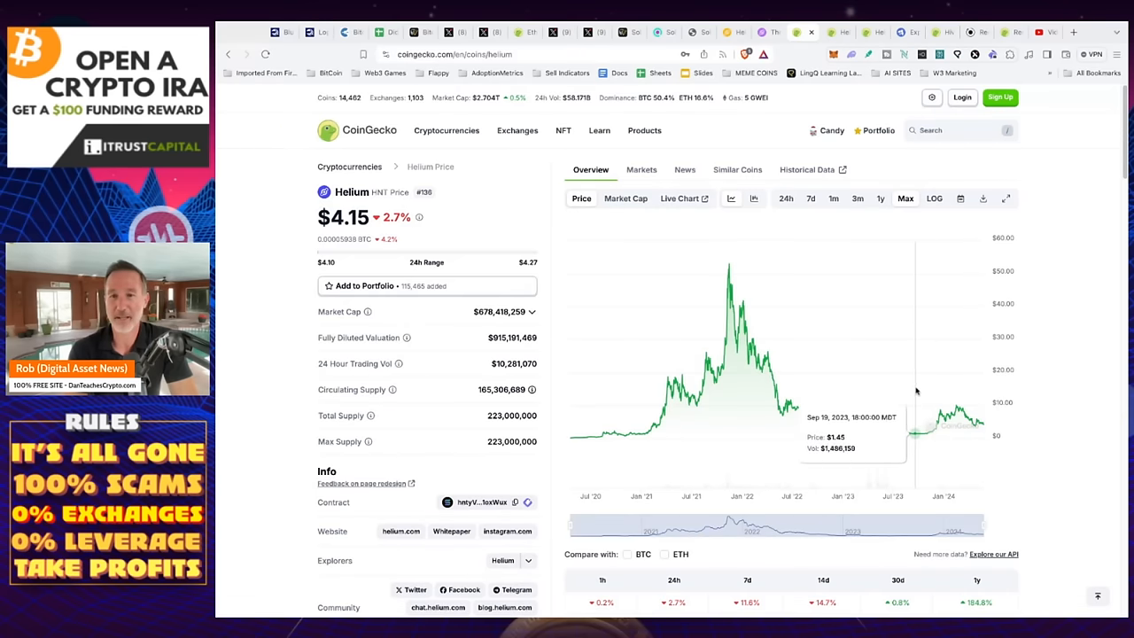
mouse_move(957, 416)
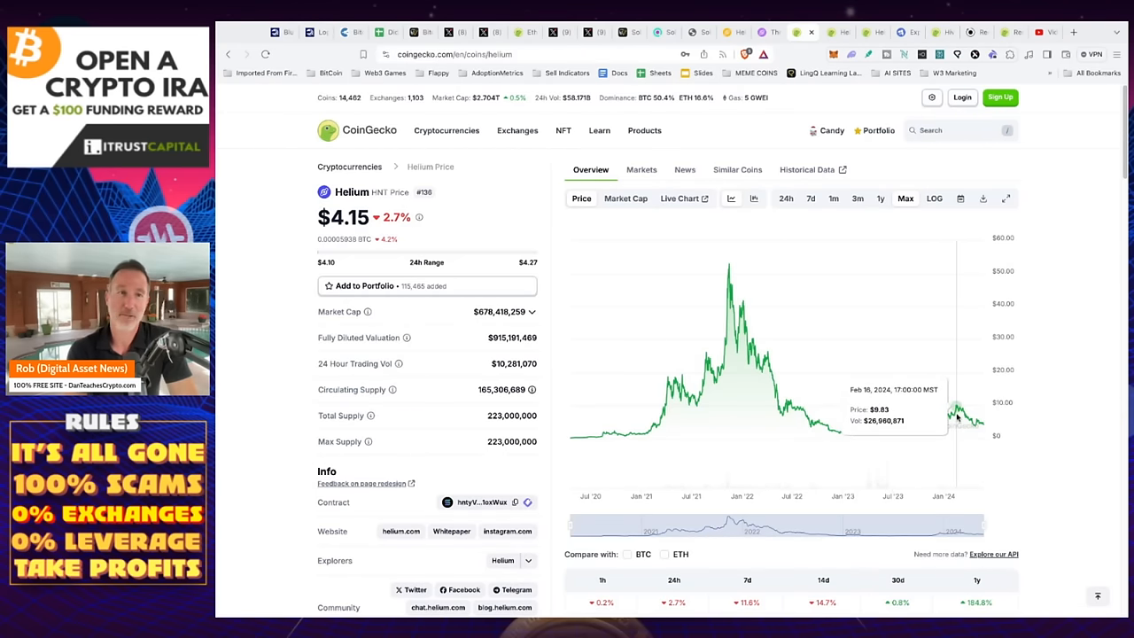
mouse_move(979, 424)
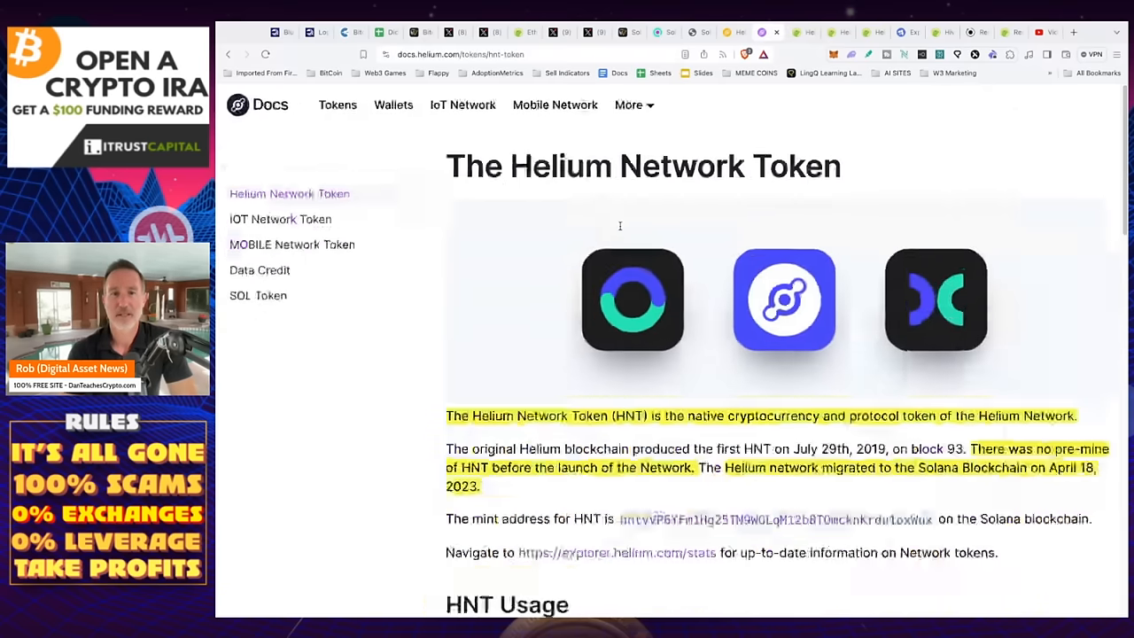
Read the IOT Network Token page on mining and HNT redemption, then move to the MOBILE Network Token page.
left_click(280, 220)
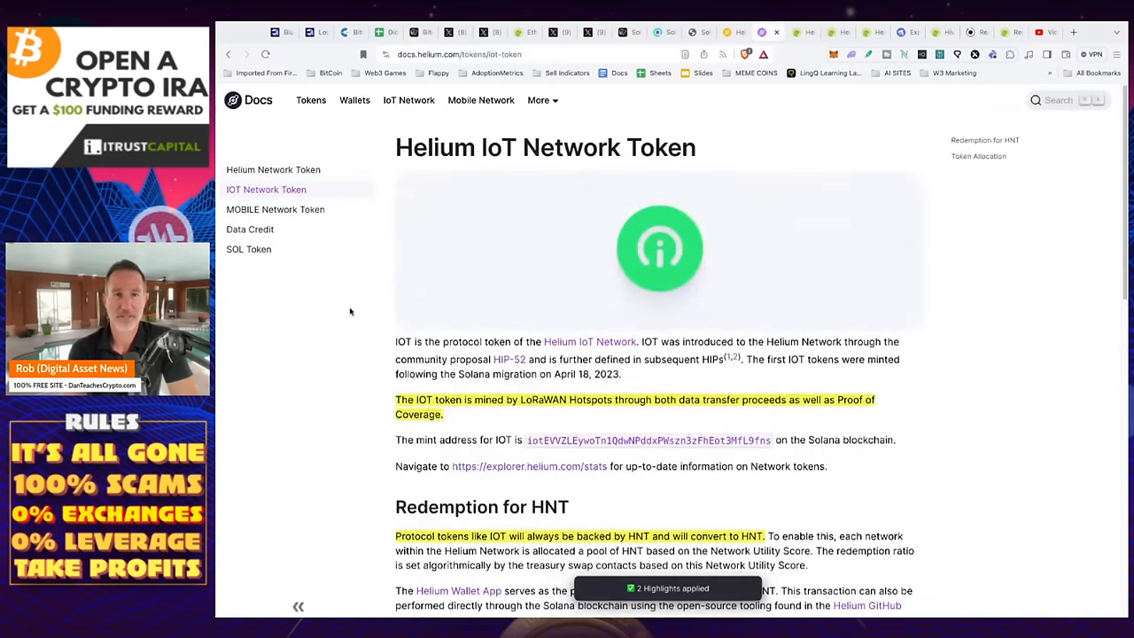
scroll("down", 3)
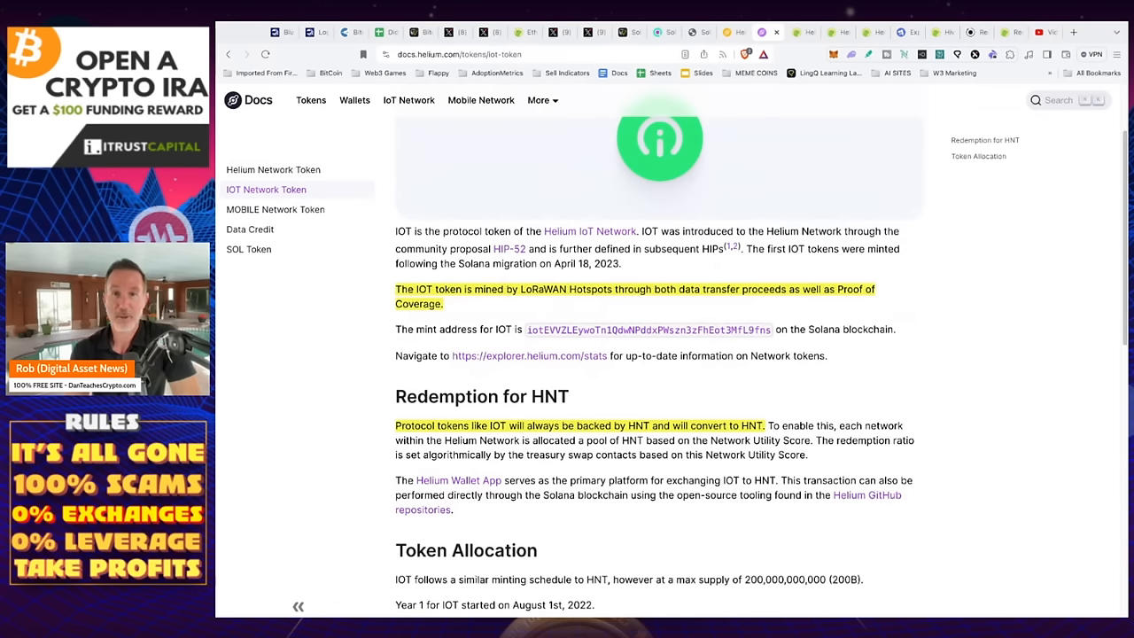
scroll("down", 3)
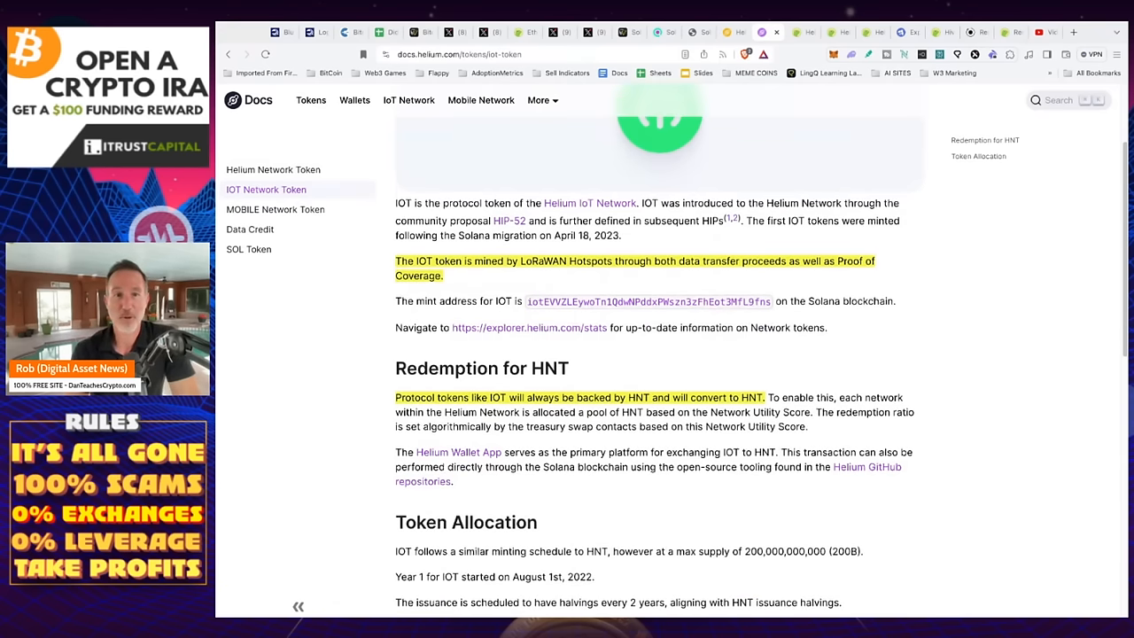
scroll("down", 3)
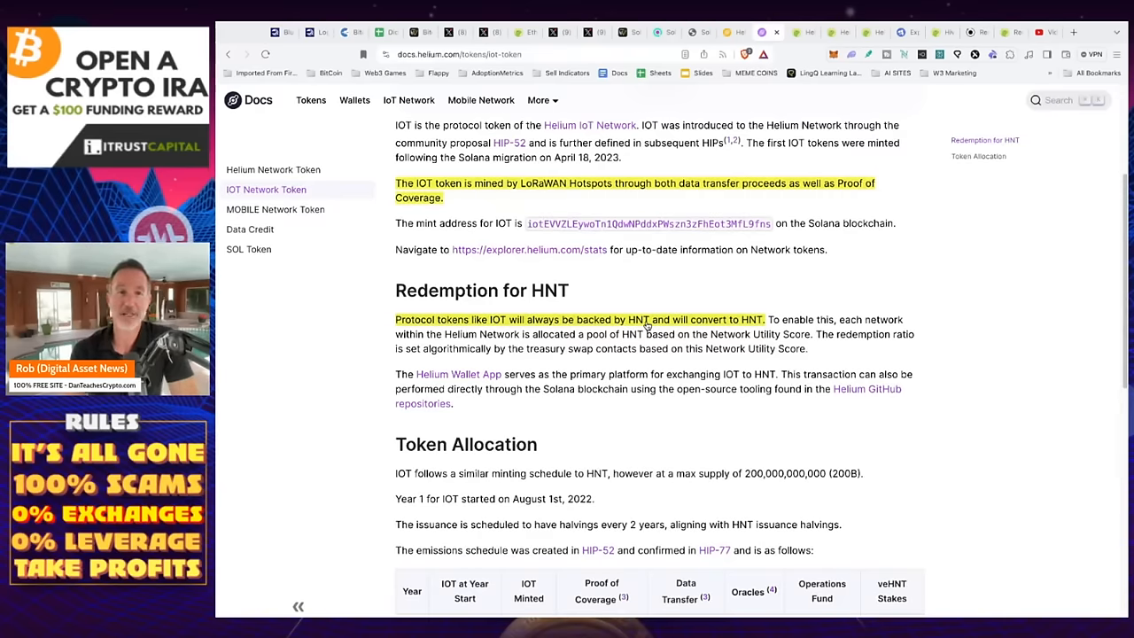
left_click(277, 209)
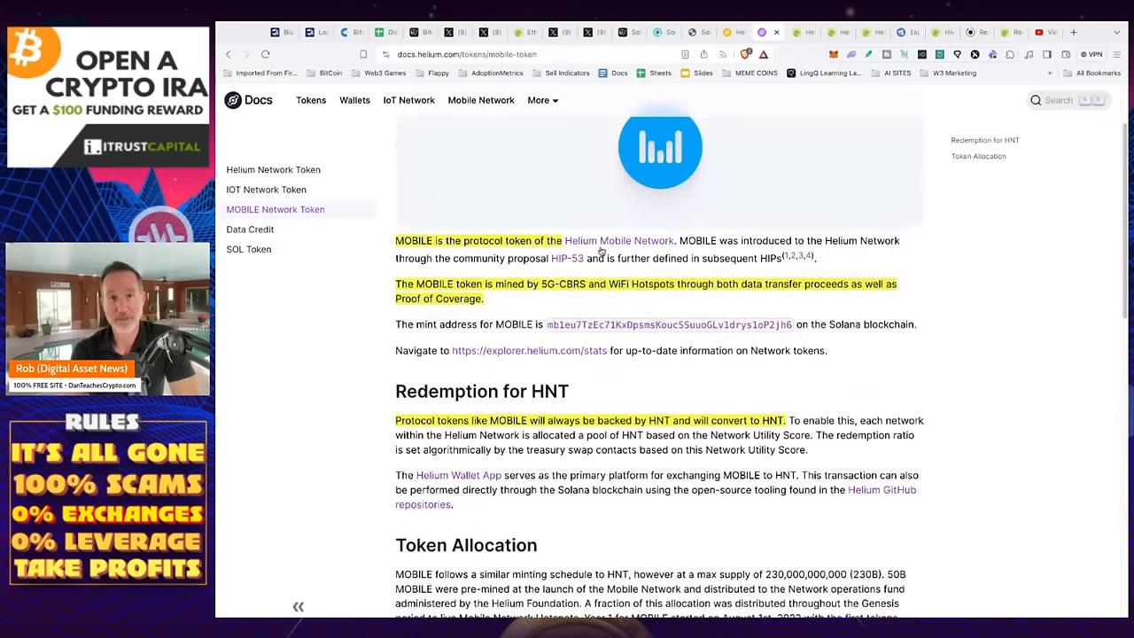
mouse_move(546, 301)
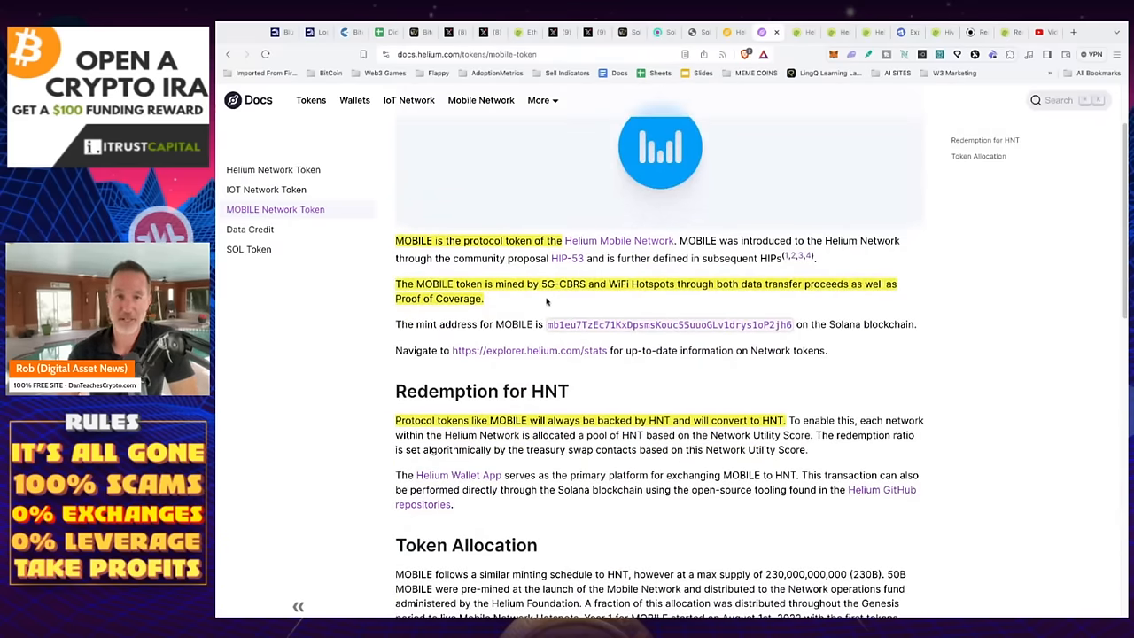
Review the MOBILE token's Redemption for HNT and Token Allocation sections, then move to CoinGecko's Helium Mobile price page.
scroll("down", 3)
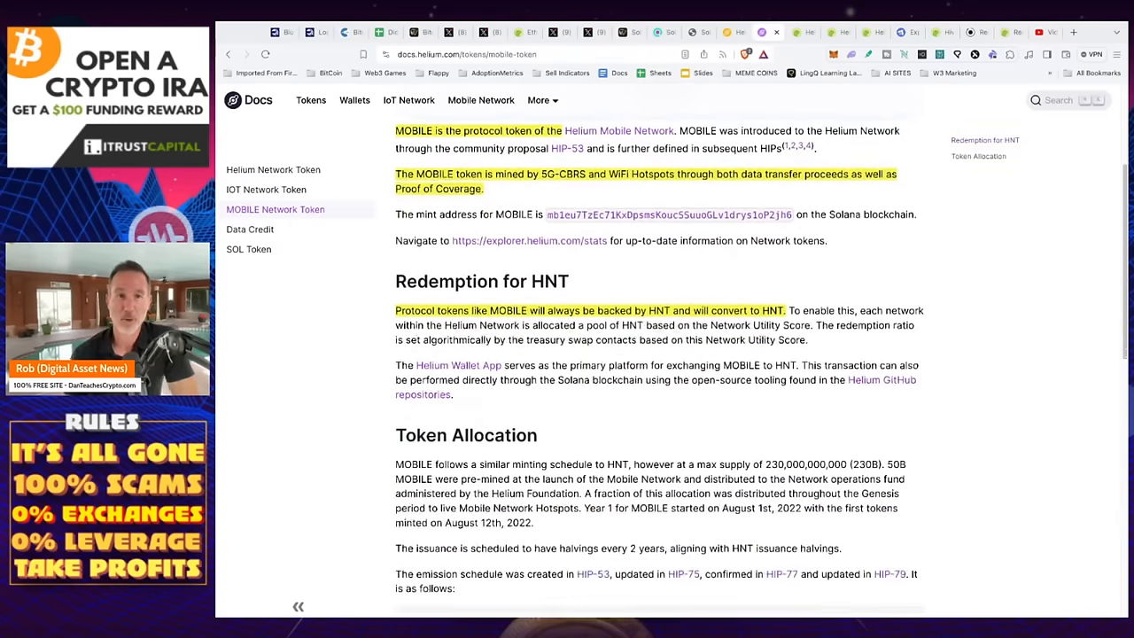
scroll("down", 3)
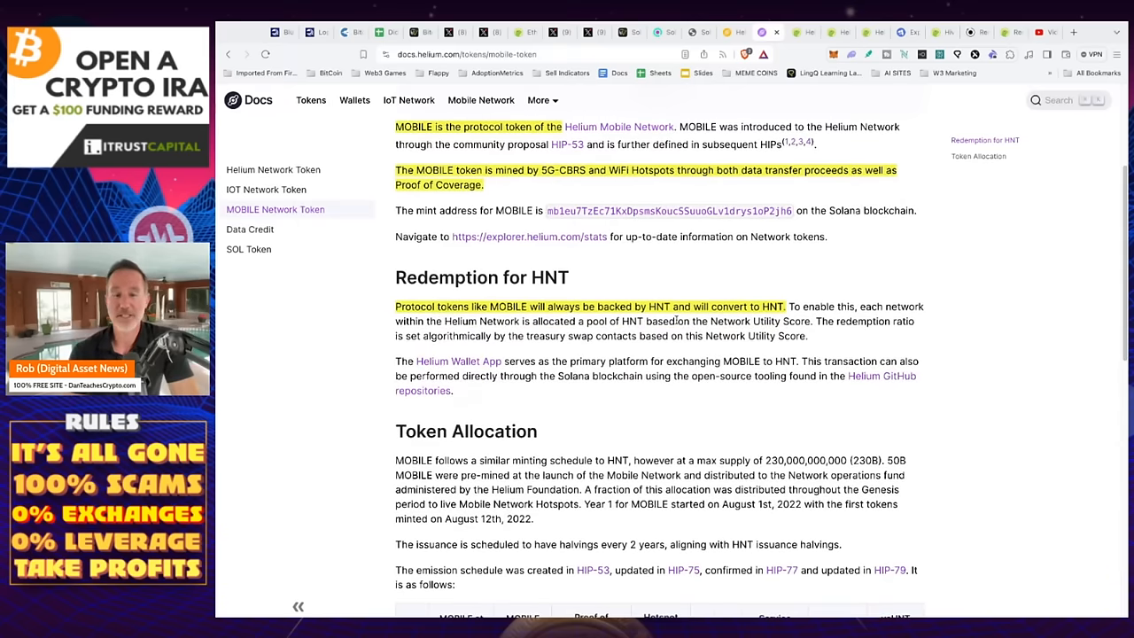
mouse_move(804, 287)
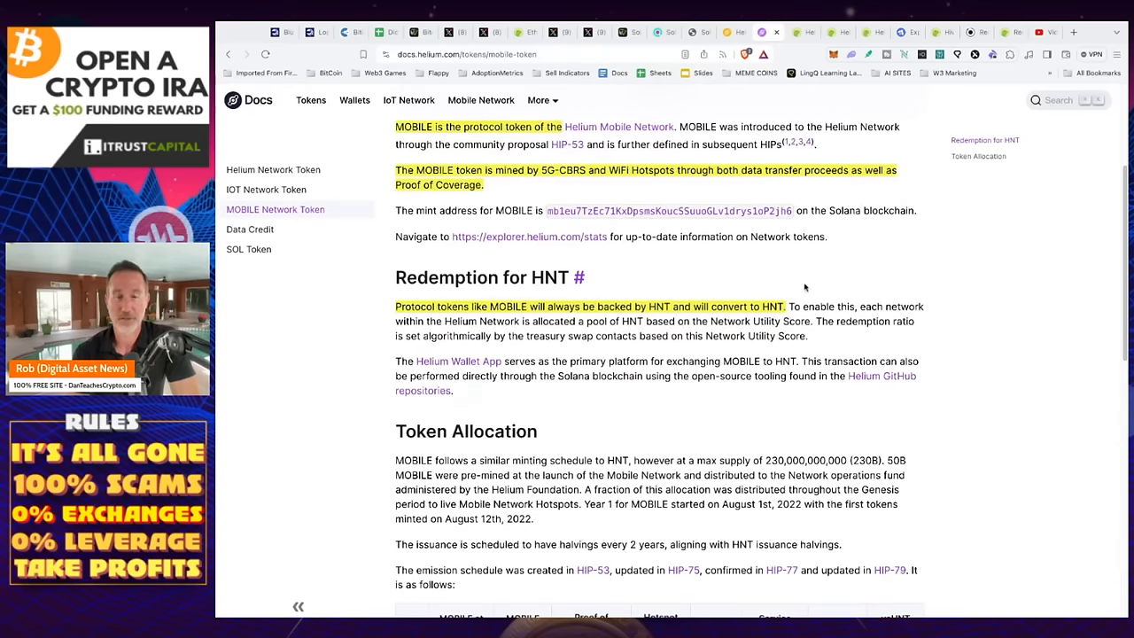
left_click(798, 32)
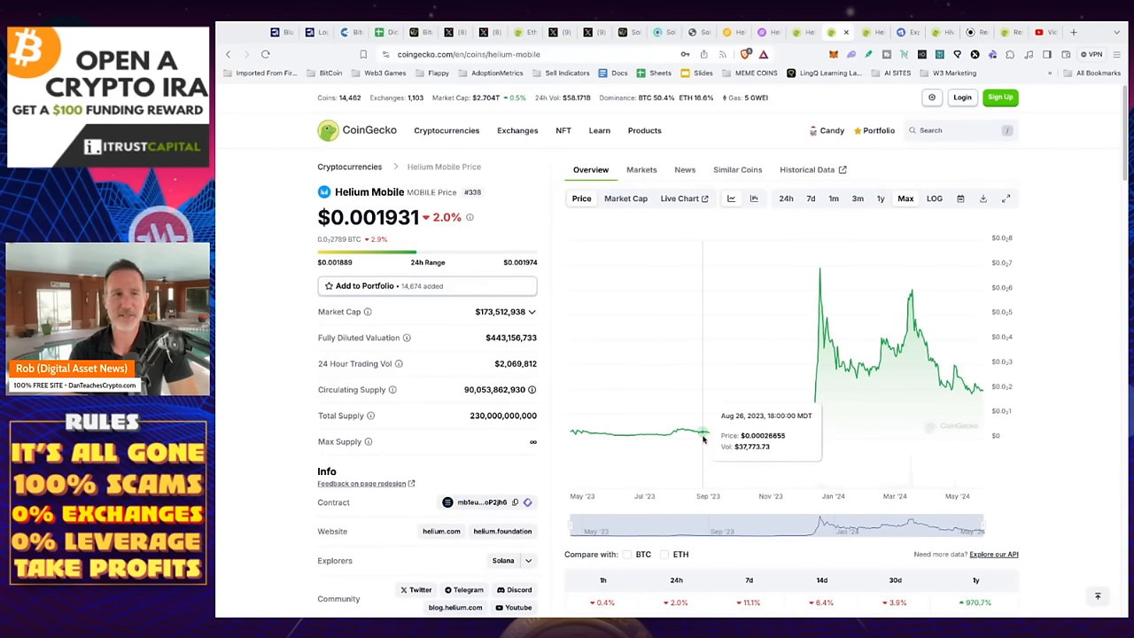
mouse_move(815, 351)
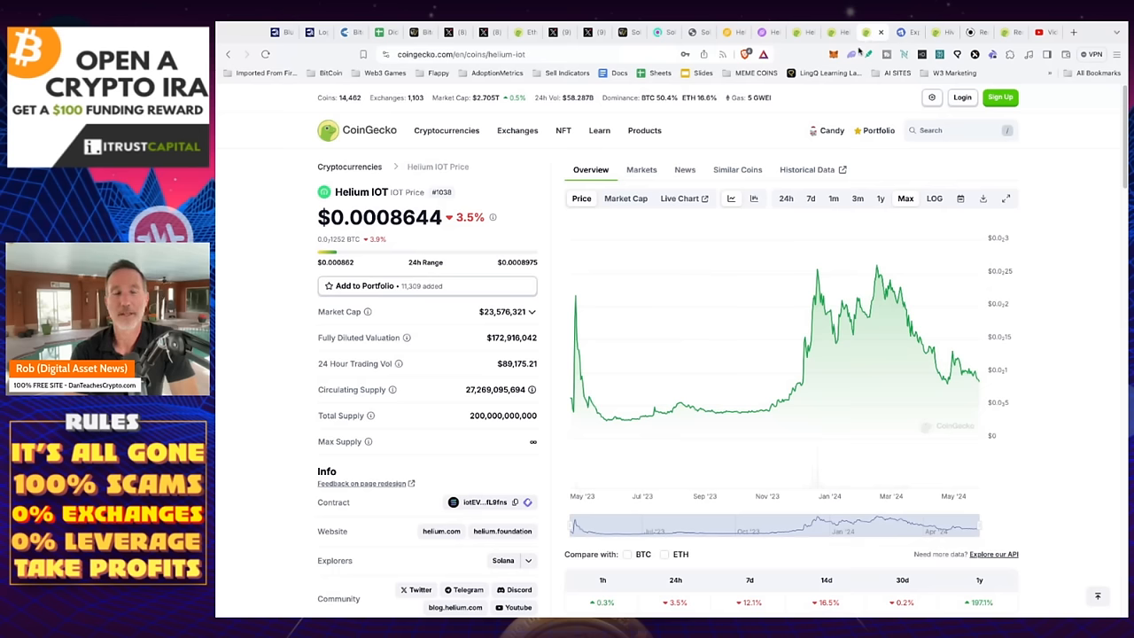
mouse_move(576, 411)
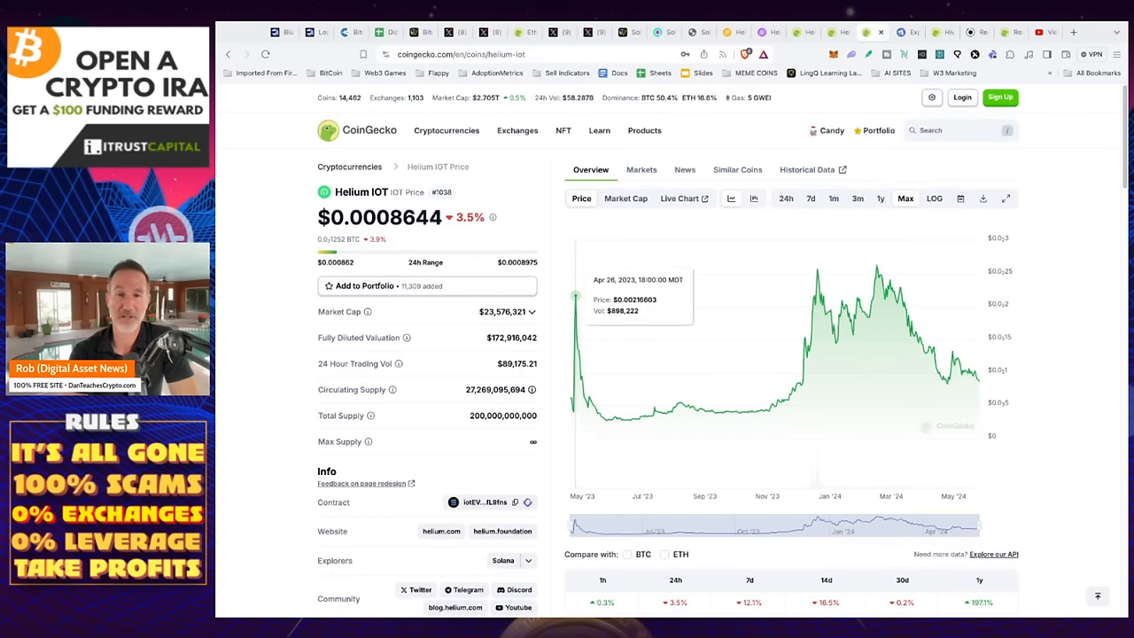
mouse_move(895, 343)
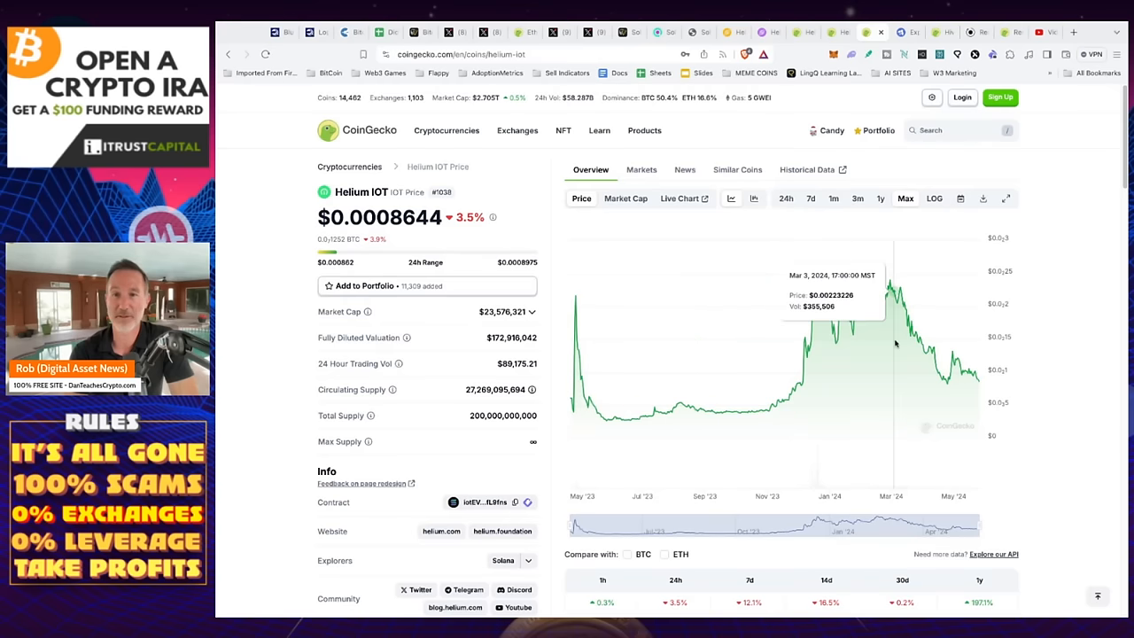
mouse_move(973, 370)
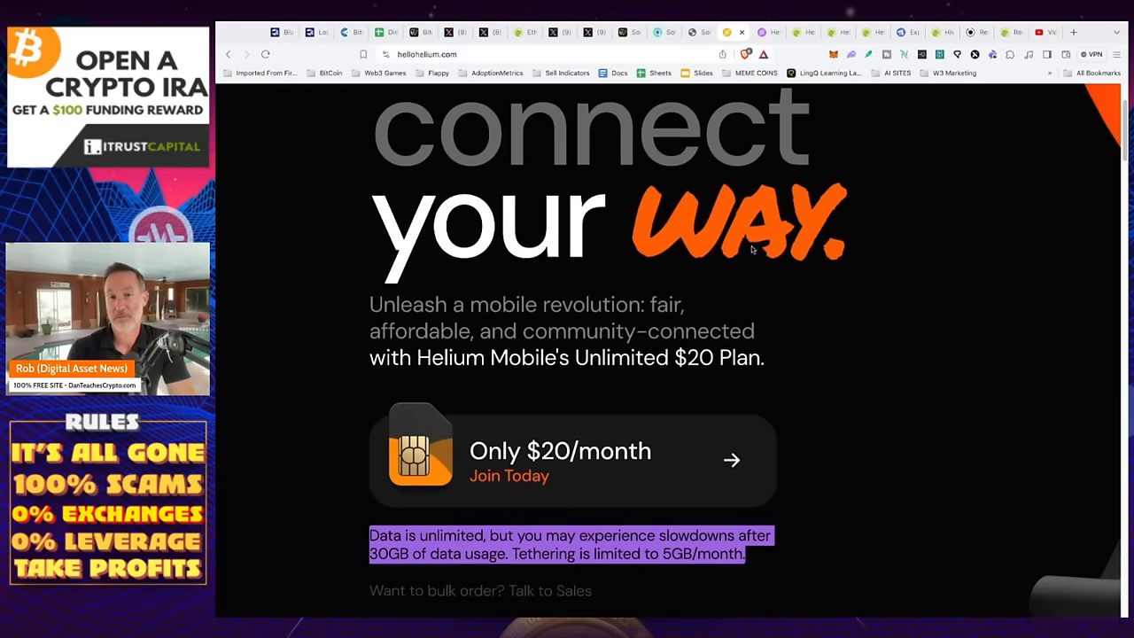
Scroll the Helium Mobile homepage to the unlimited $20/month plan, then move to the Hivemapper coverage map.
scroll("down", 3)
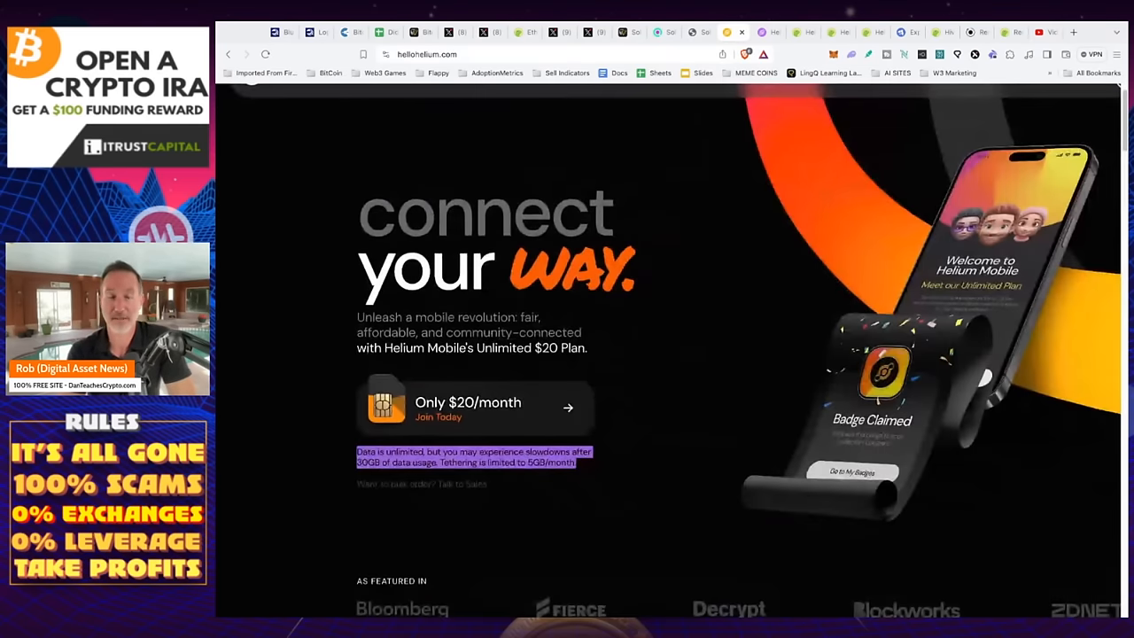
mouse_move(787, 523)
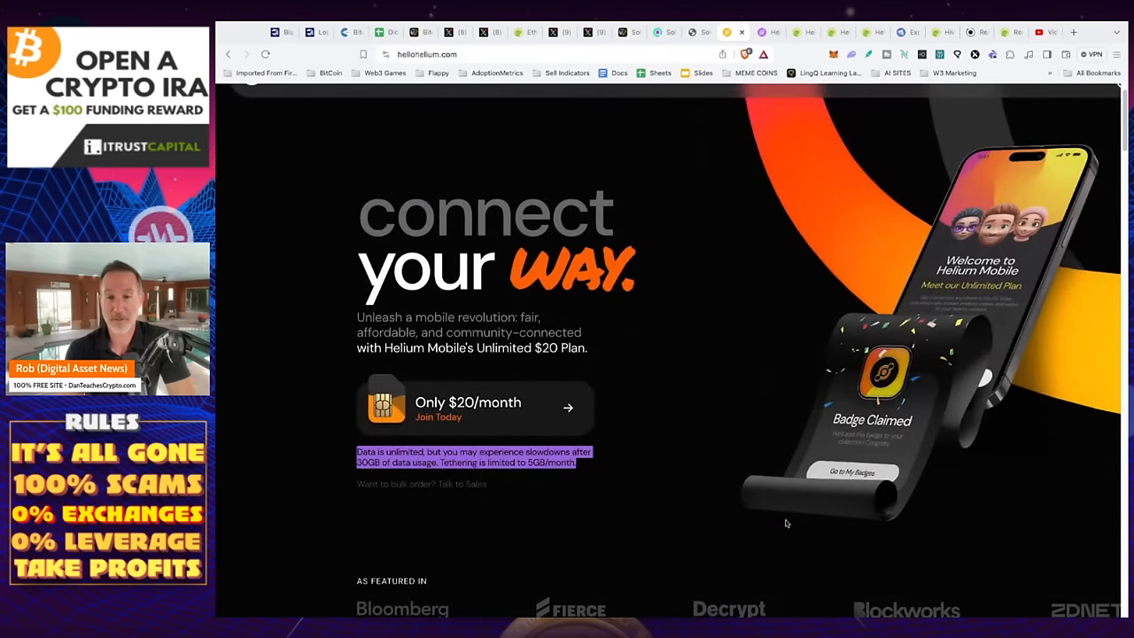
mouse_move(752, 588)
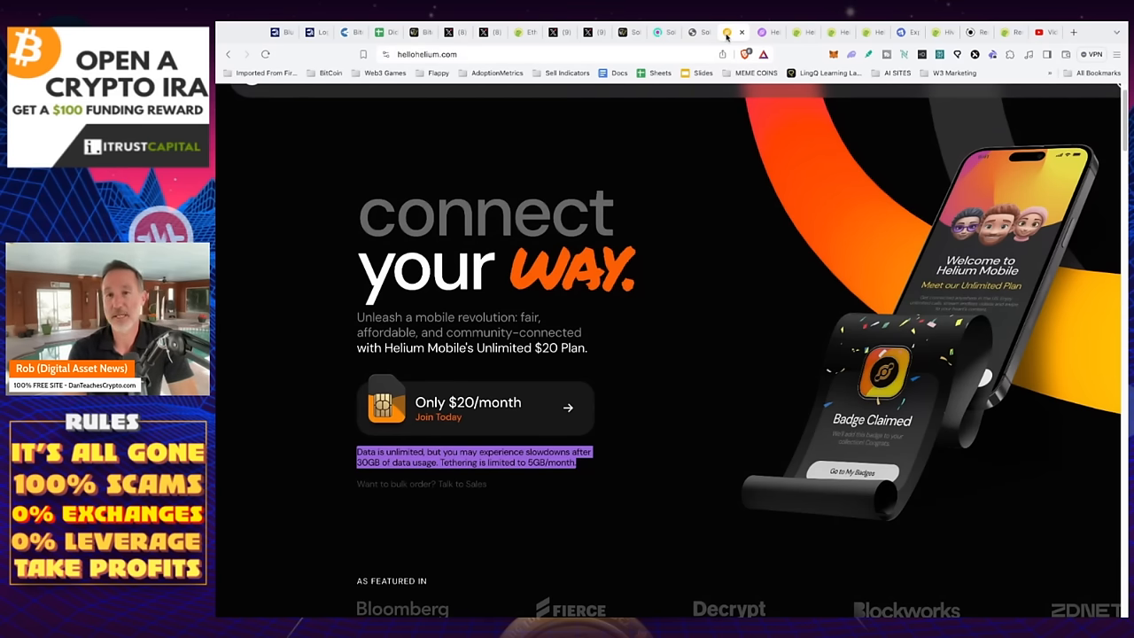
left_click(903, 32)
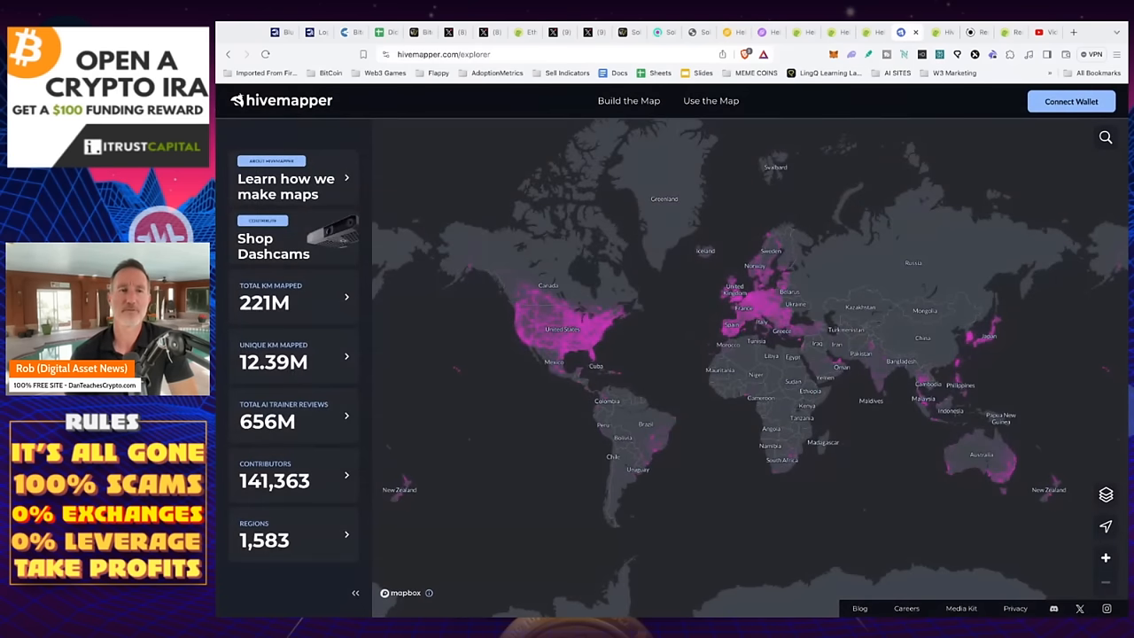
mouse_move(788, 93)
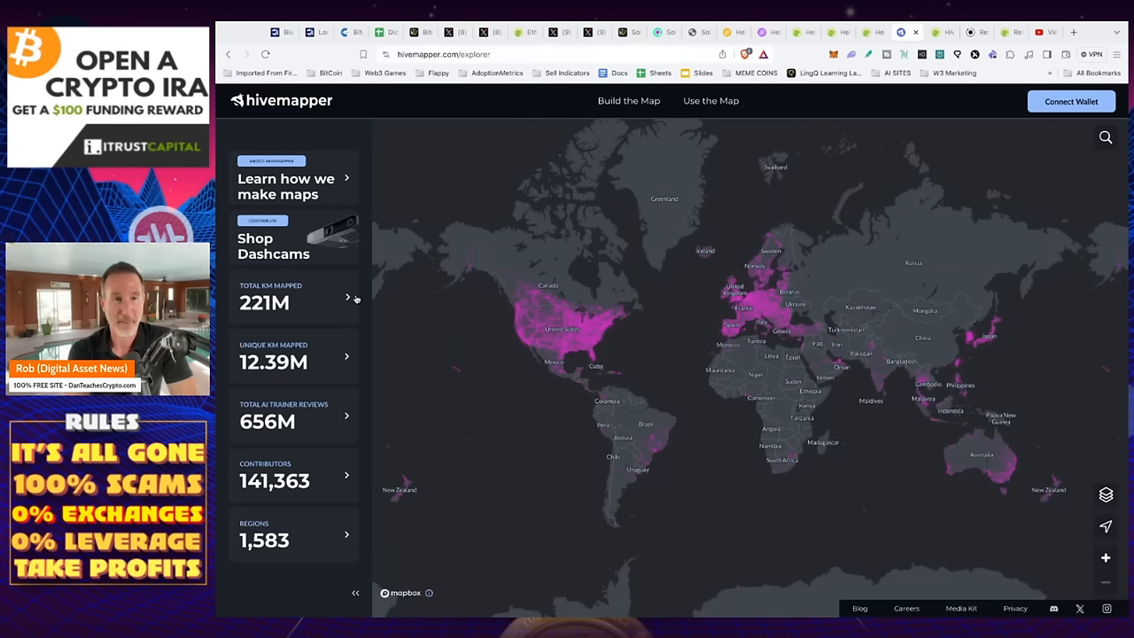
mouse_move(333, 123)
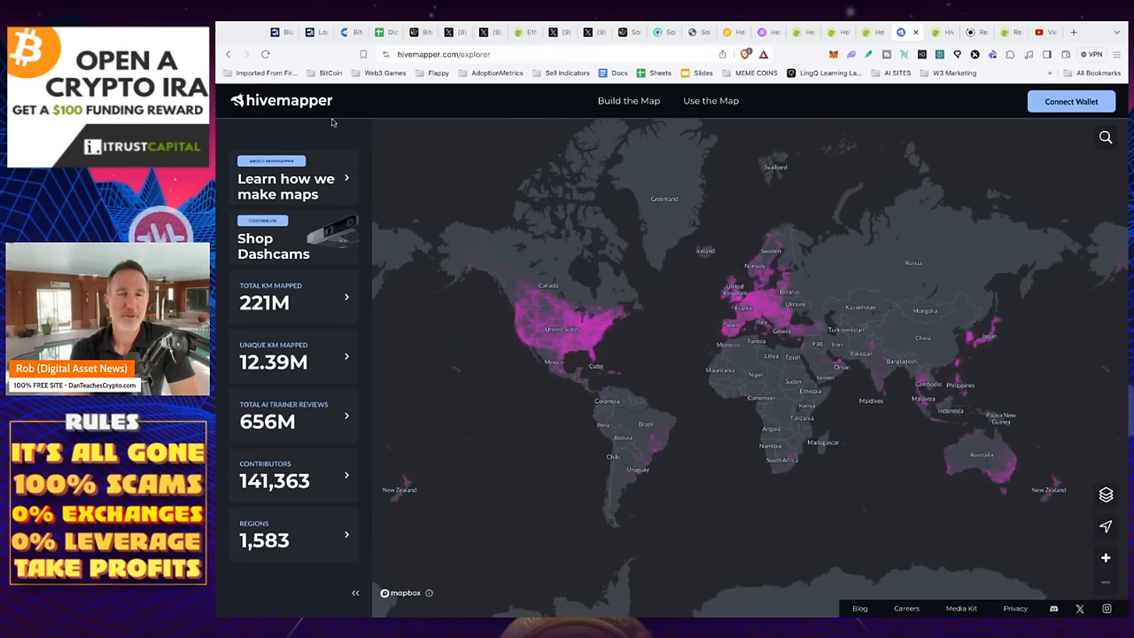
mouse_move(338, 239)
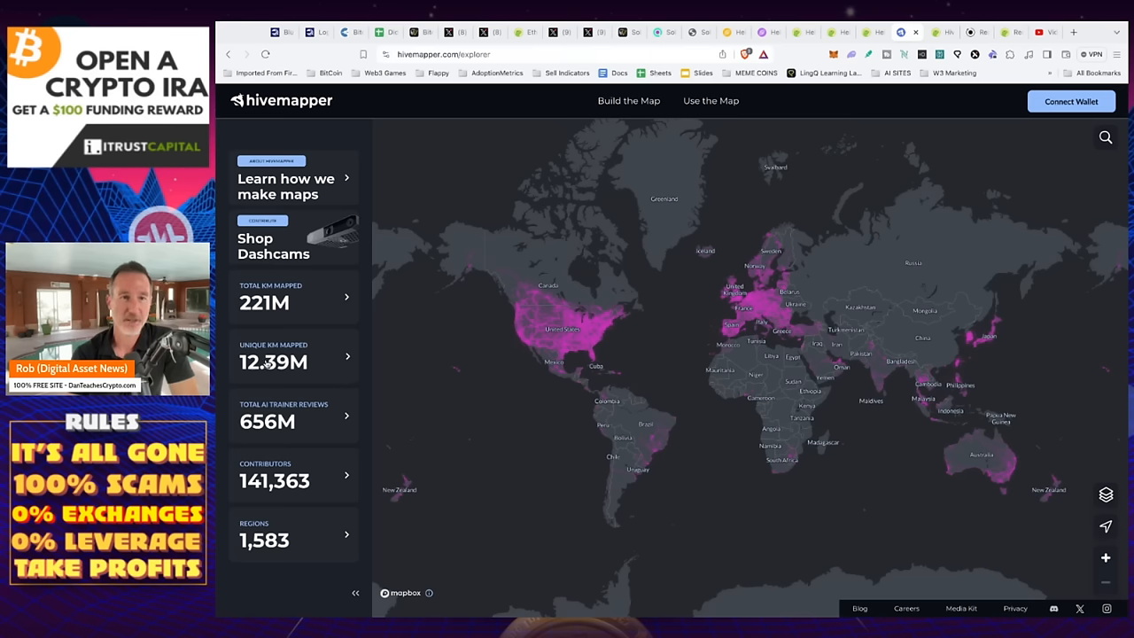
mouse_move(780, 337)
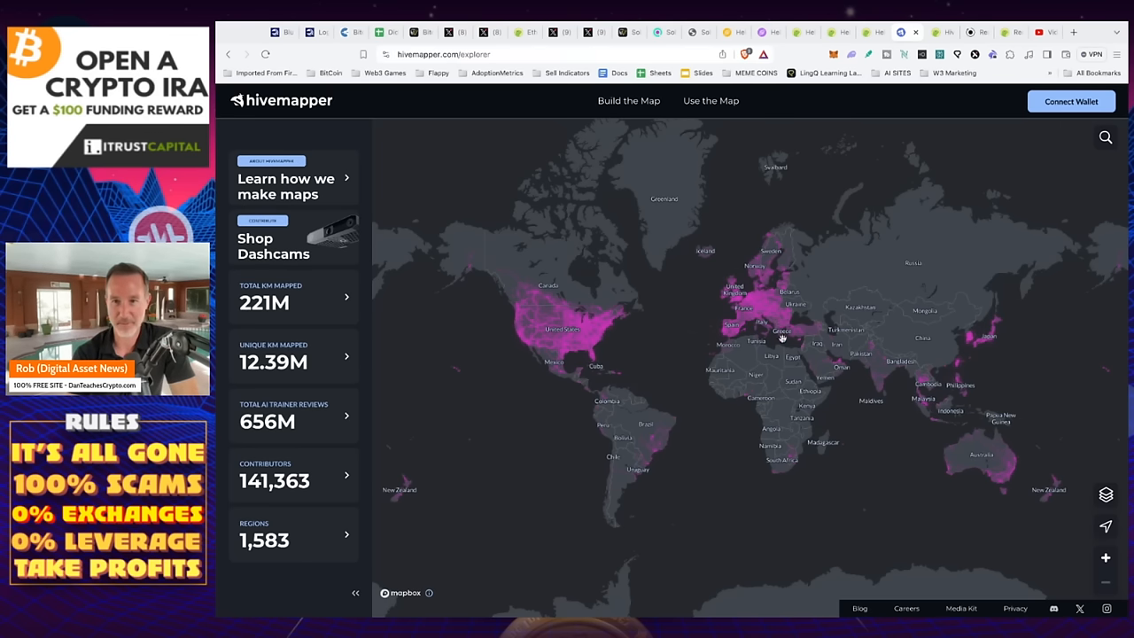
View the Unique KM Mapped breakdown and the % of Global Coverage showing 21% of roads mapped.
left_click(293, 355)
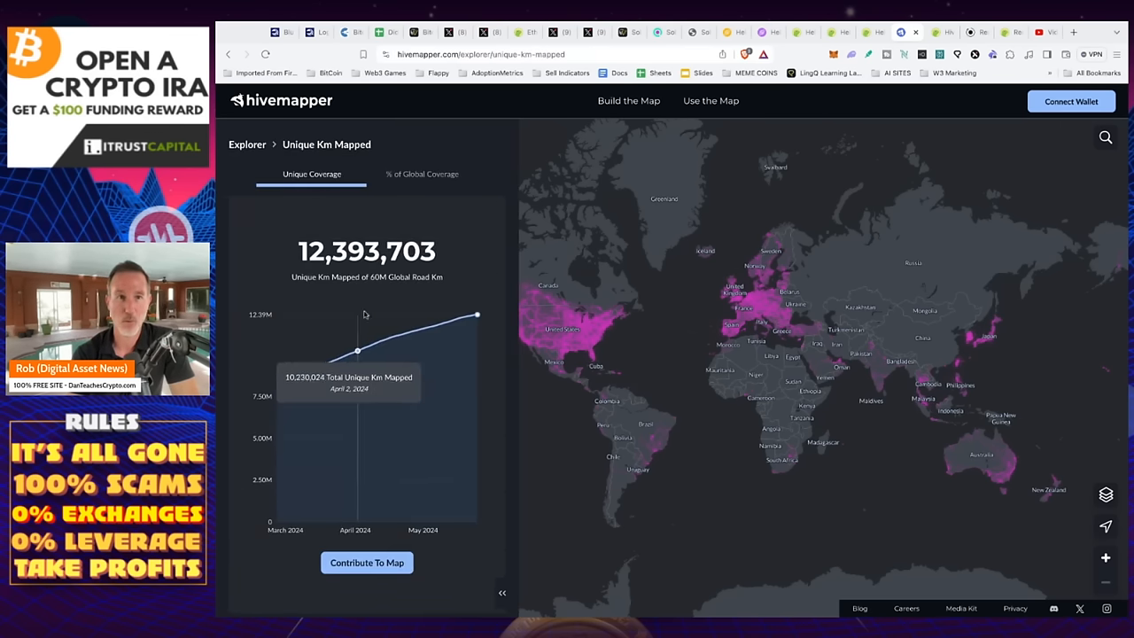
left_click(421, 174)
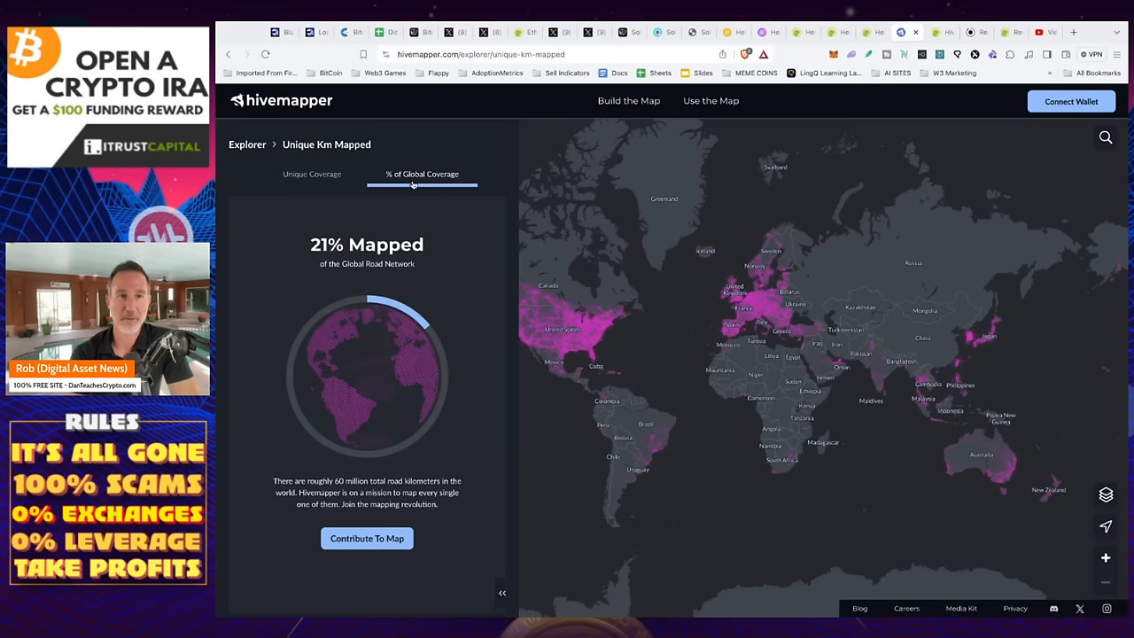
mouse_move(469, 312)
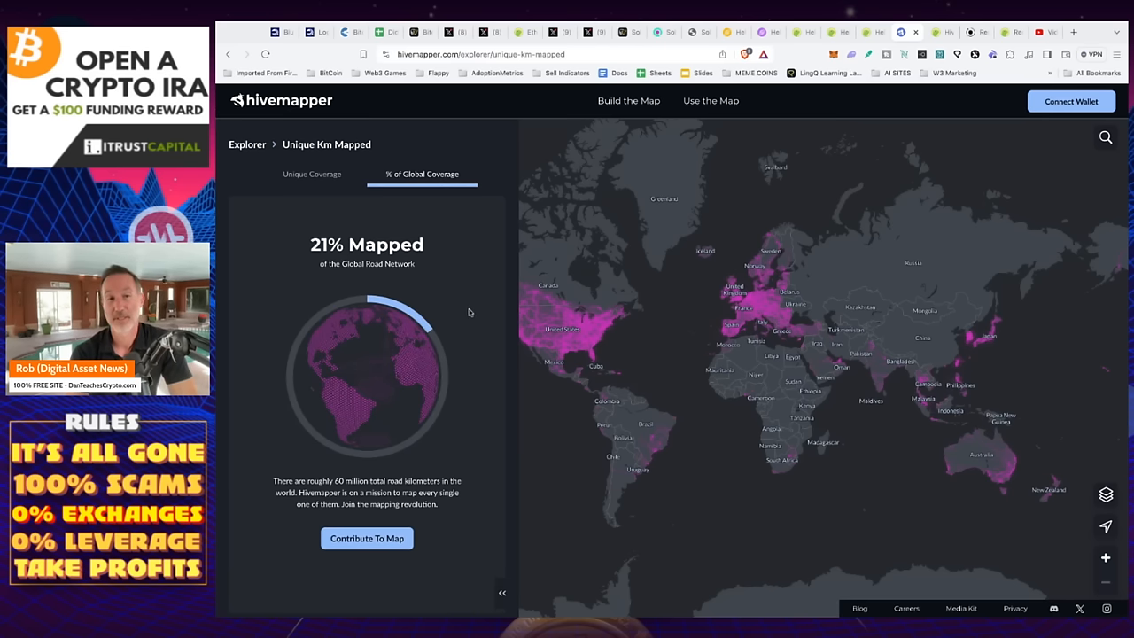
mouse_move(469, 312)
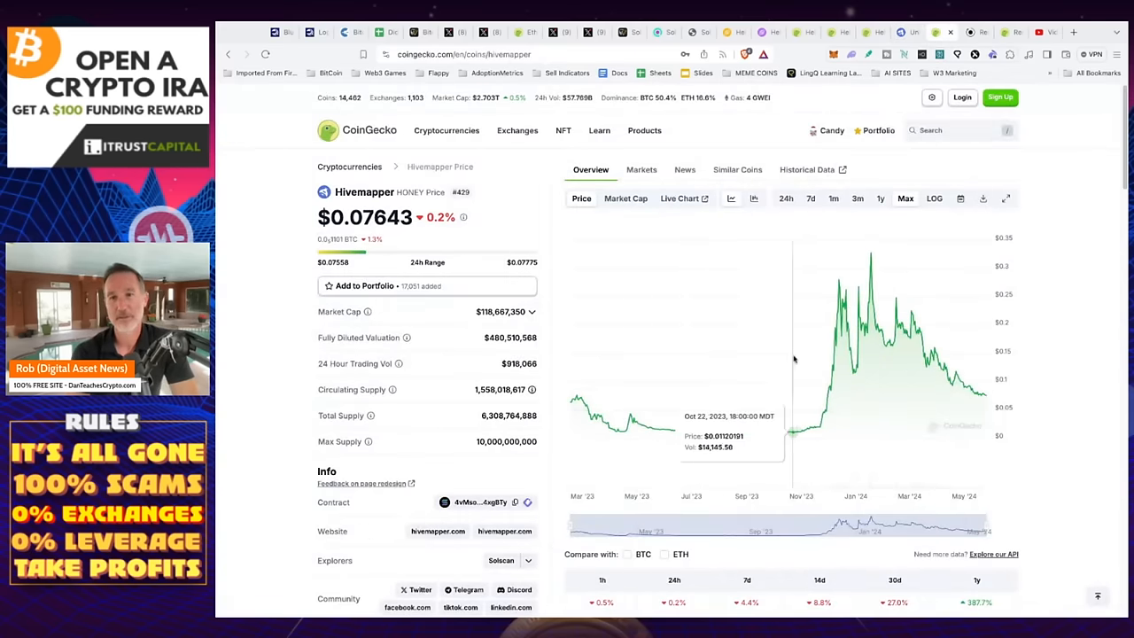
mouse_move(890, 317)
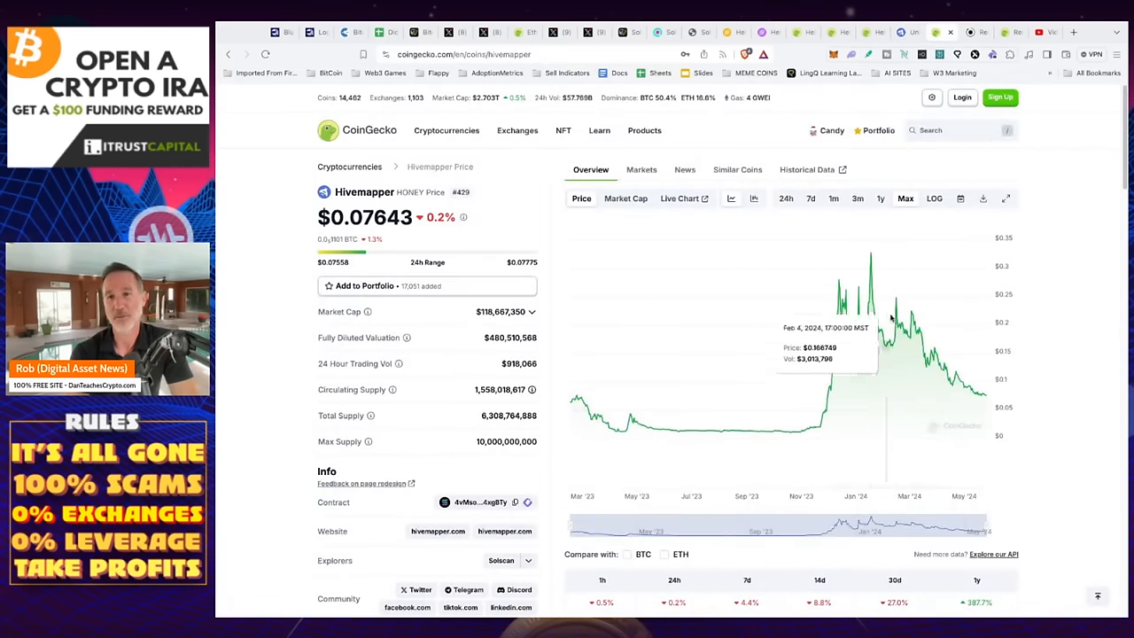
mouse_move(989, 367)
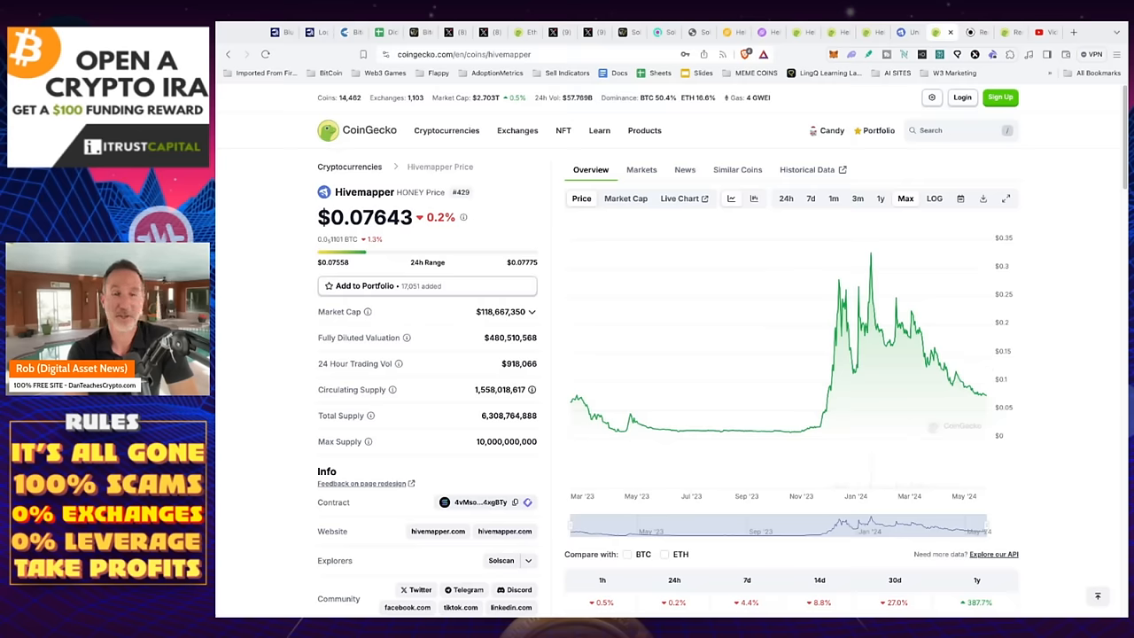
mouse_move(932, 333)
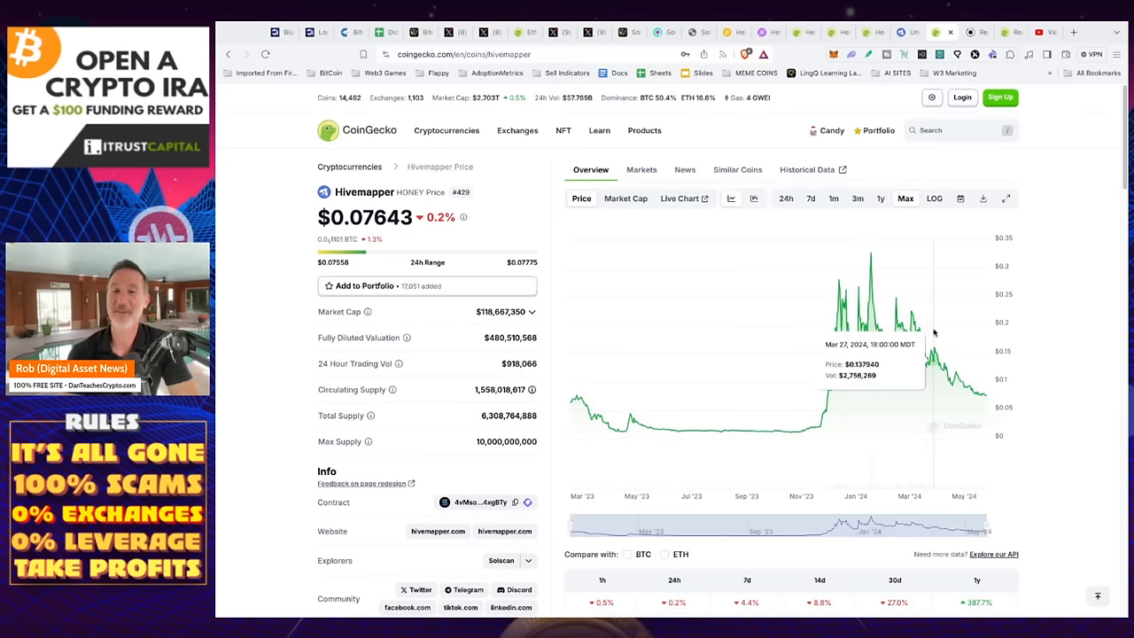
Move on from the HONEY price chart to the Render Network site tab.
left_click(943, 32)
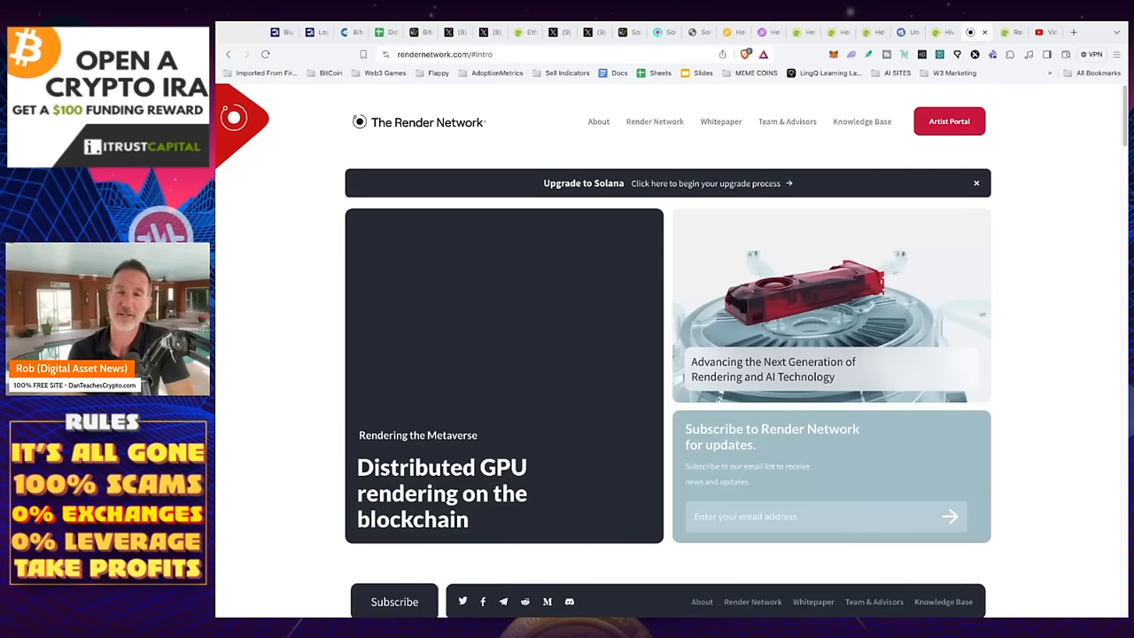
mouse_move(1017, 220)
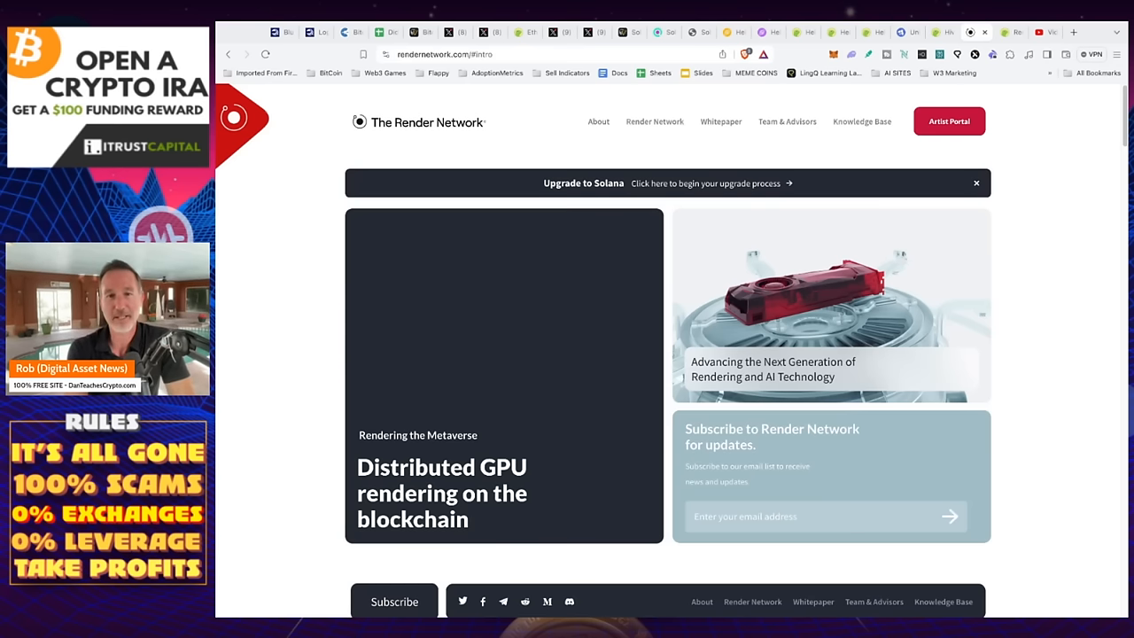
mouse_move(798, 237)
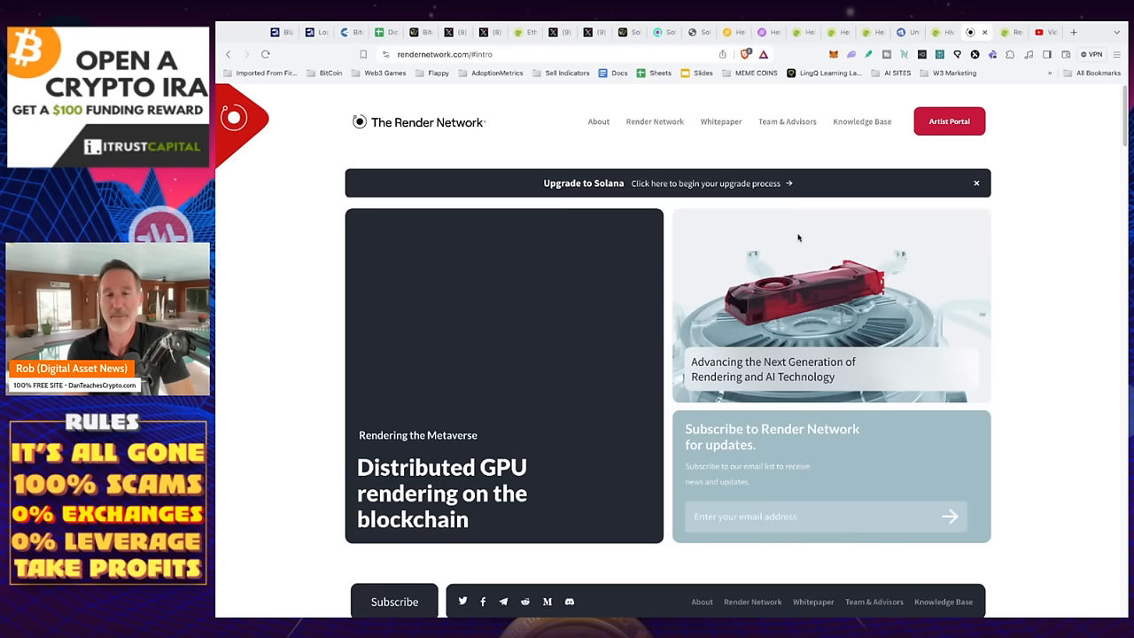
mouse_move(798, 239)
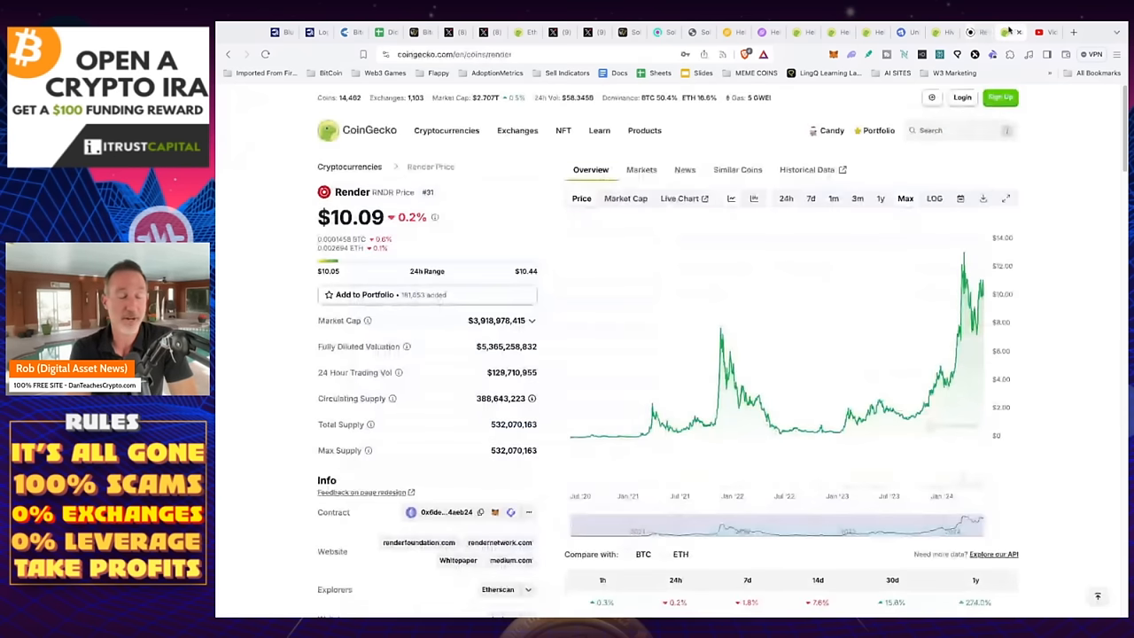
mouse_move(931, 381)
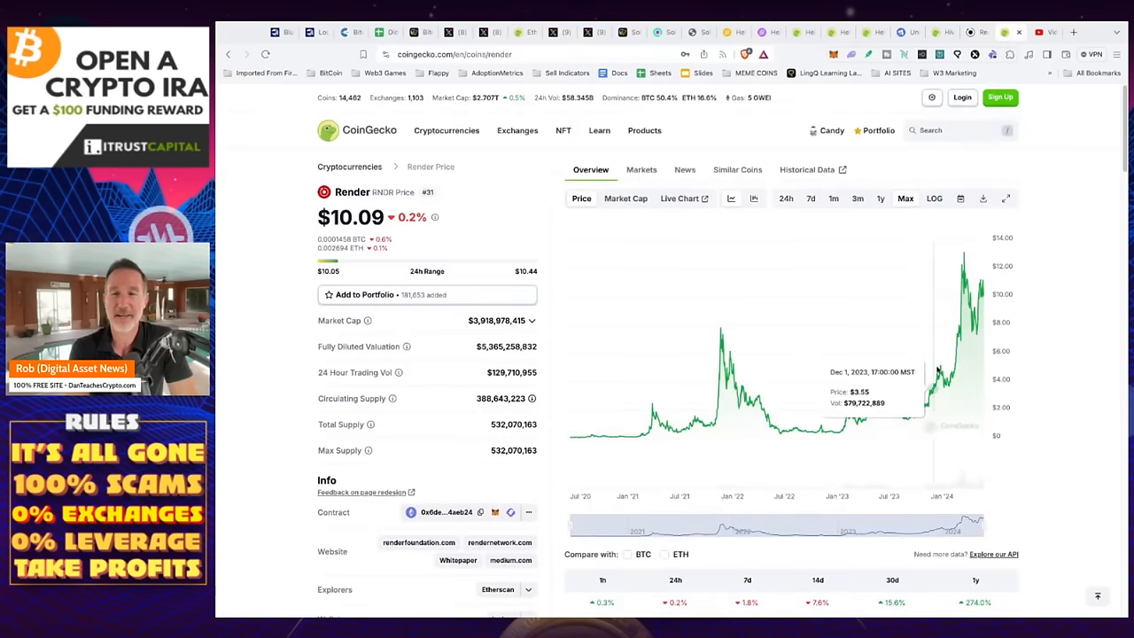
mouse_move(983, 303)
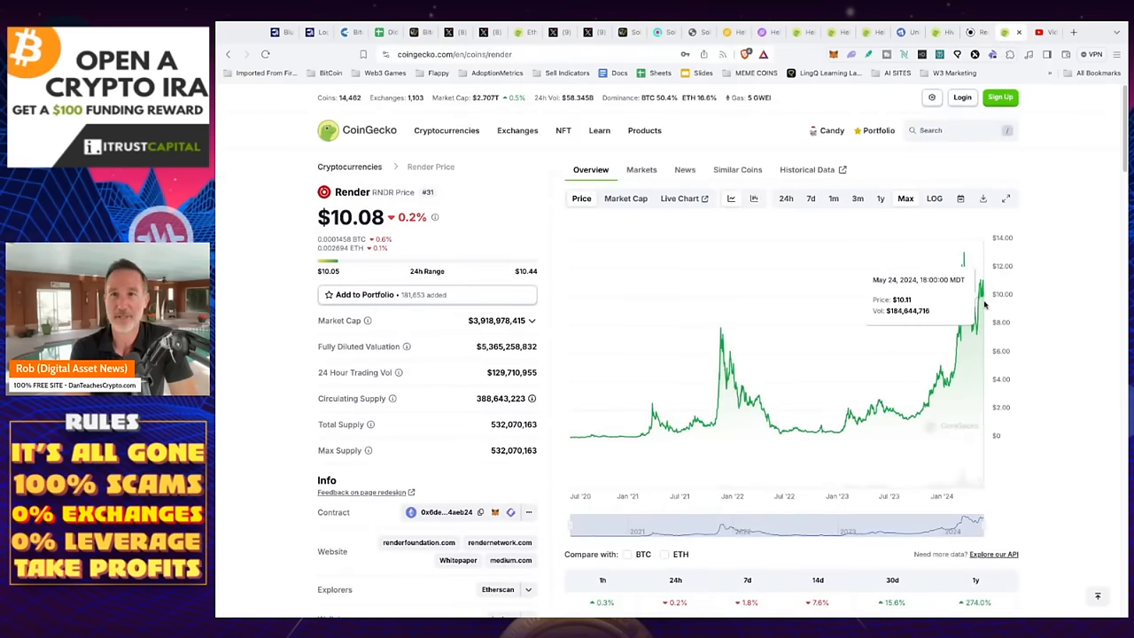